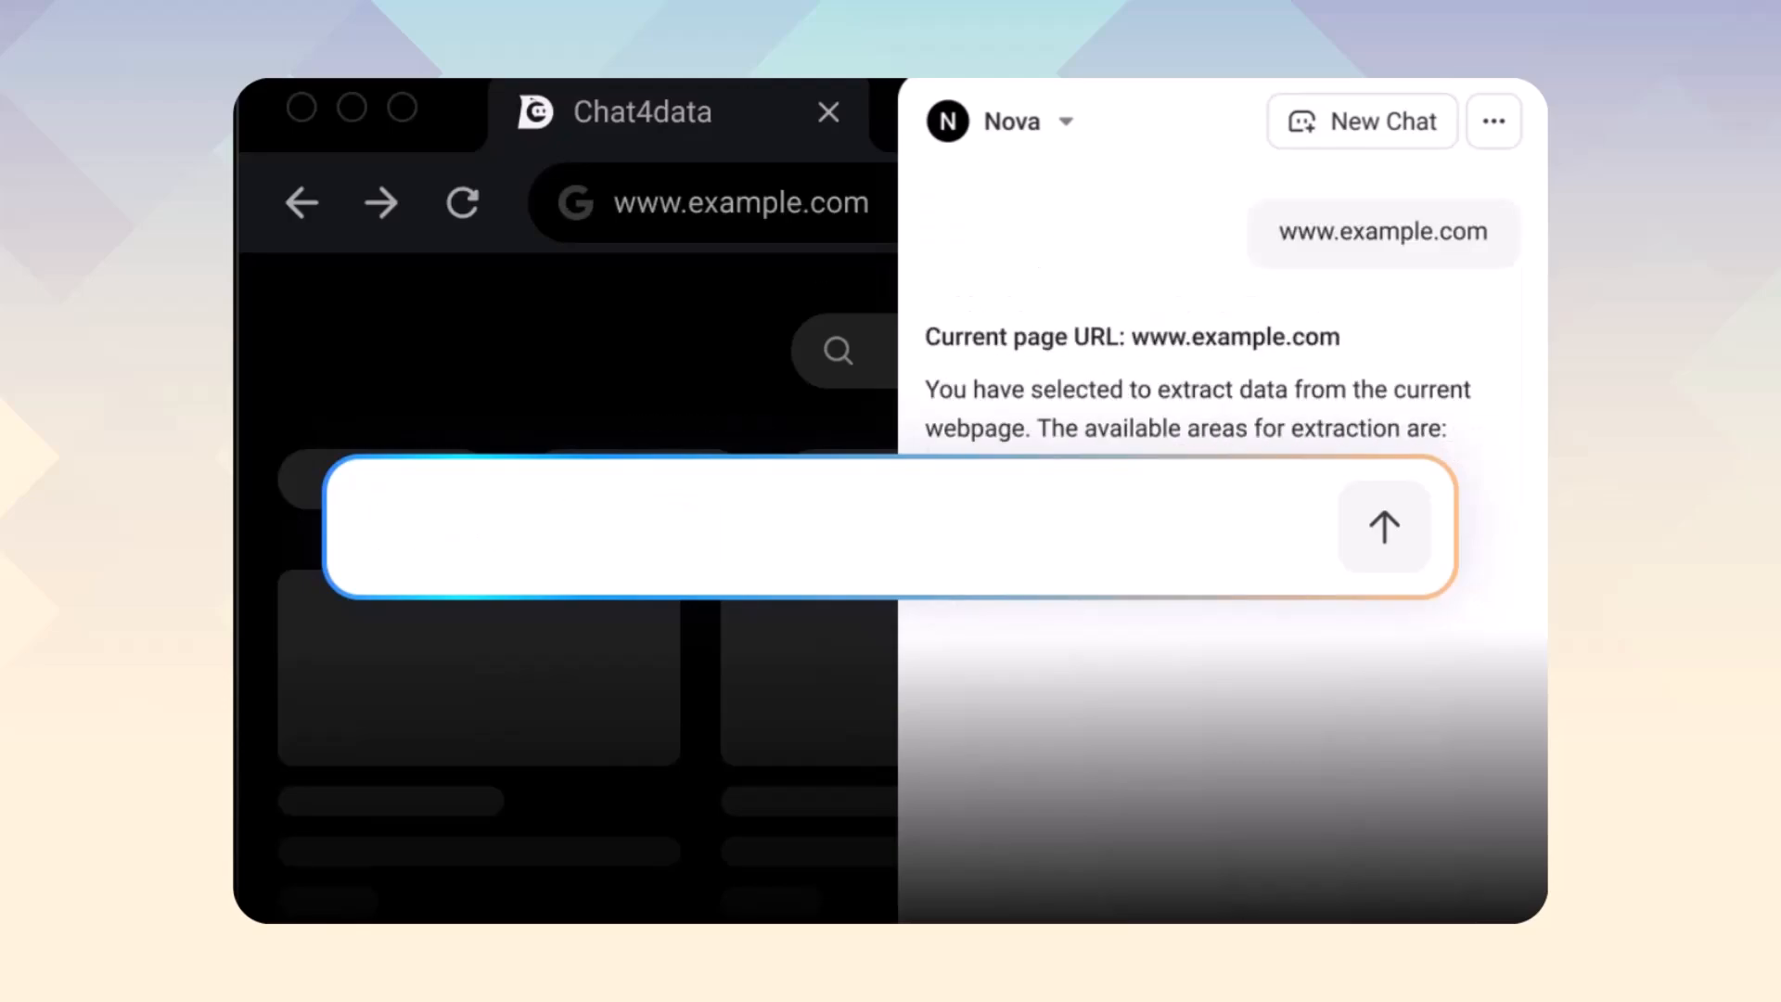
# - After the intro chat demo, land on the Chat4Data website homepage in Chrome
pyautogui.click(1384, 525)
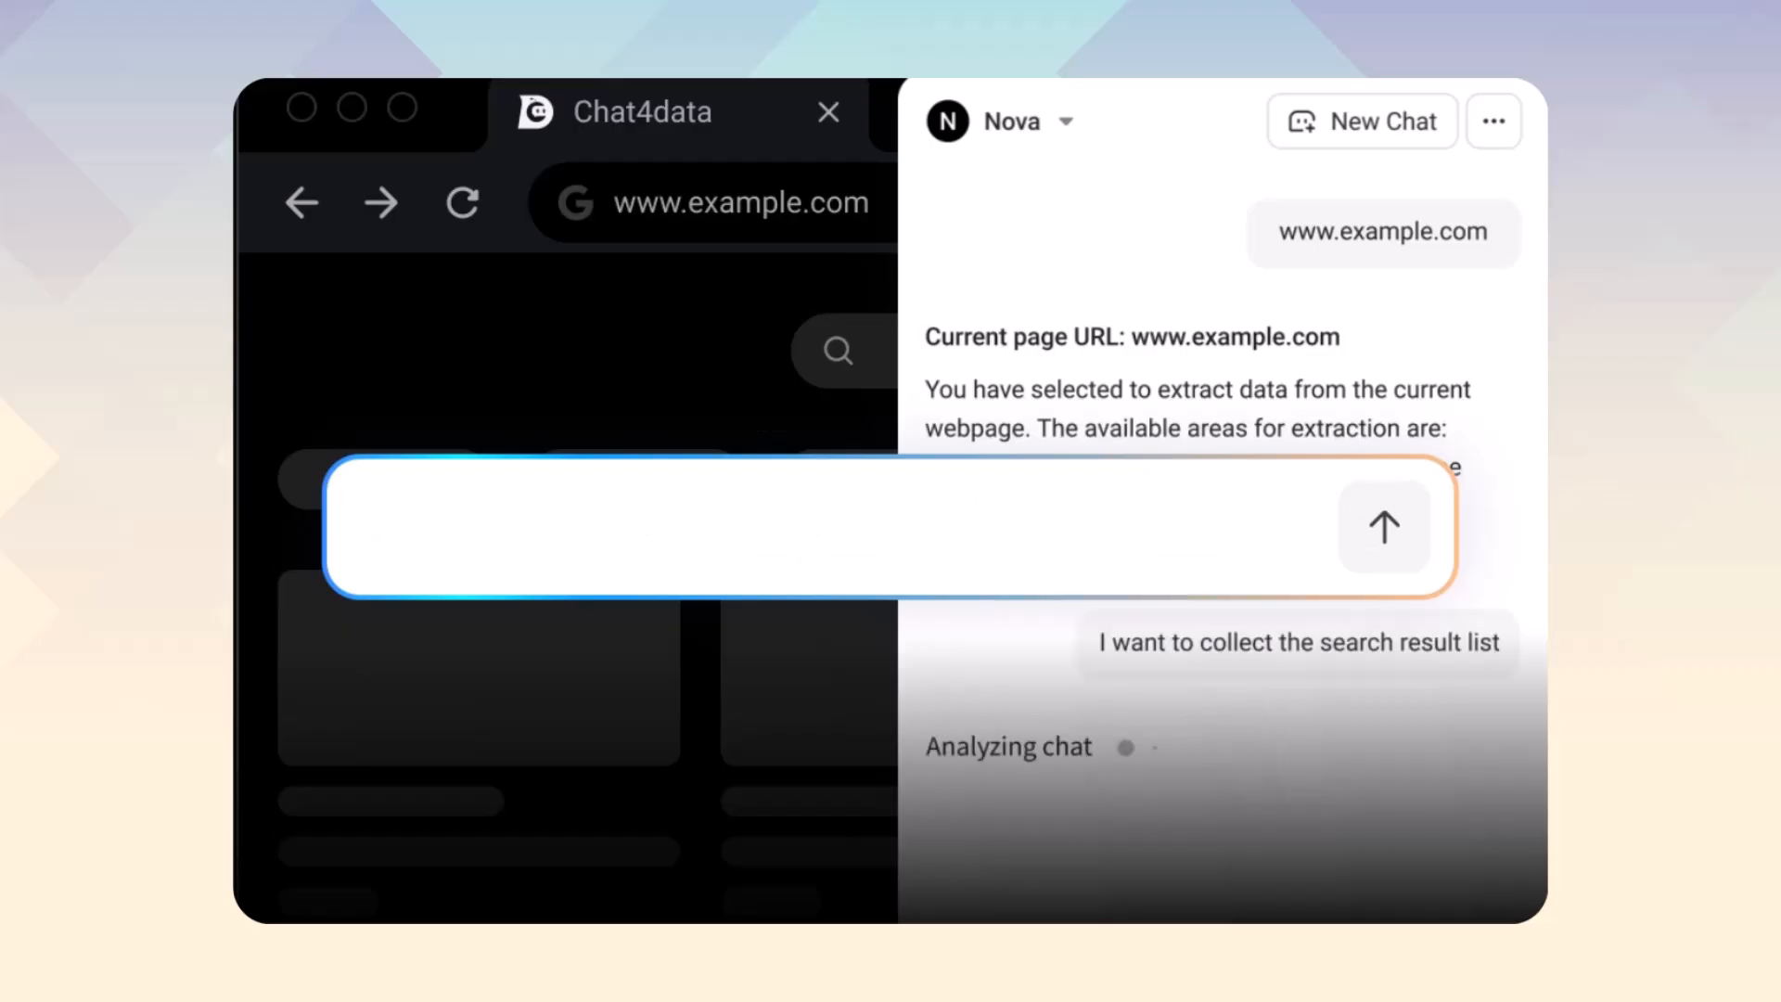
pyautogui.write('produc')
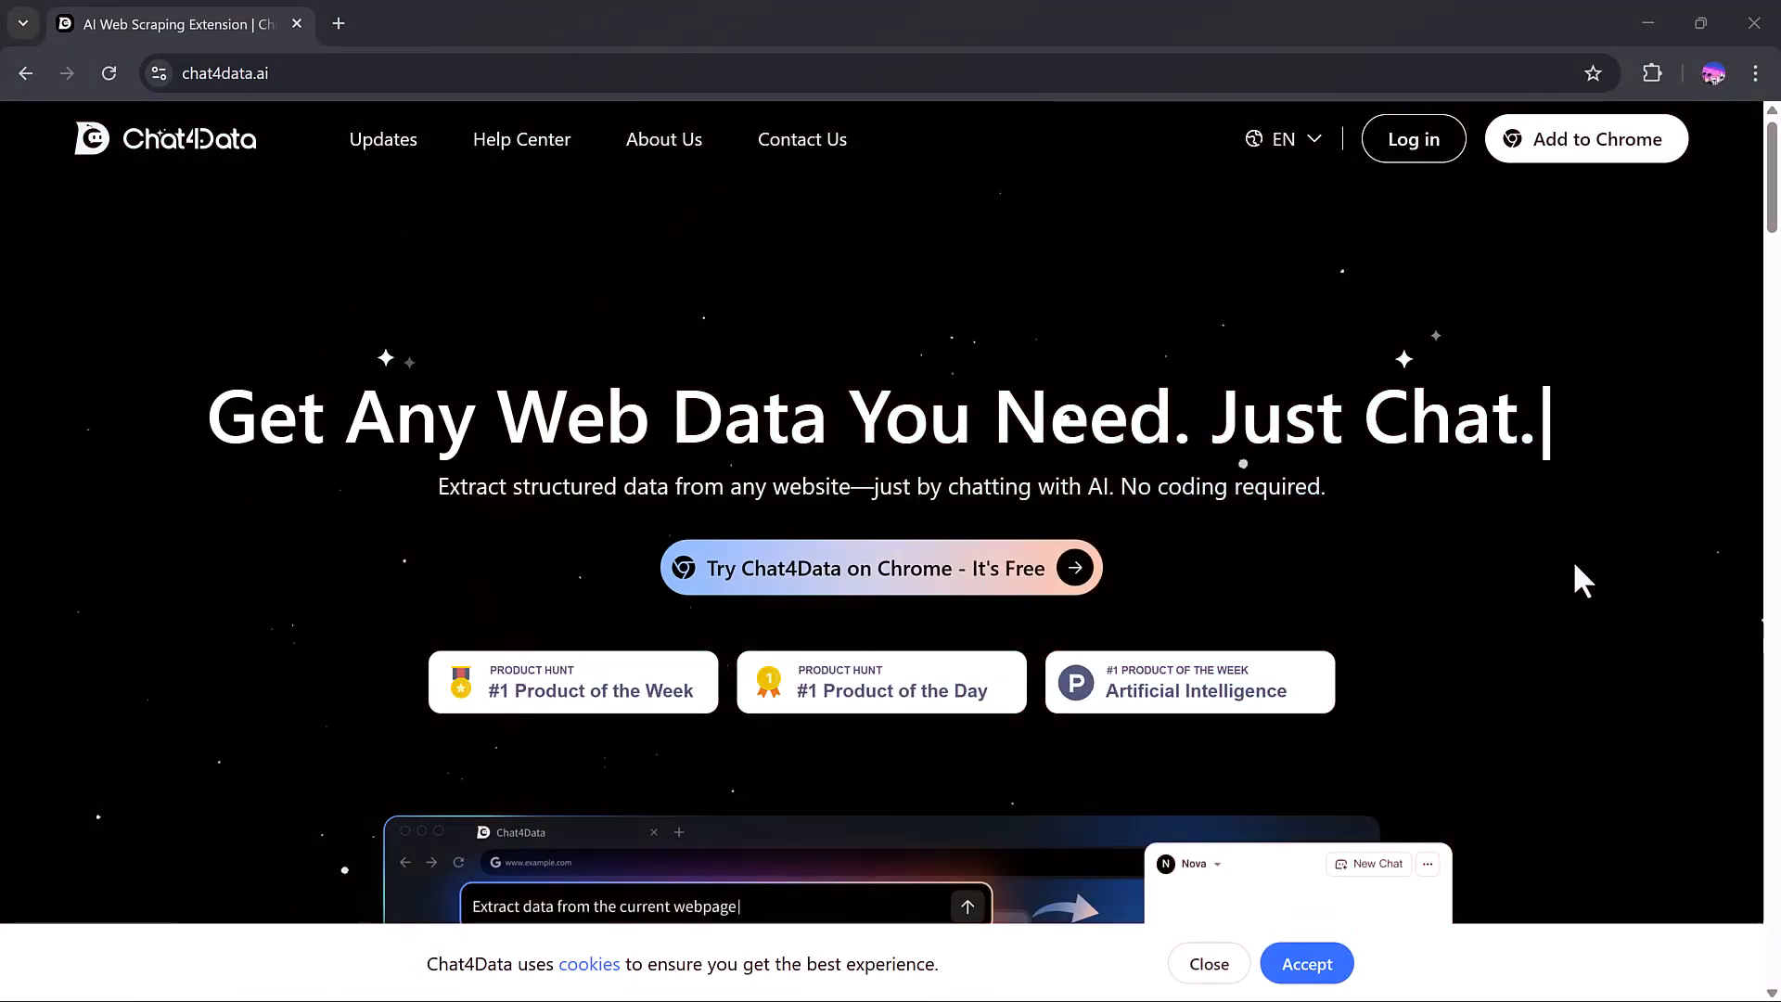
# - Browse the homepage features, then follow 'Try Chat4Data on Chrome - It's Free' to the Web Store listing
pyautogui.scroll(-3)
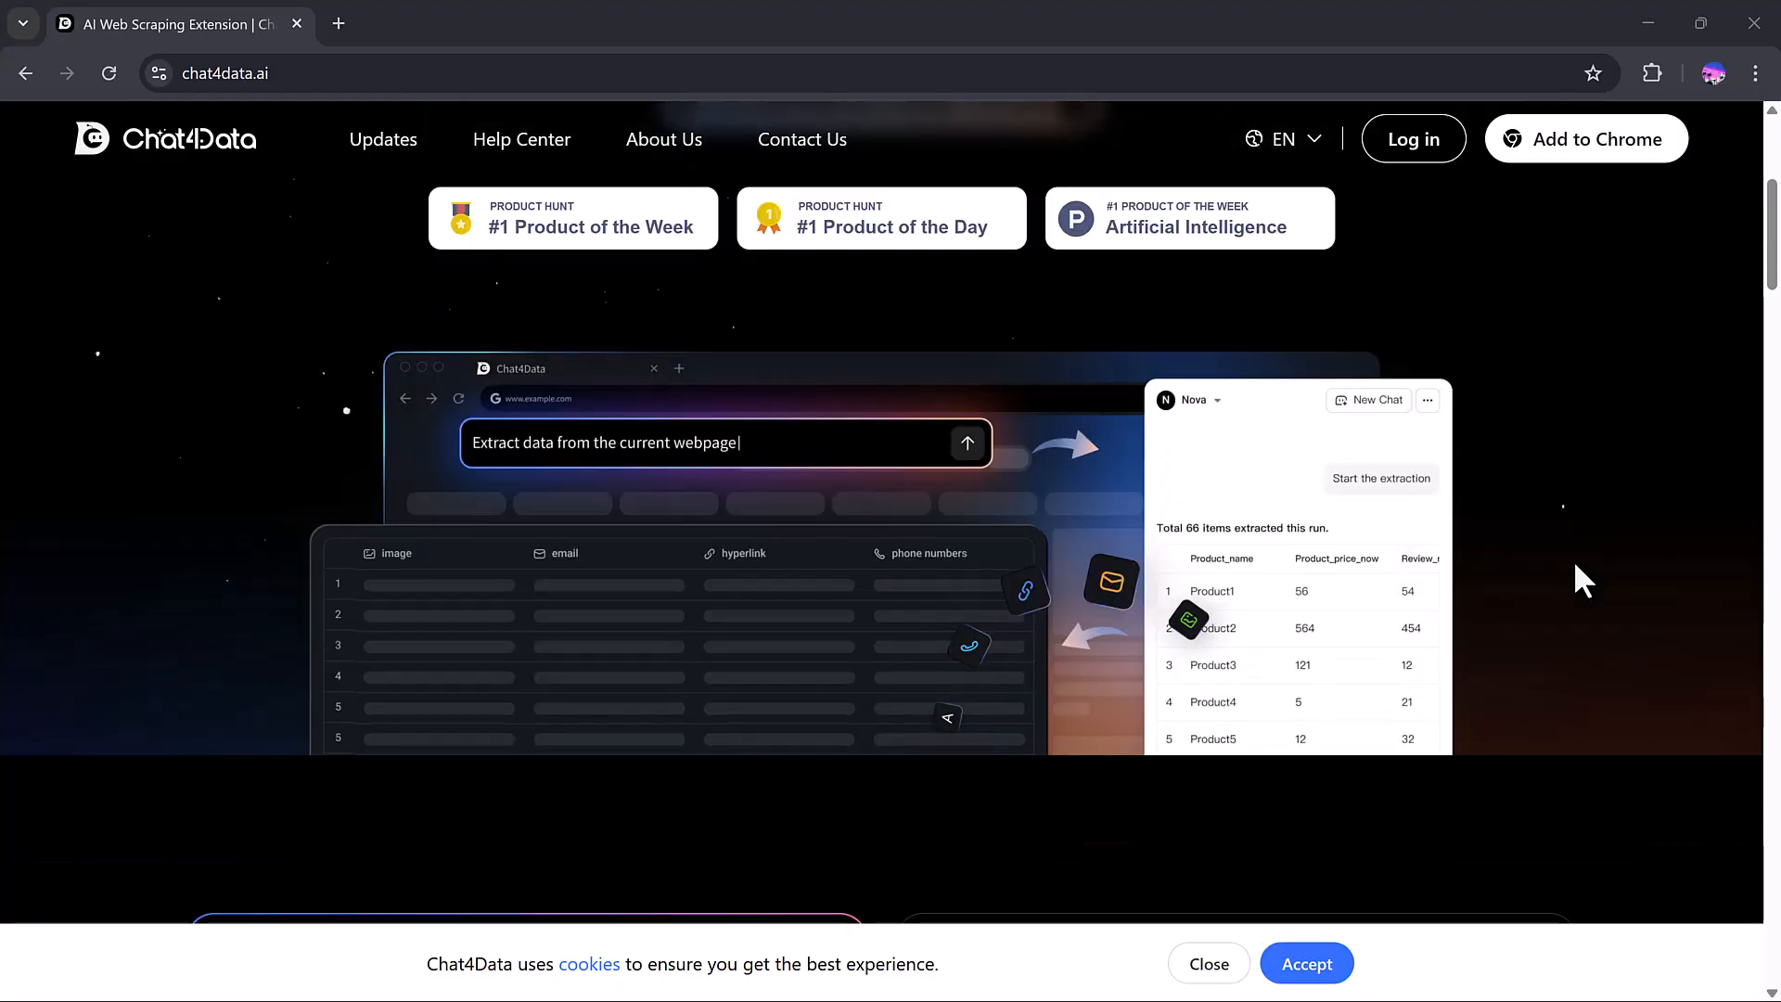
pyautogui.scroll(-3)
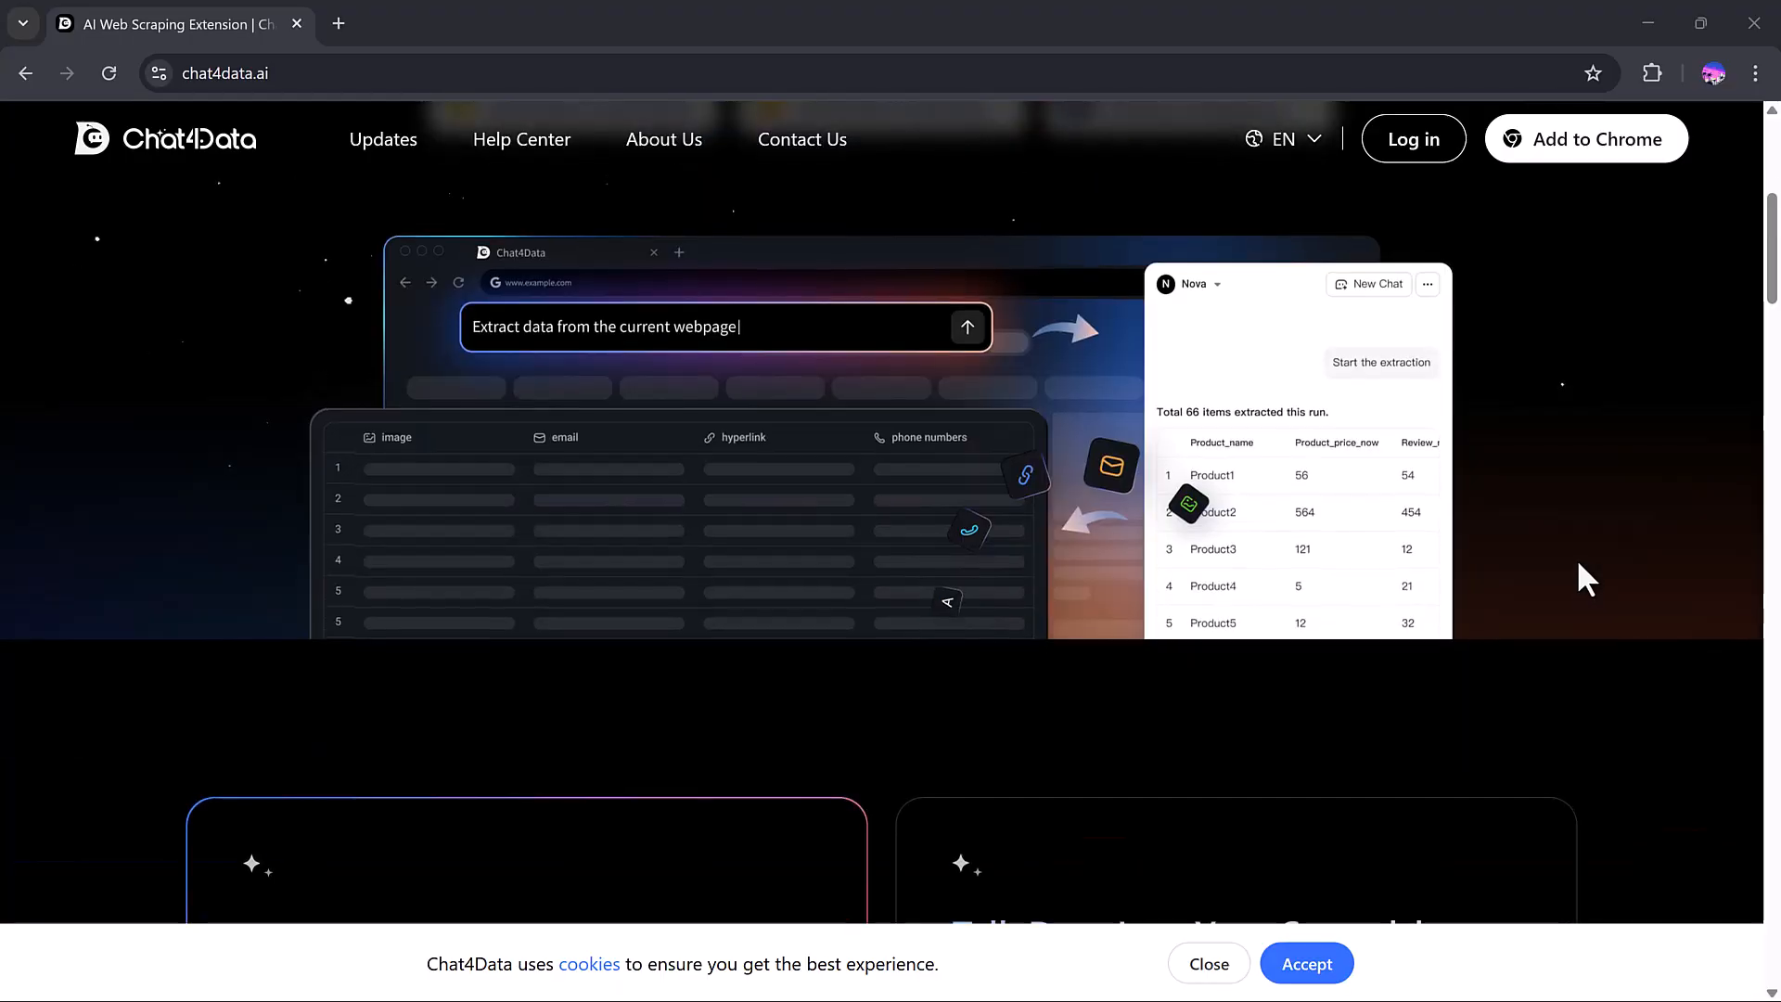
pyautogui.scroll(-3)
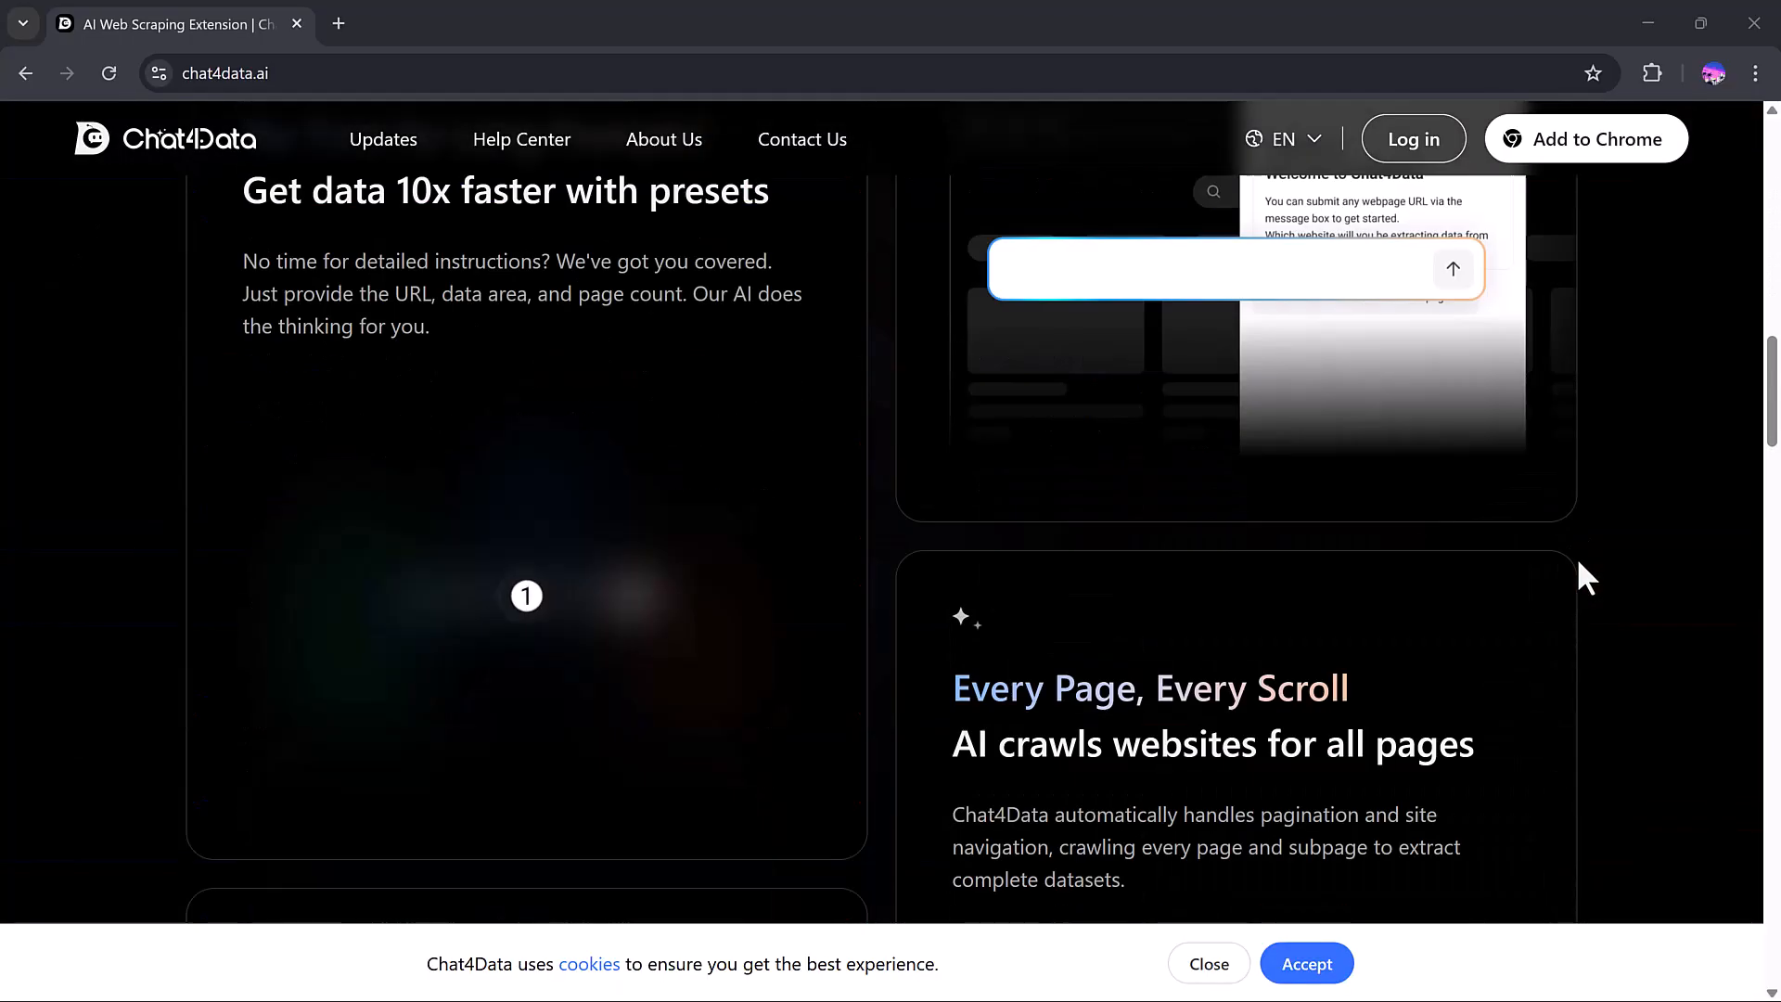
pyautogui.scroll(-3)
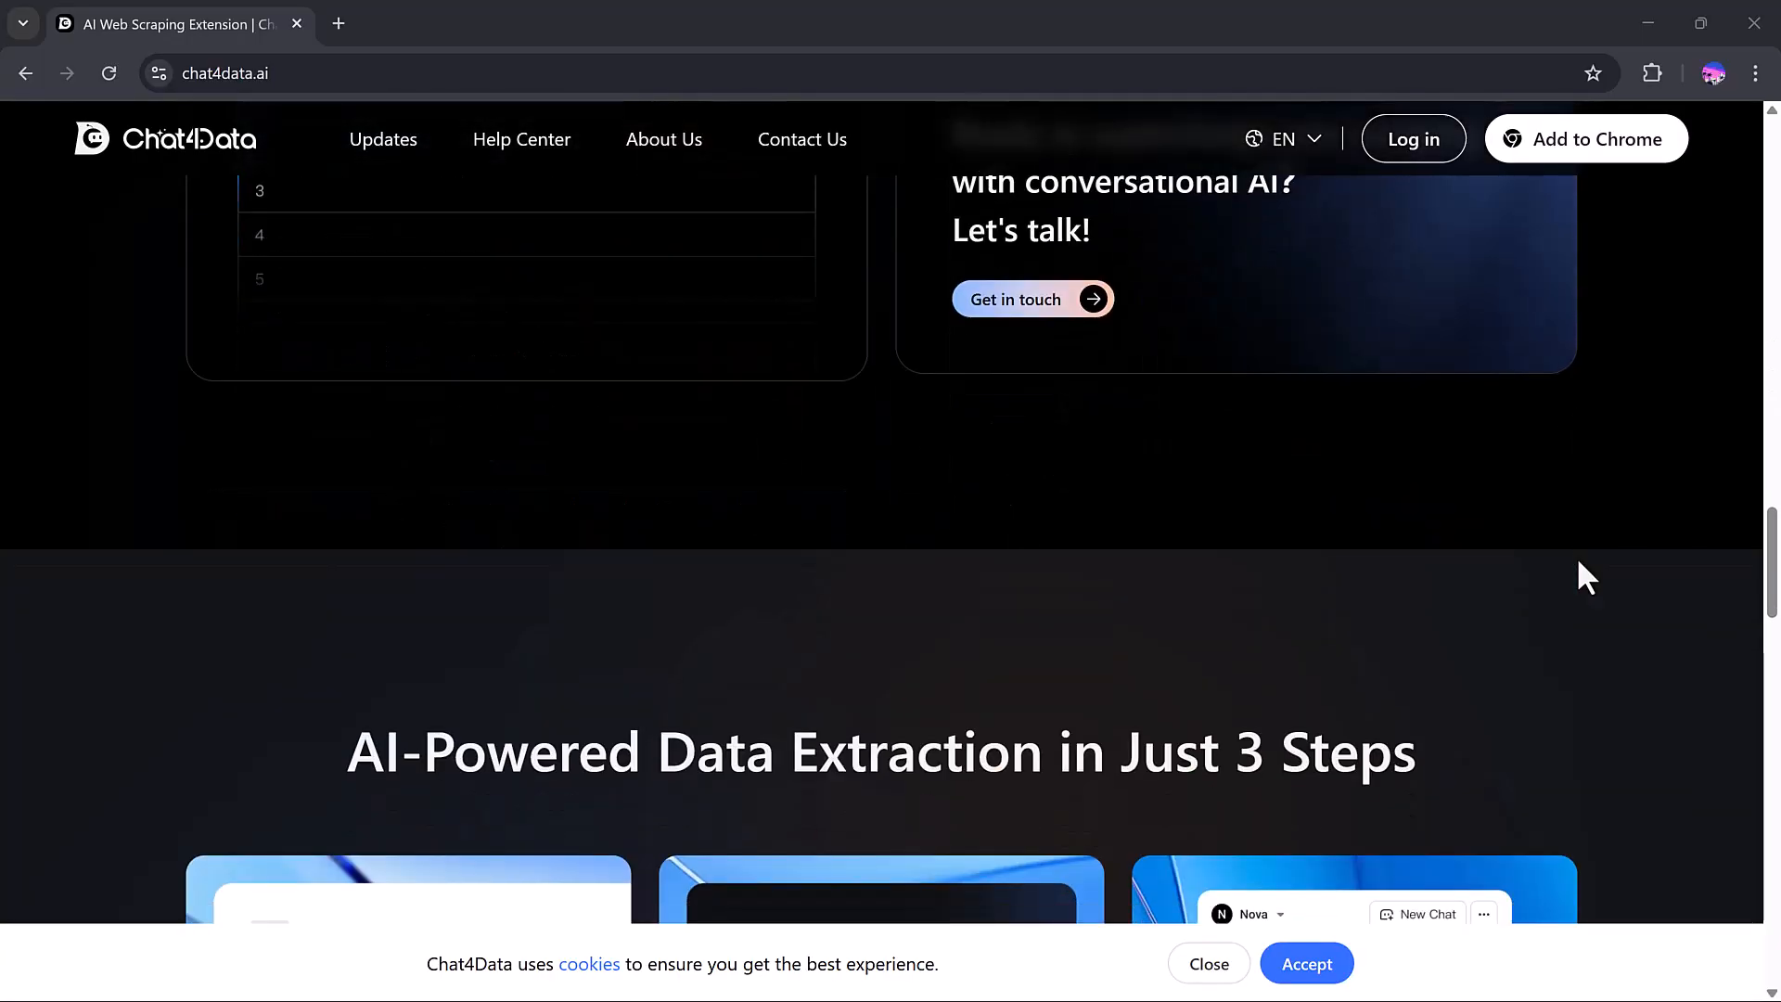
pyautogui.scroll(-3)
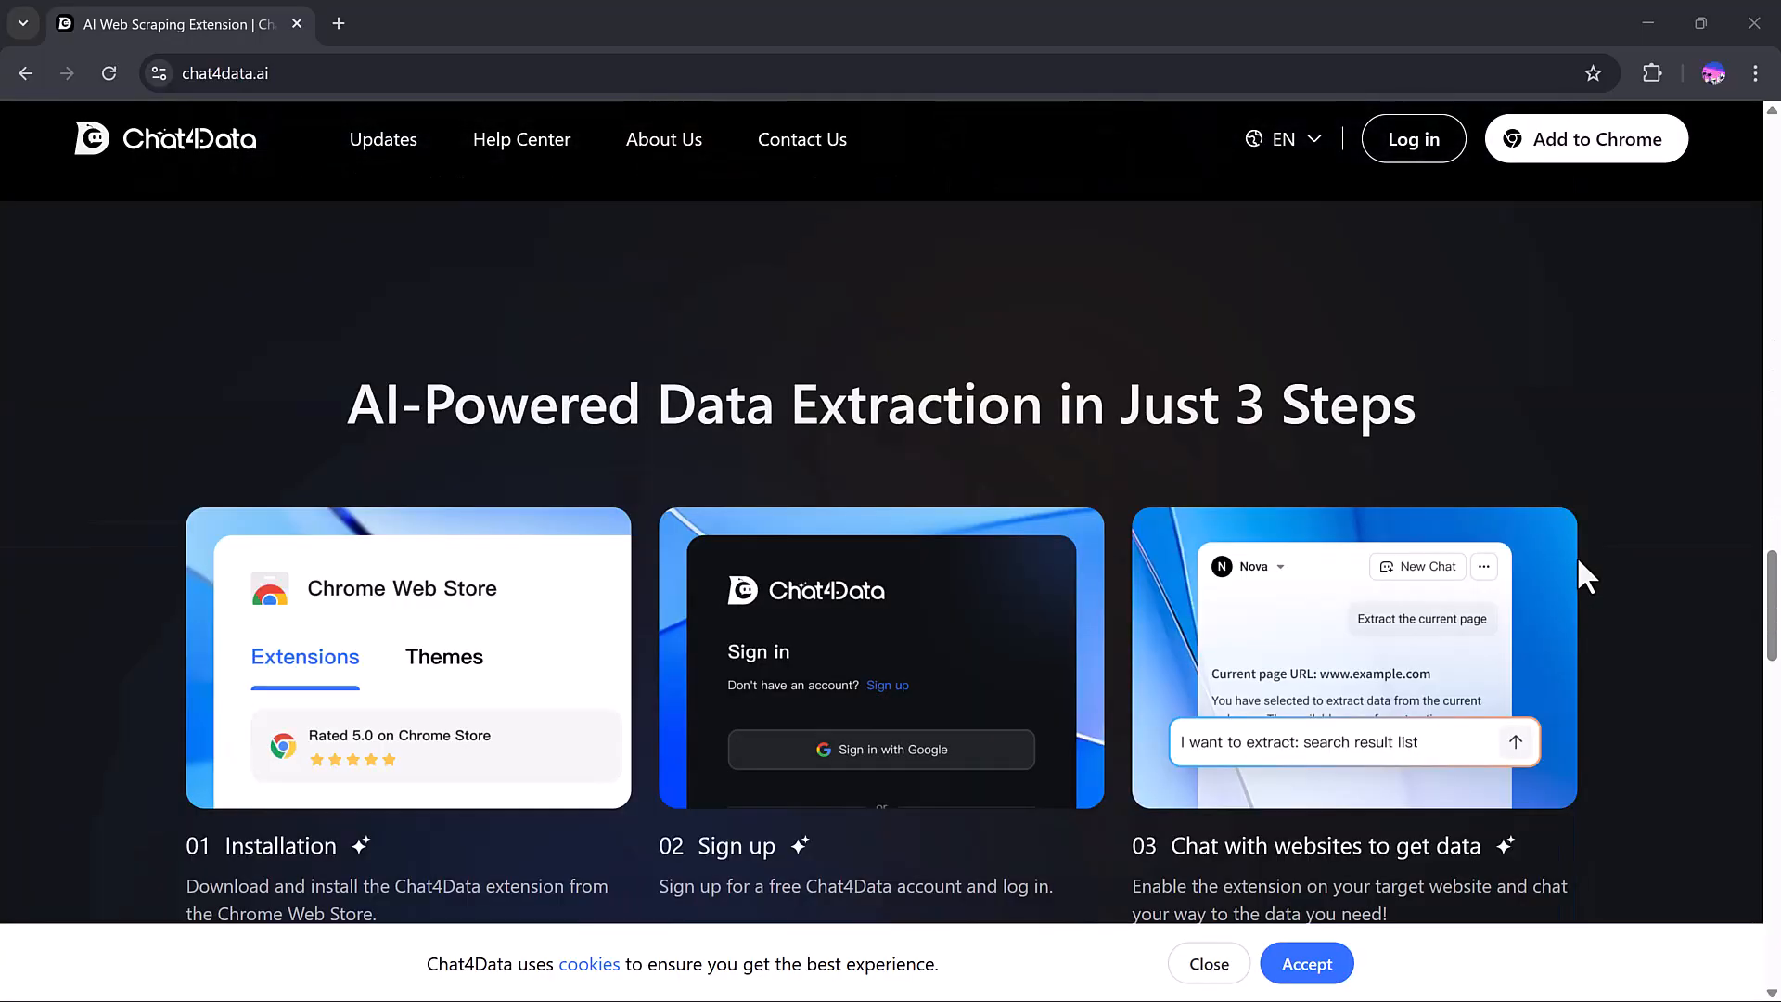
pyautogui.scroll(-3)
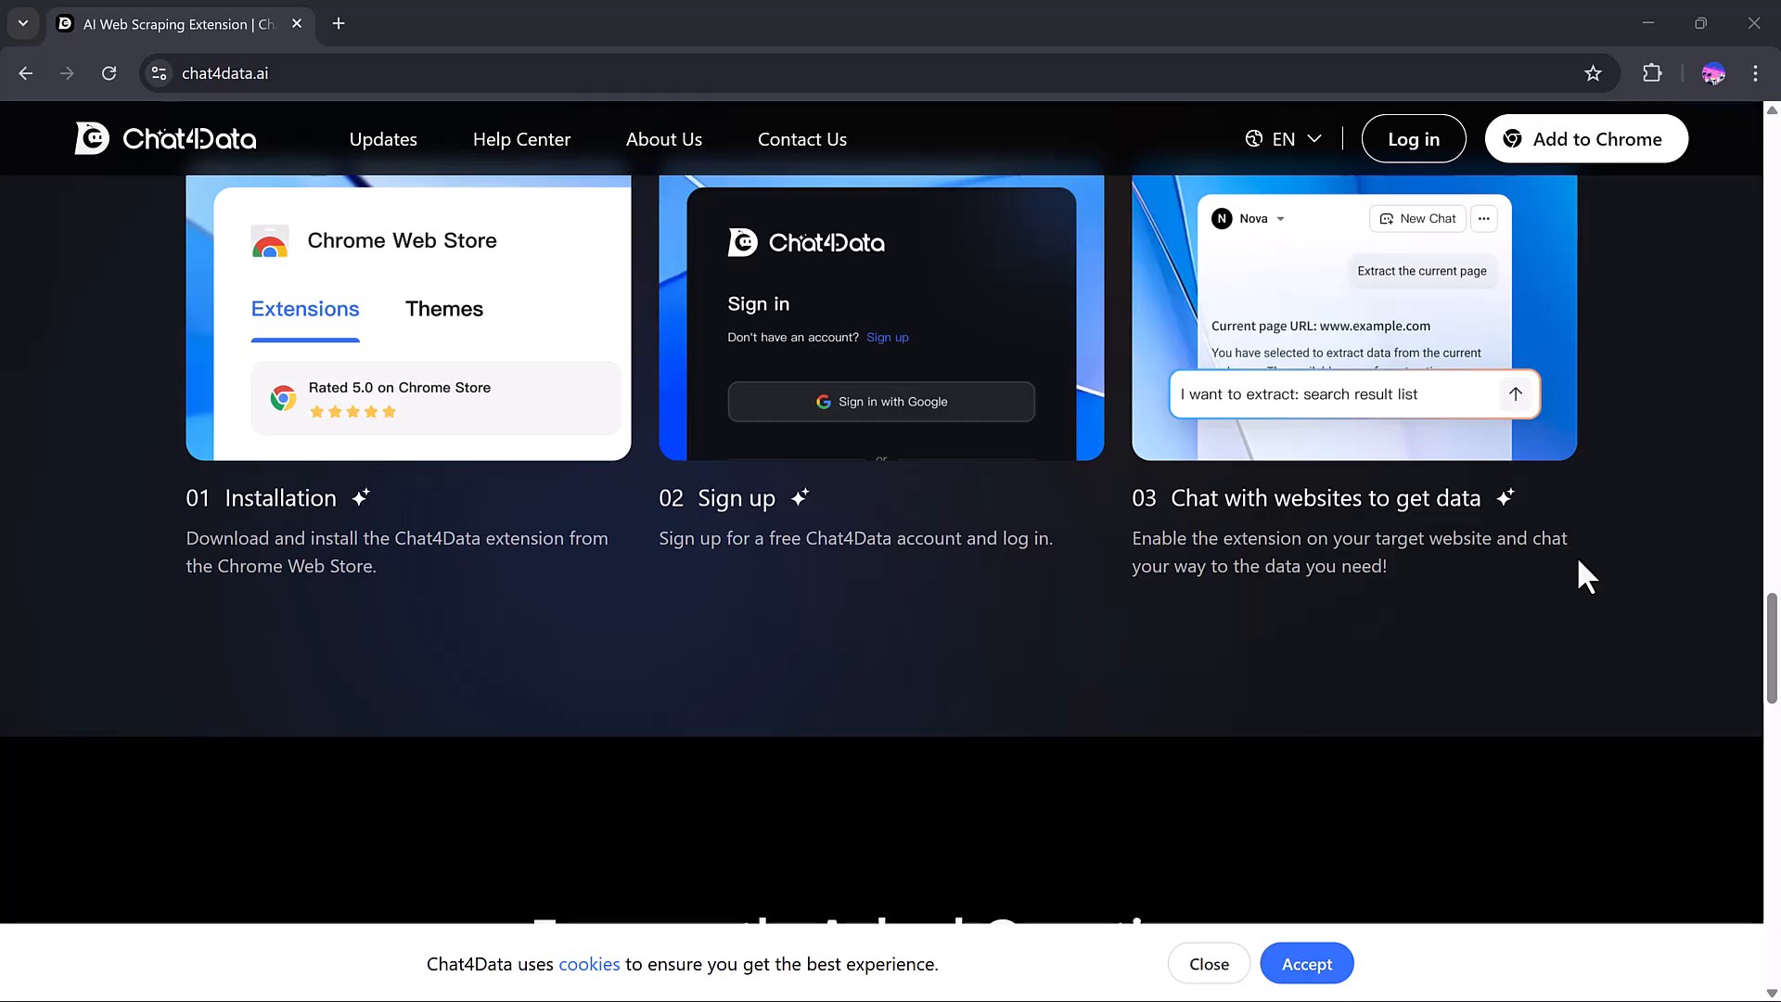
pyautogui.scroll(-3)
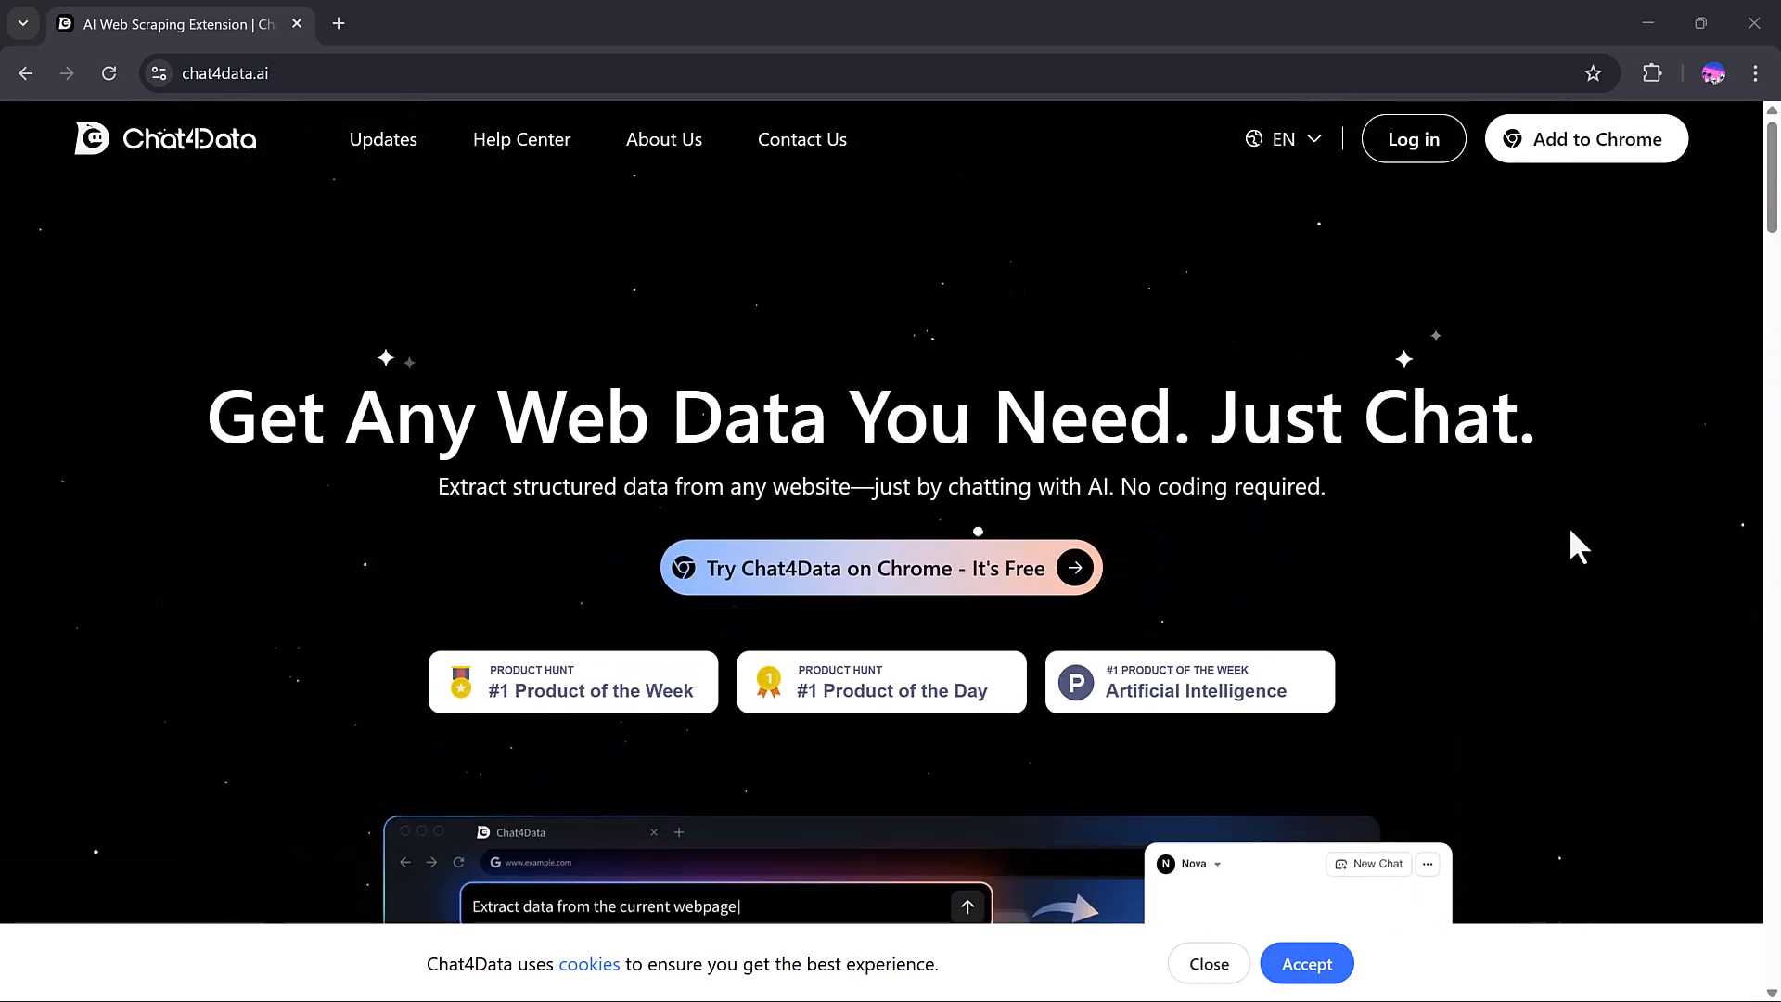
pyautogui.click(1413, 139)
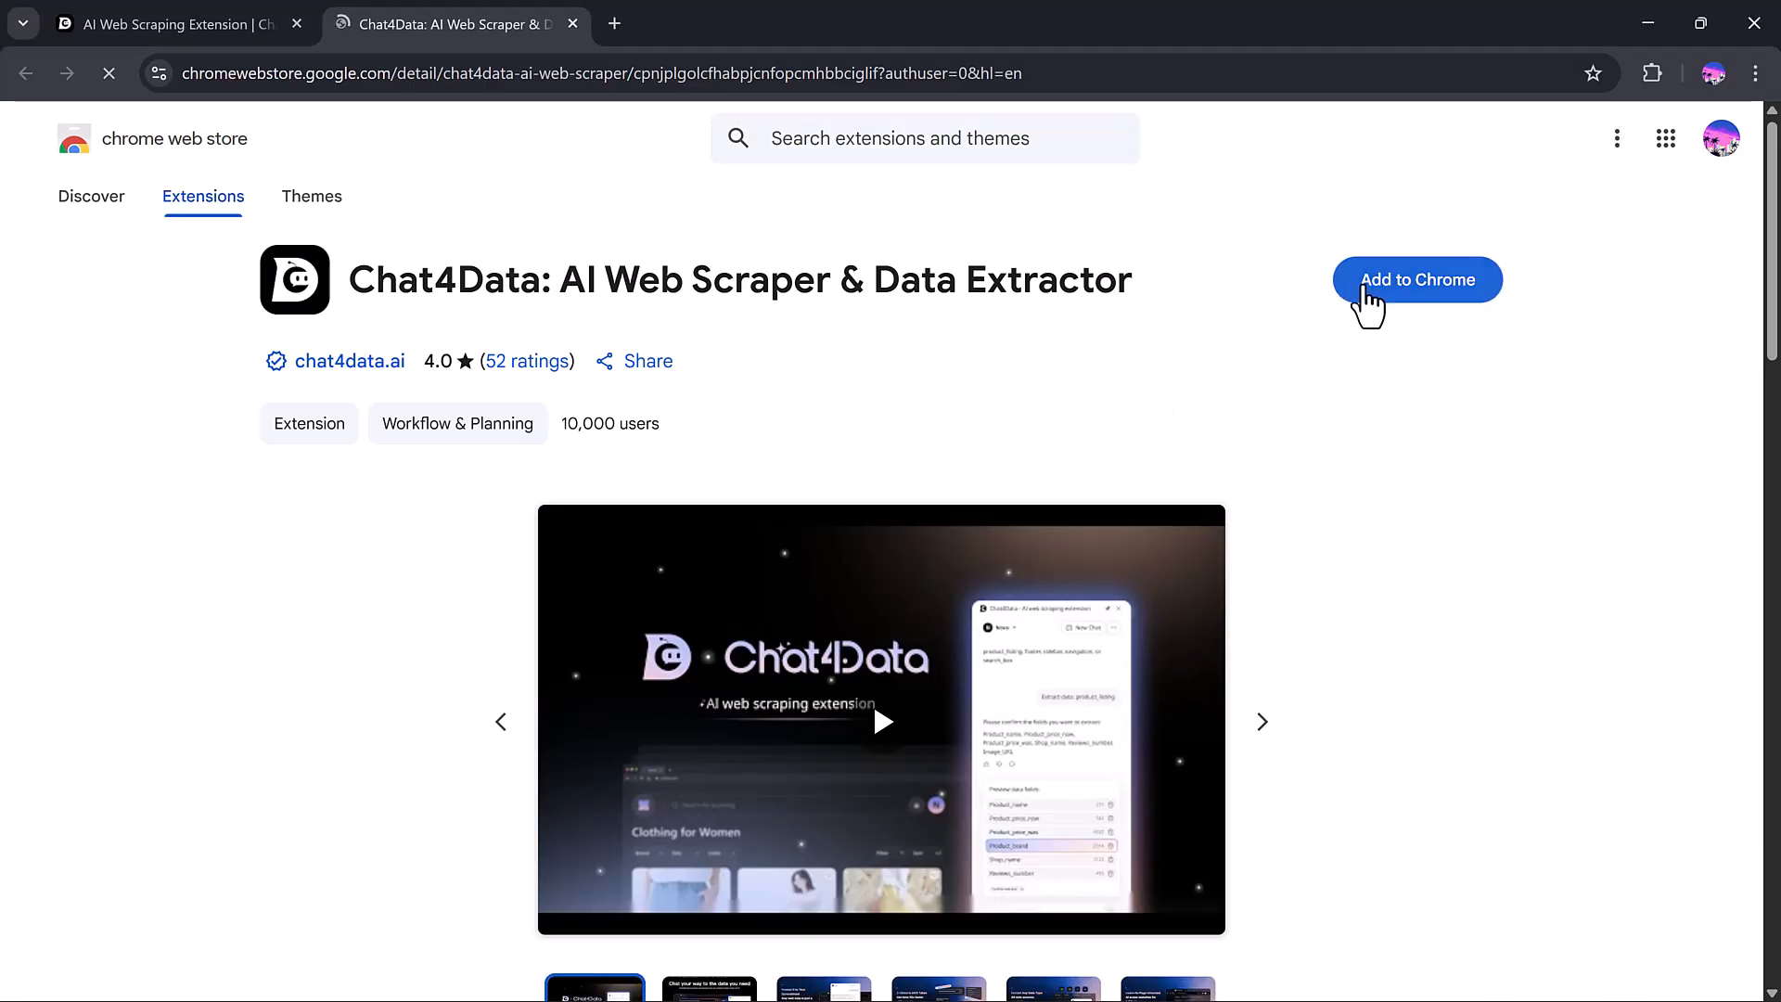
# - Add the Chat4Data AI Web Scraper extension to Chrome and confirm its permissions
pyautogui.click(1416, 280)
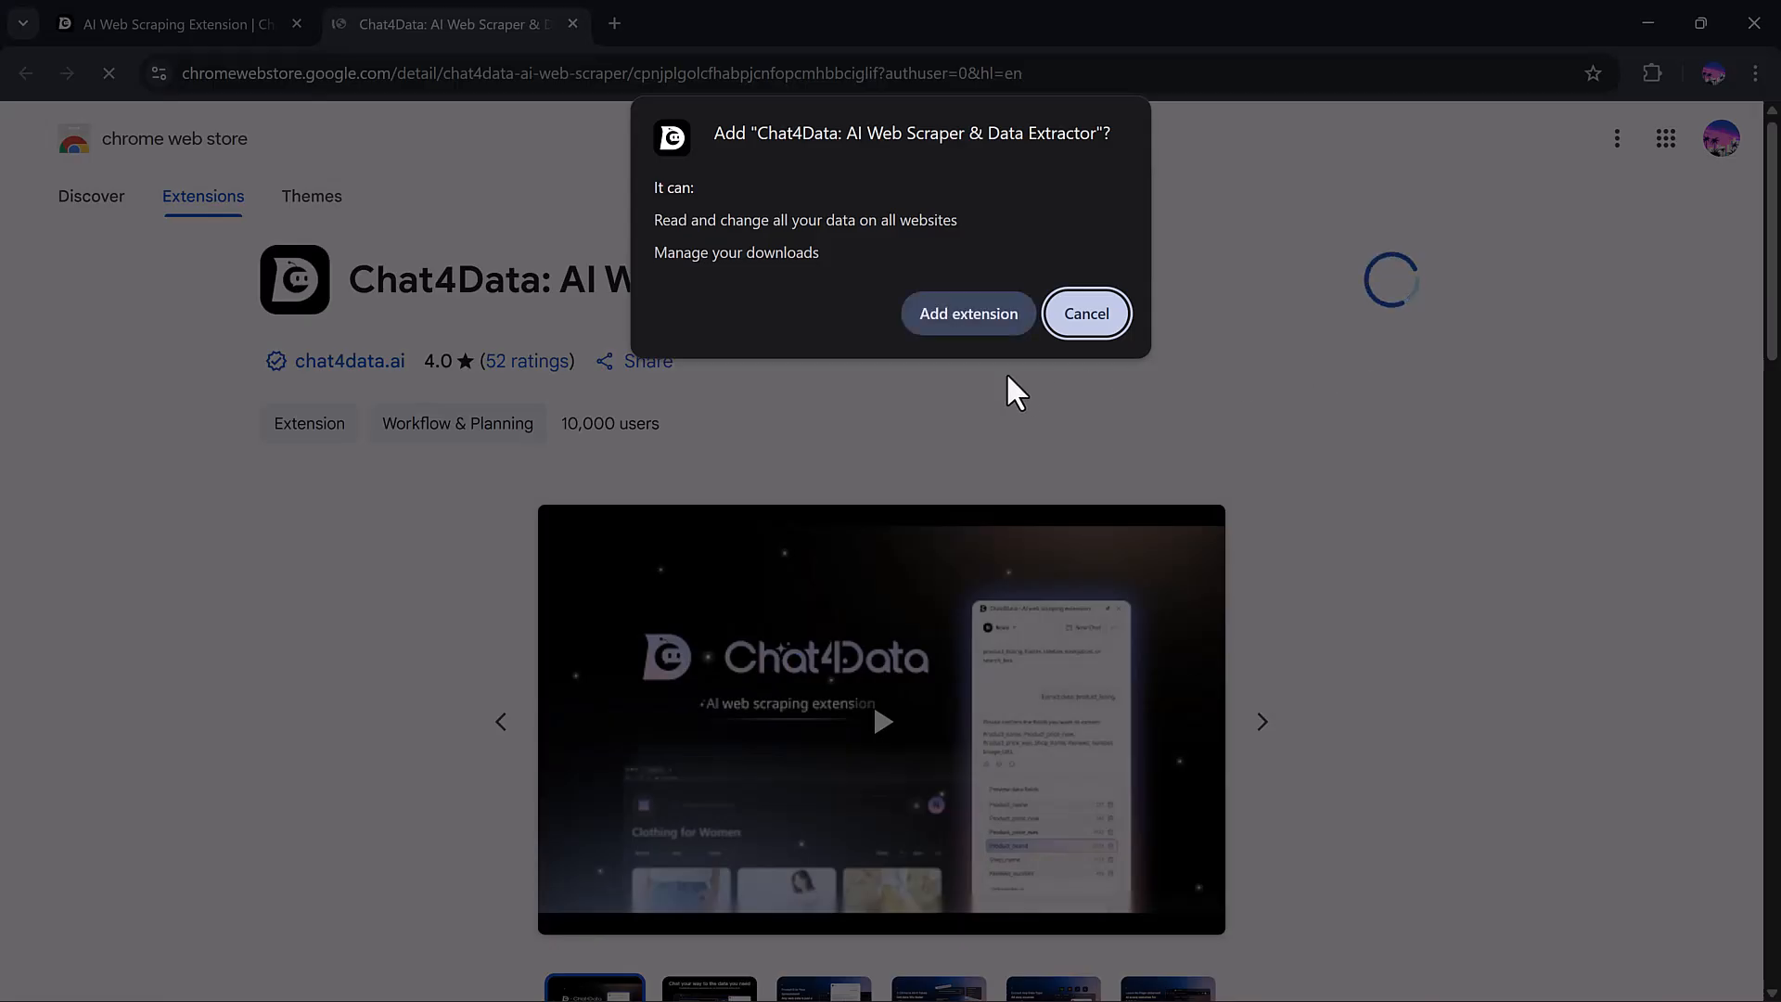
pyautogui.click(1083, 313)
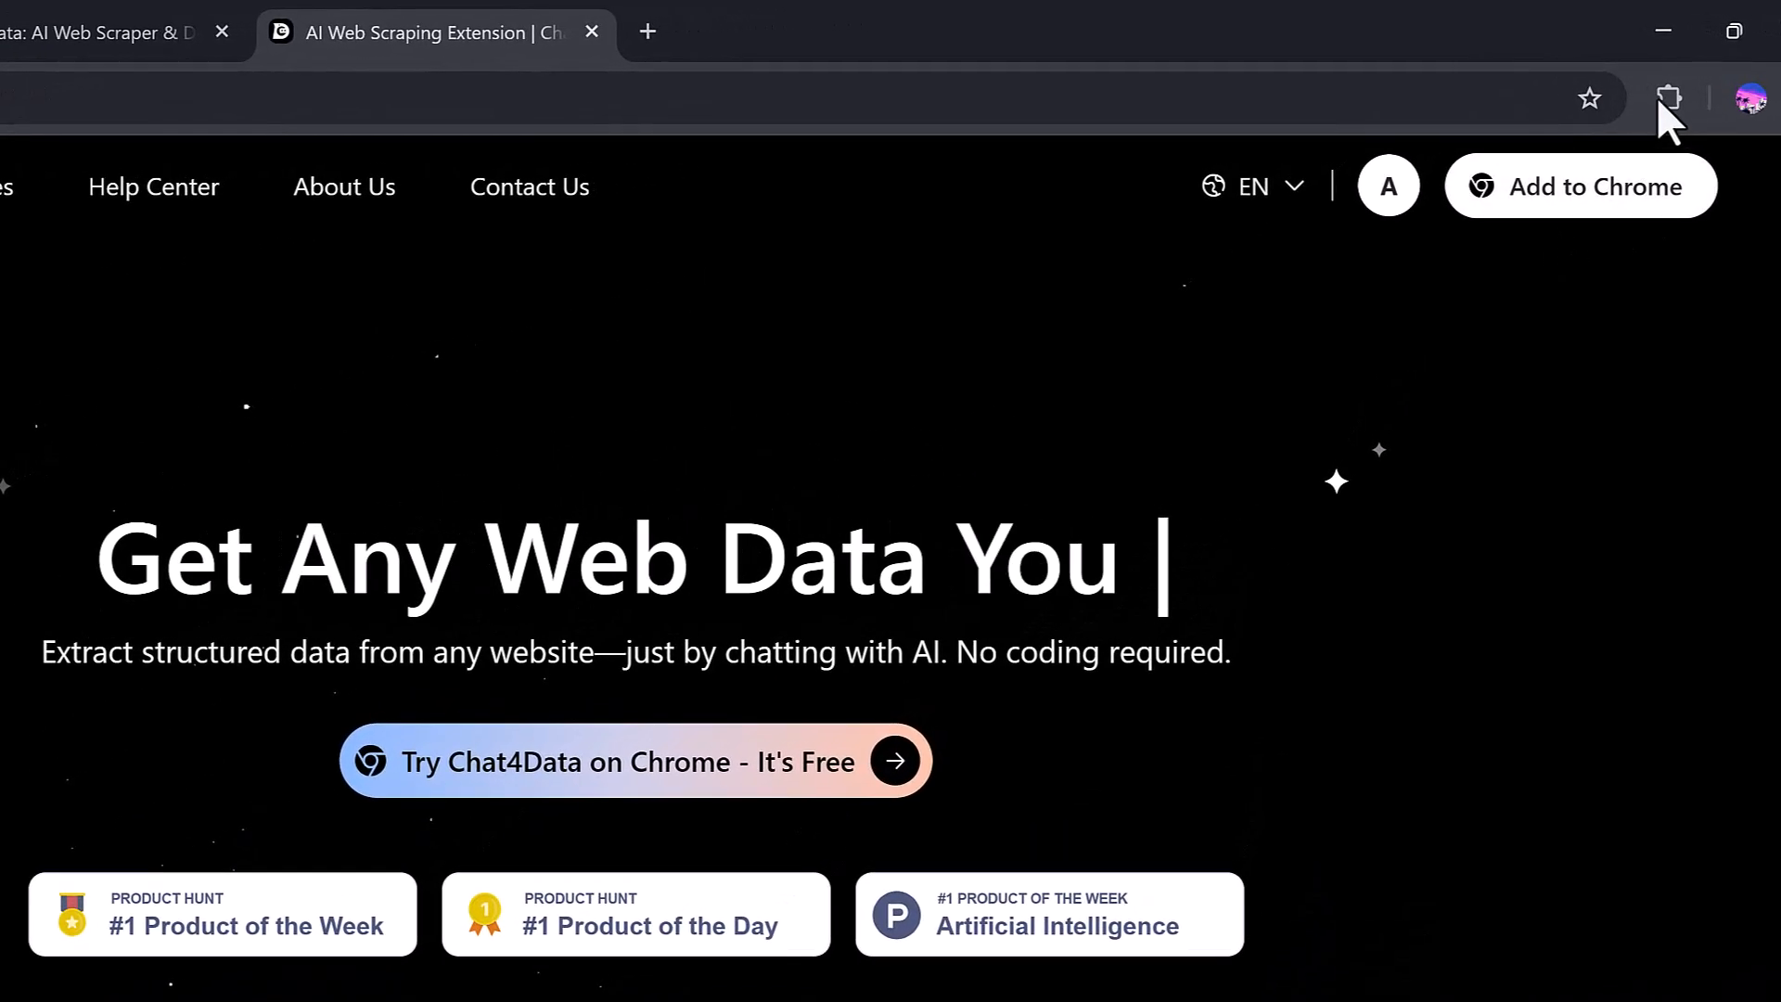
# - Pin Chat4Data from Chrome's Extensions list so it stays on the toolbar
pyautogui.click(1668, 98)
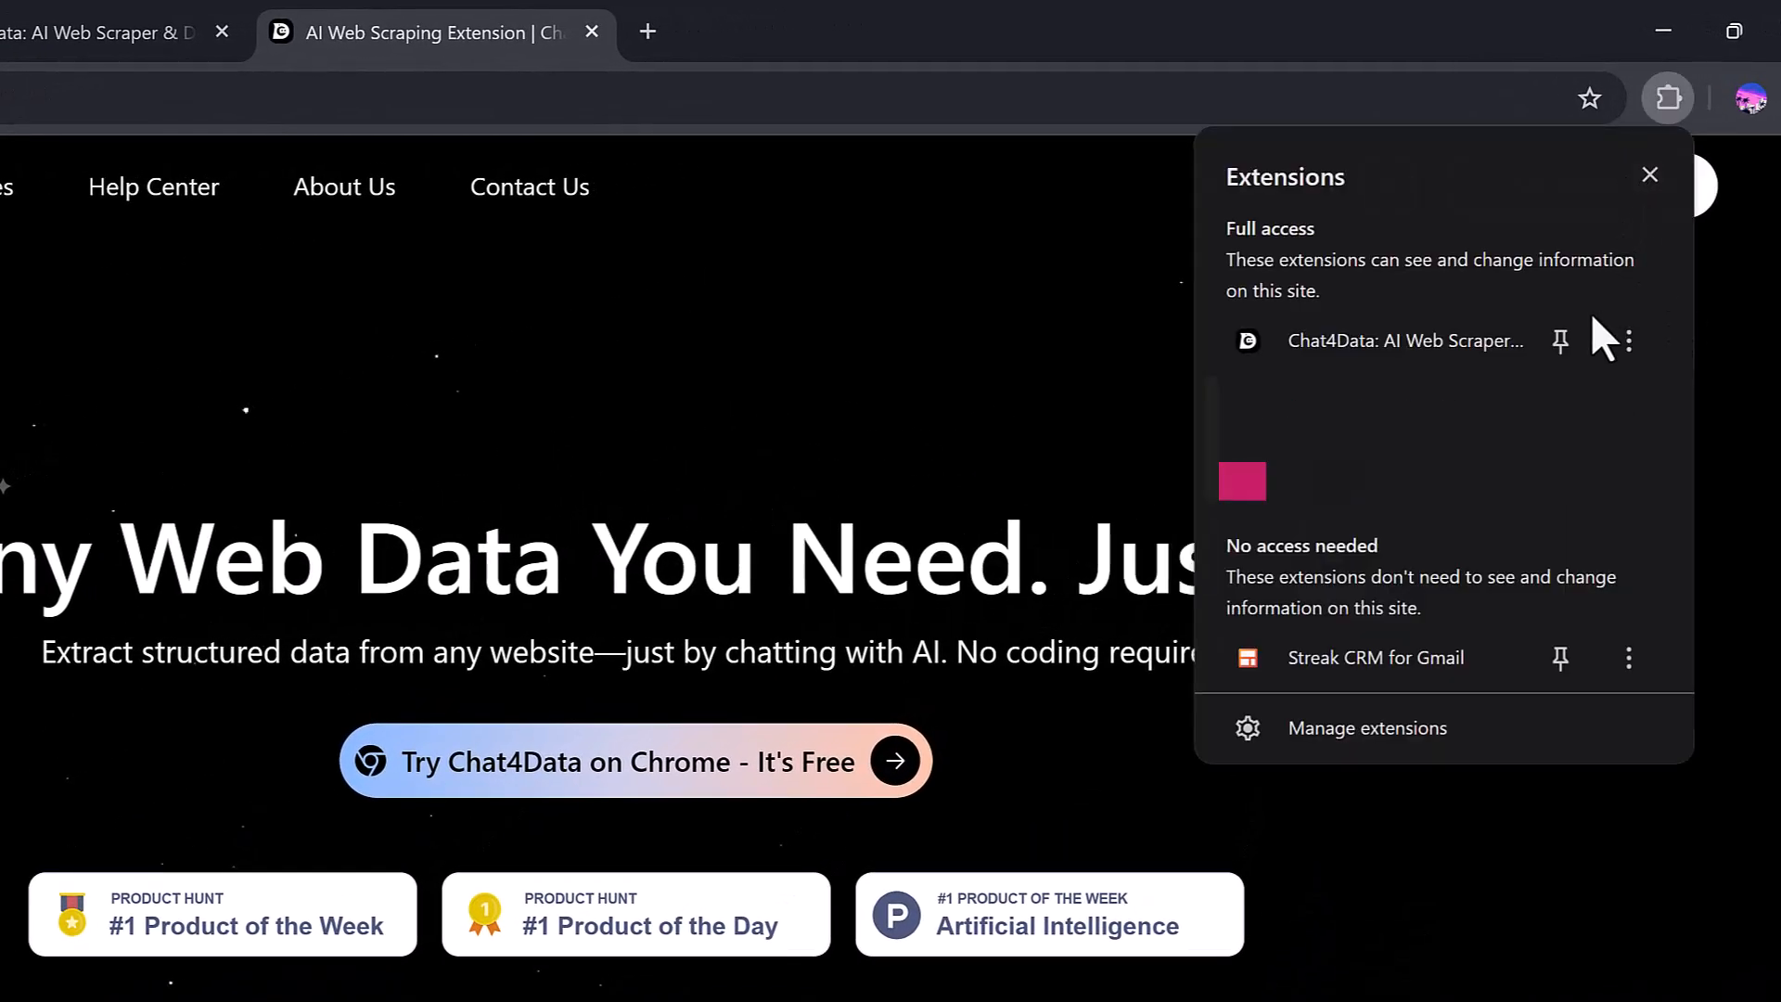
pyautogui.click(1648, 175)
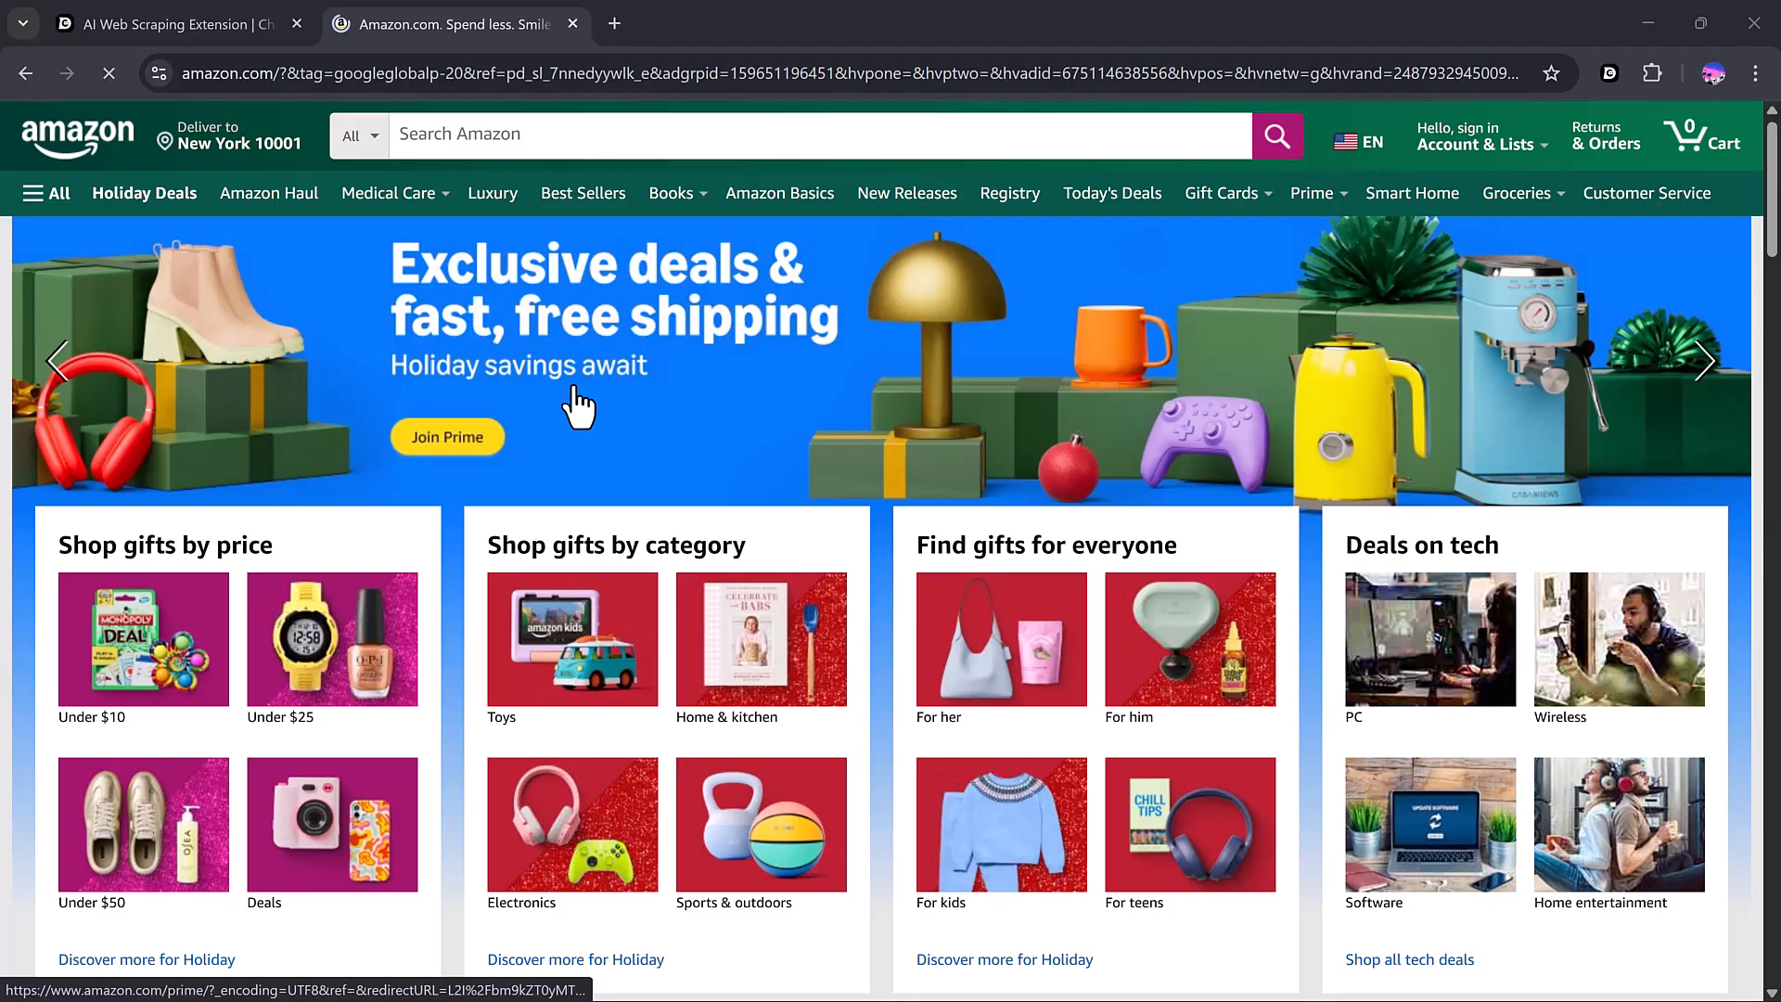
# - Scroll the Amazon homepage down to the Christmas and Home & Kitchen Best Sellers sections
pyautogui.scroll(-3)
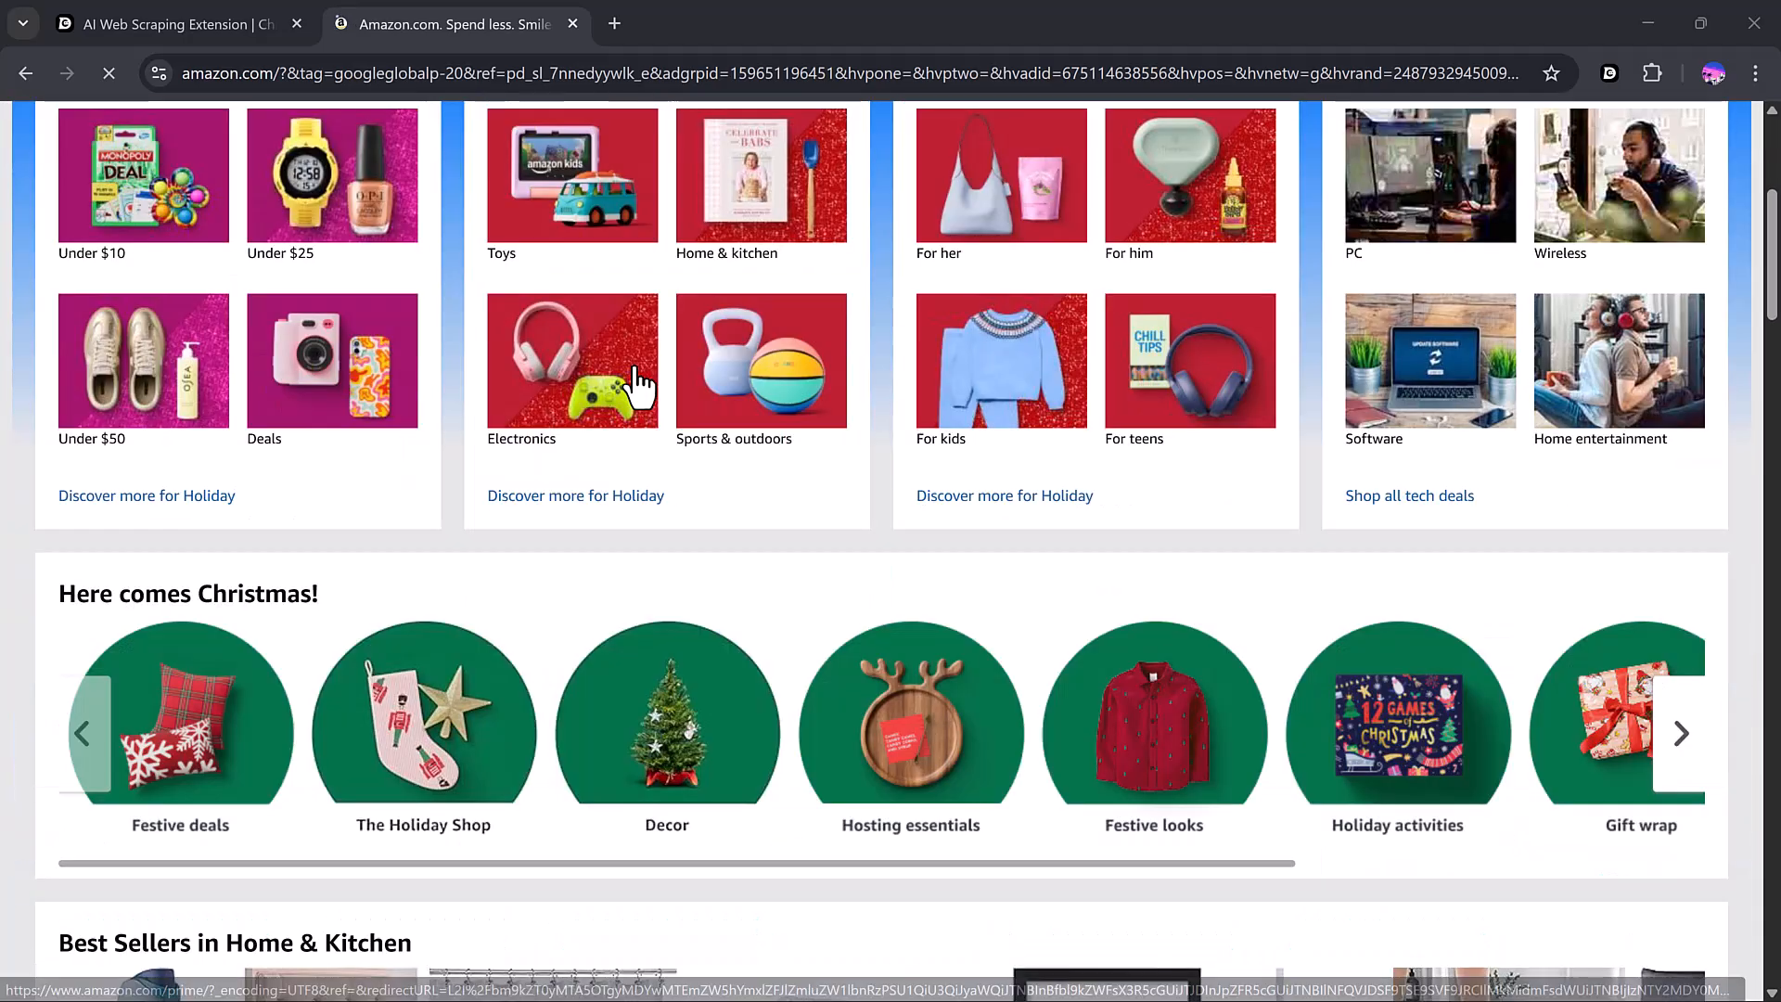
pyautogui.scroll(-3)
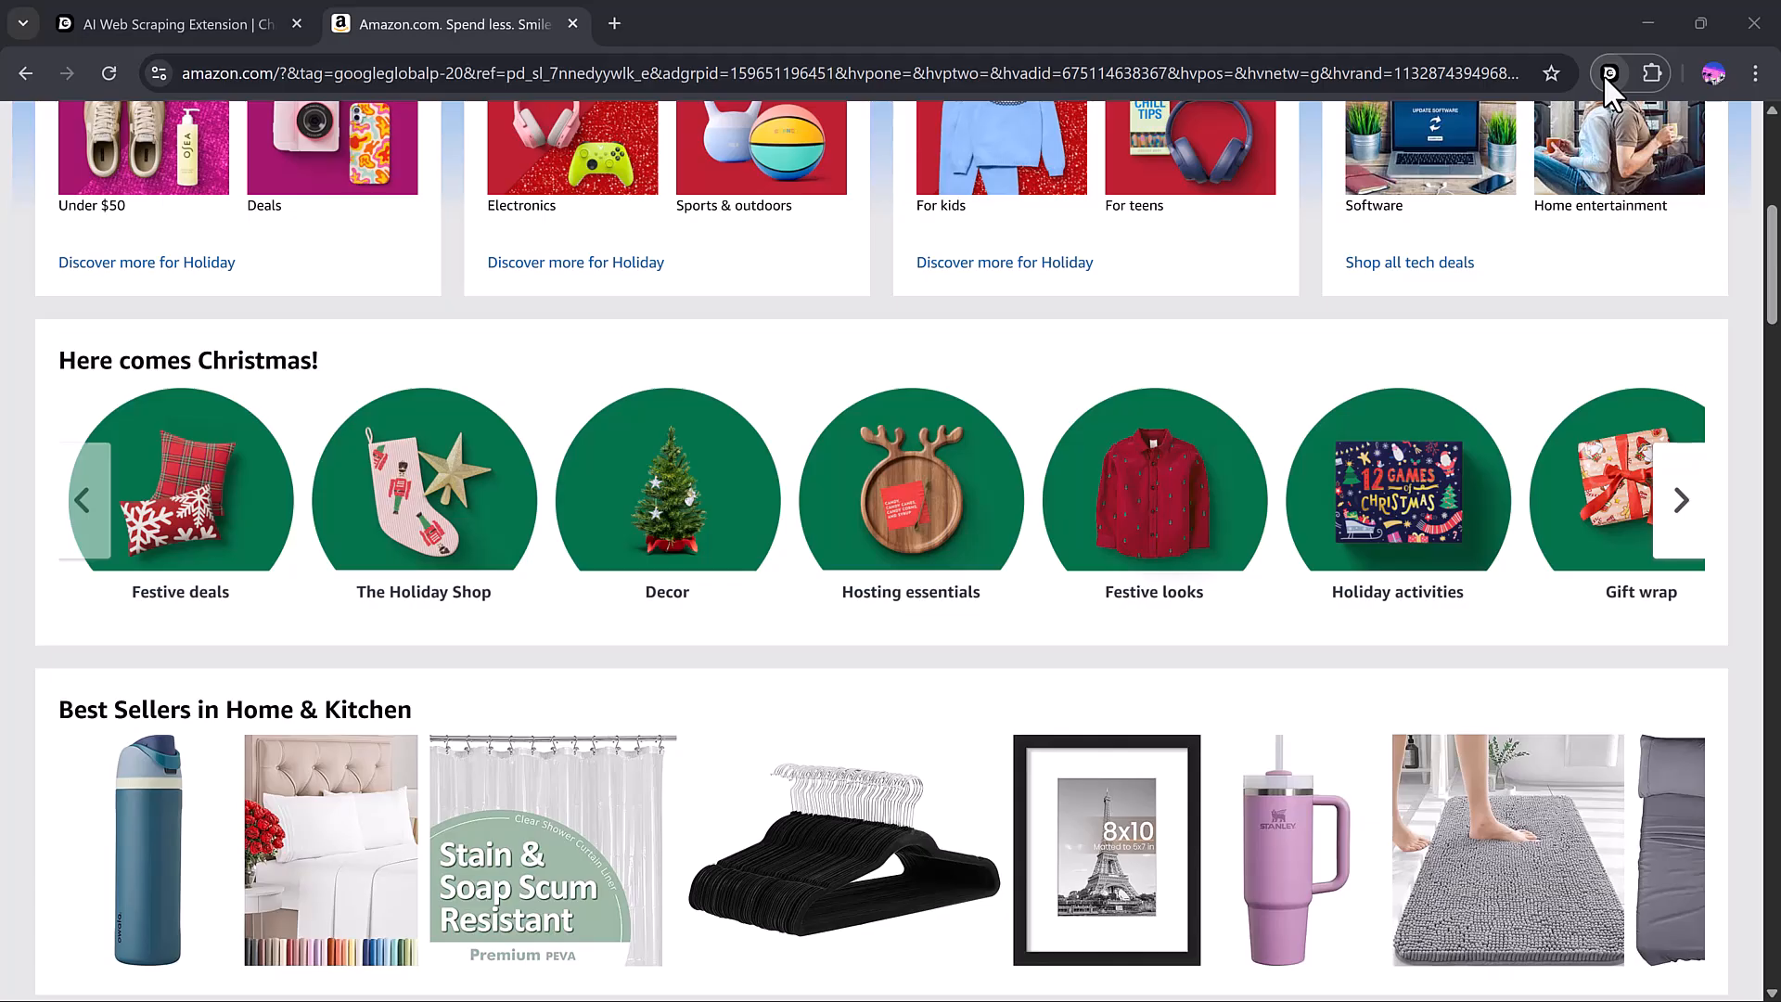
# - Open the Chat4Data side panel on Amazon and request extraction from the current webpage
pyautogui.click(1607, 74)
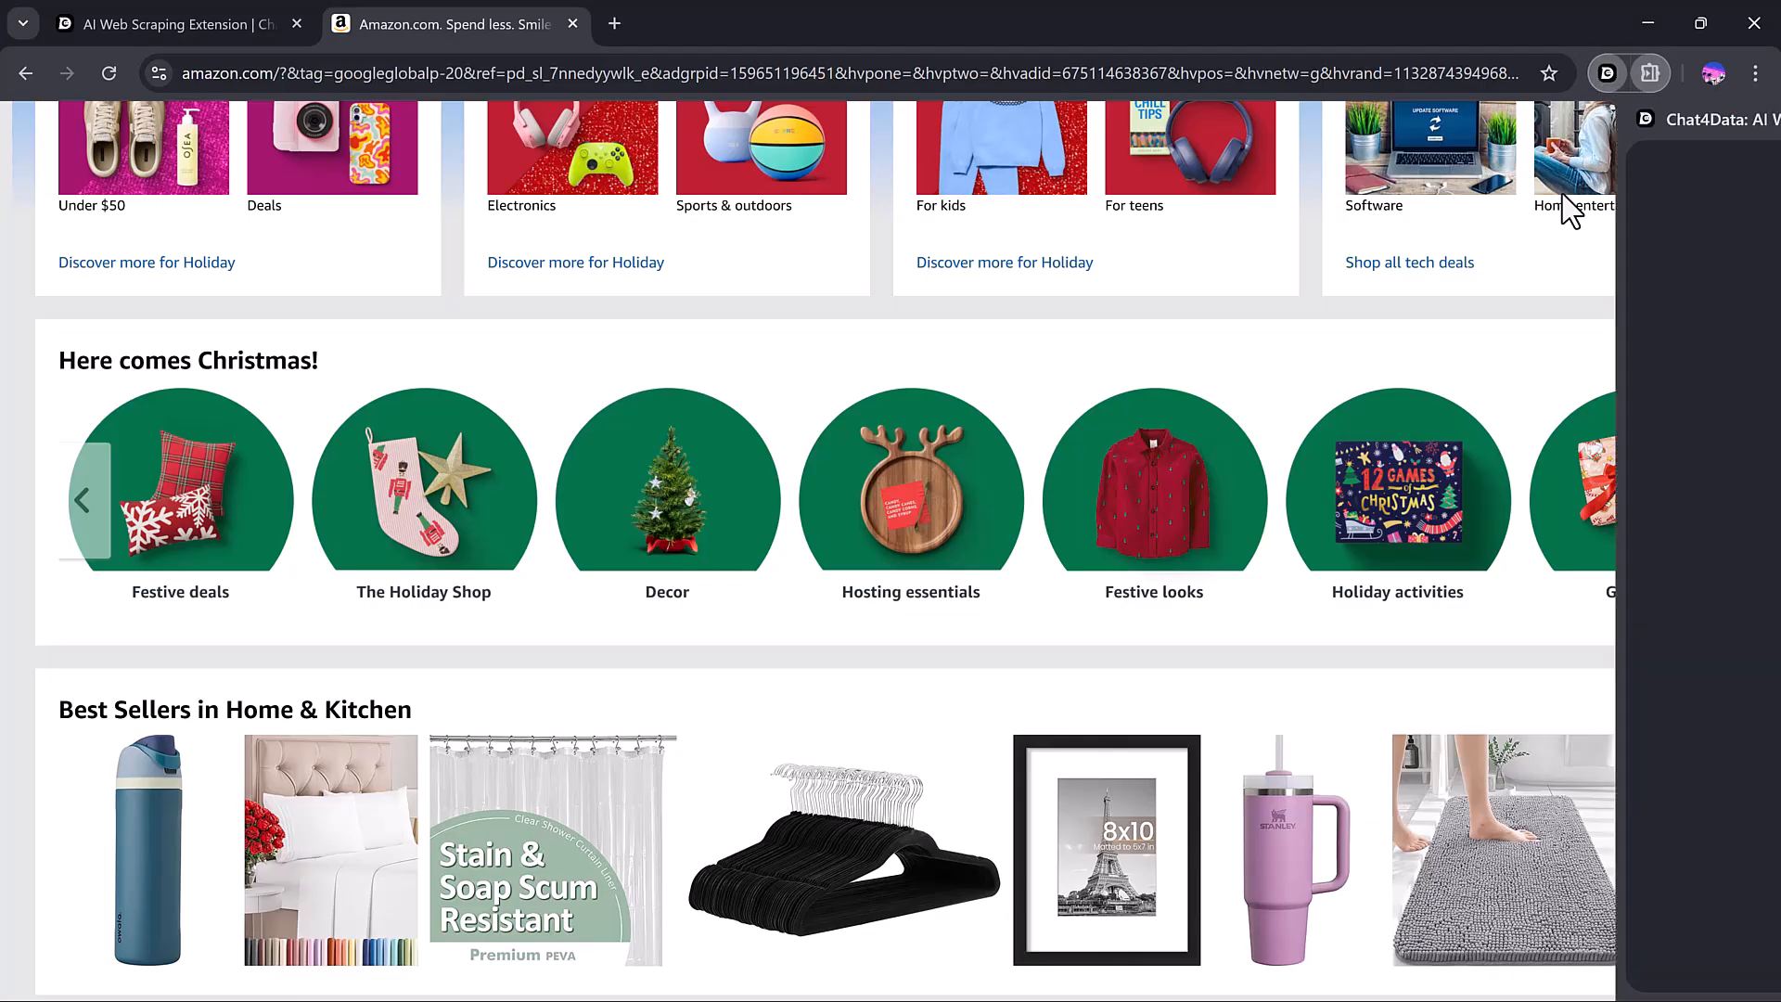
pyautogui.click(1649, 72)
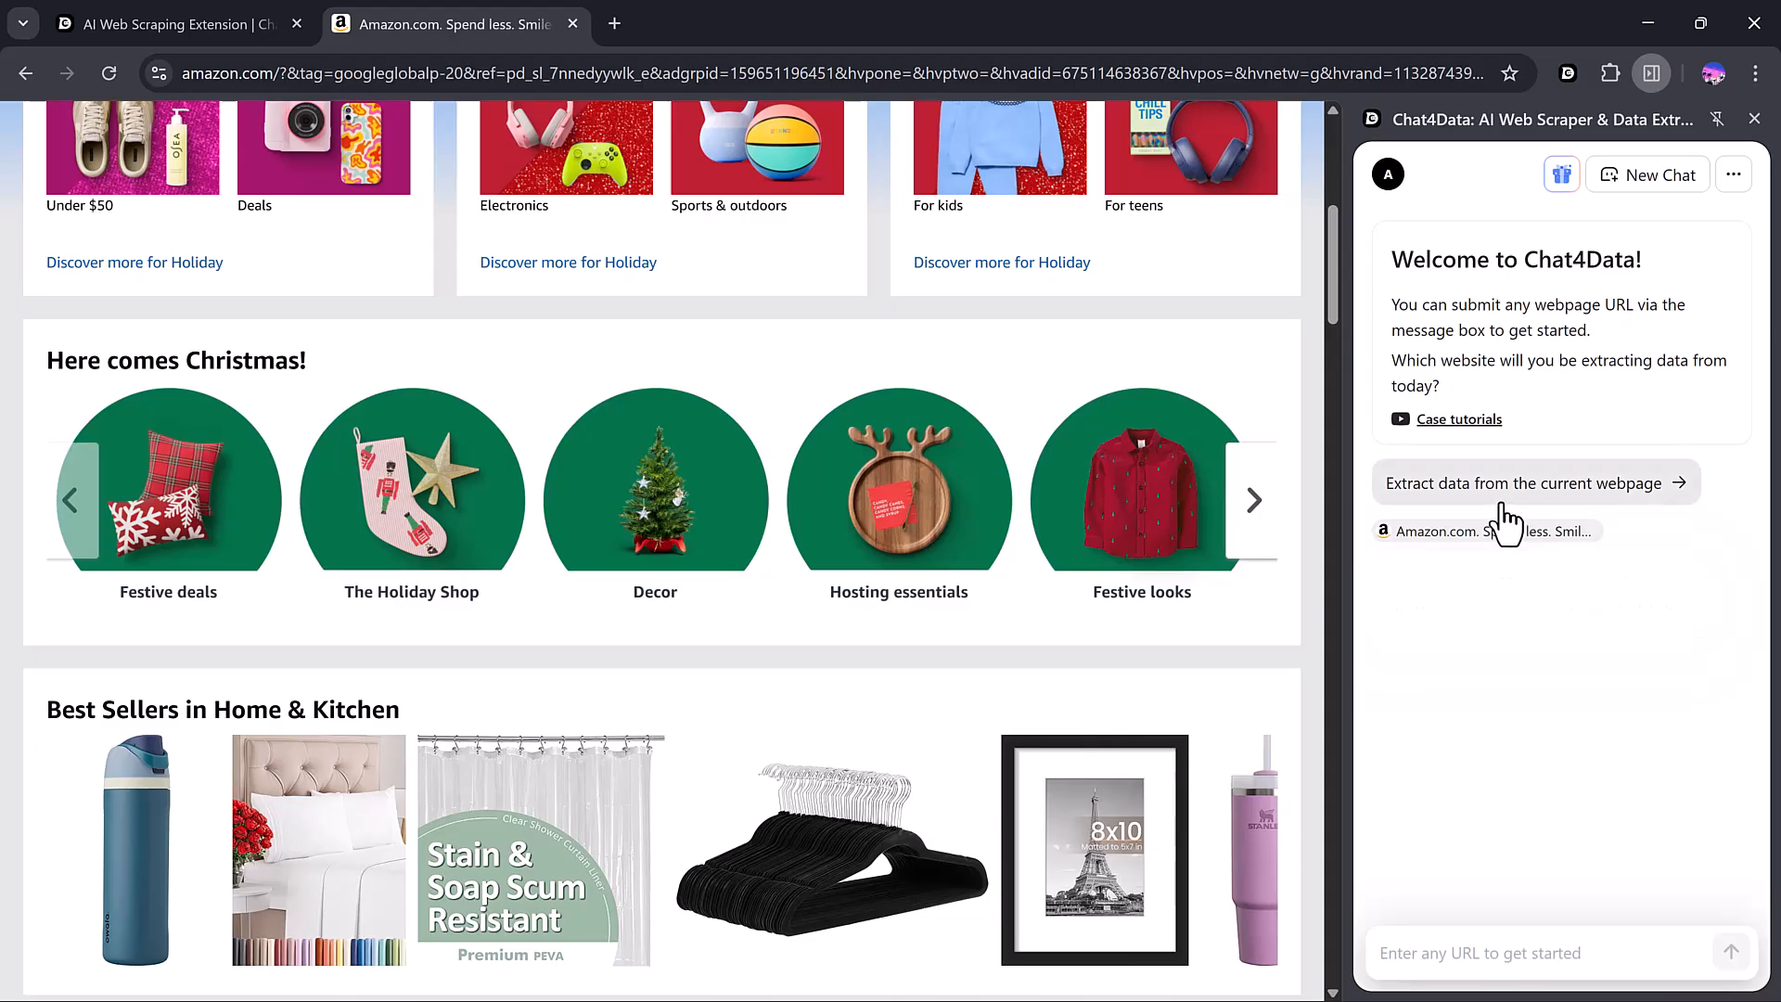
pyautogui.click(1527, 482)
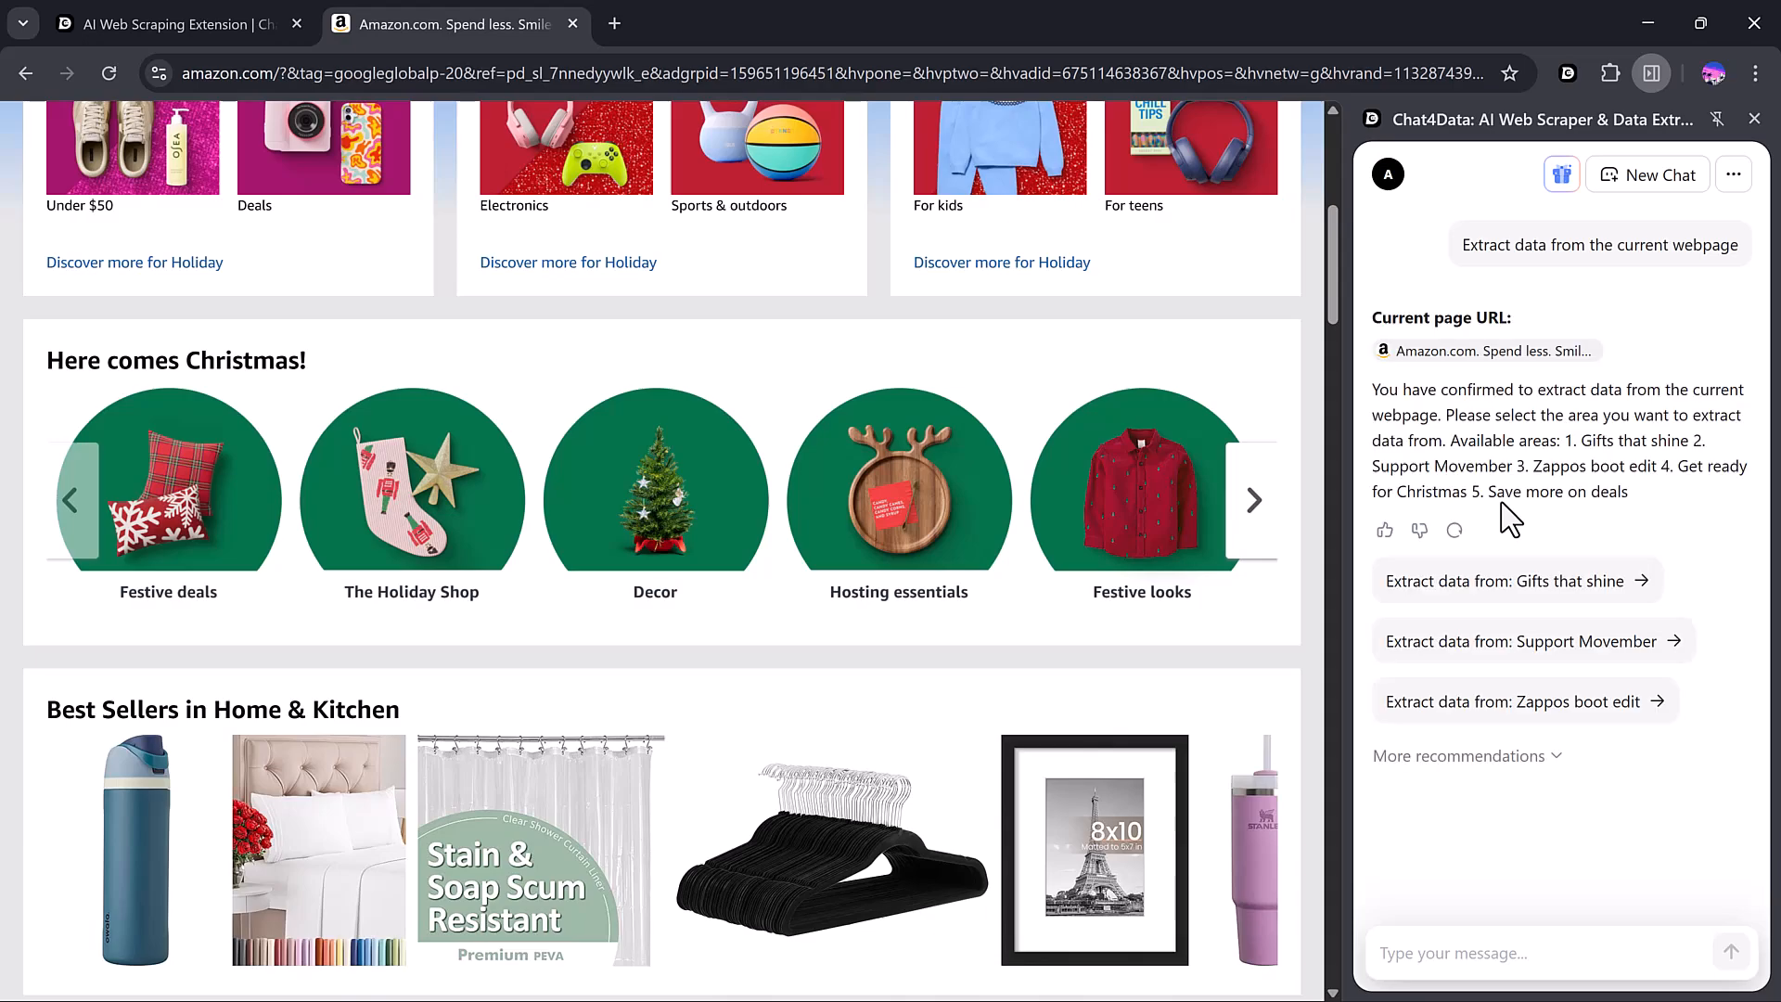
pyautogui.scroll(-3)
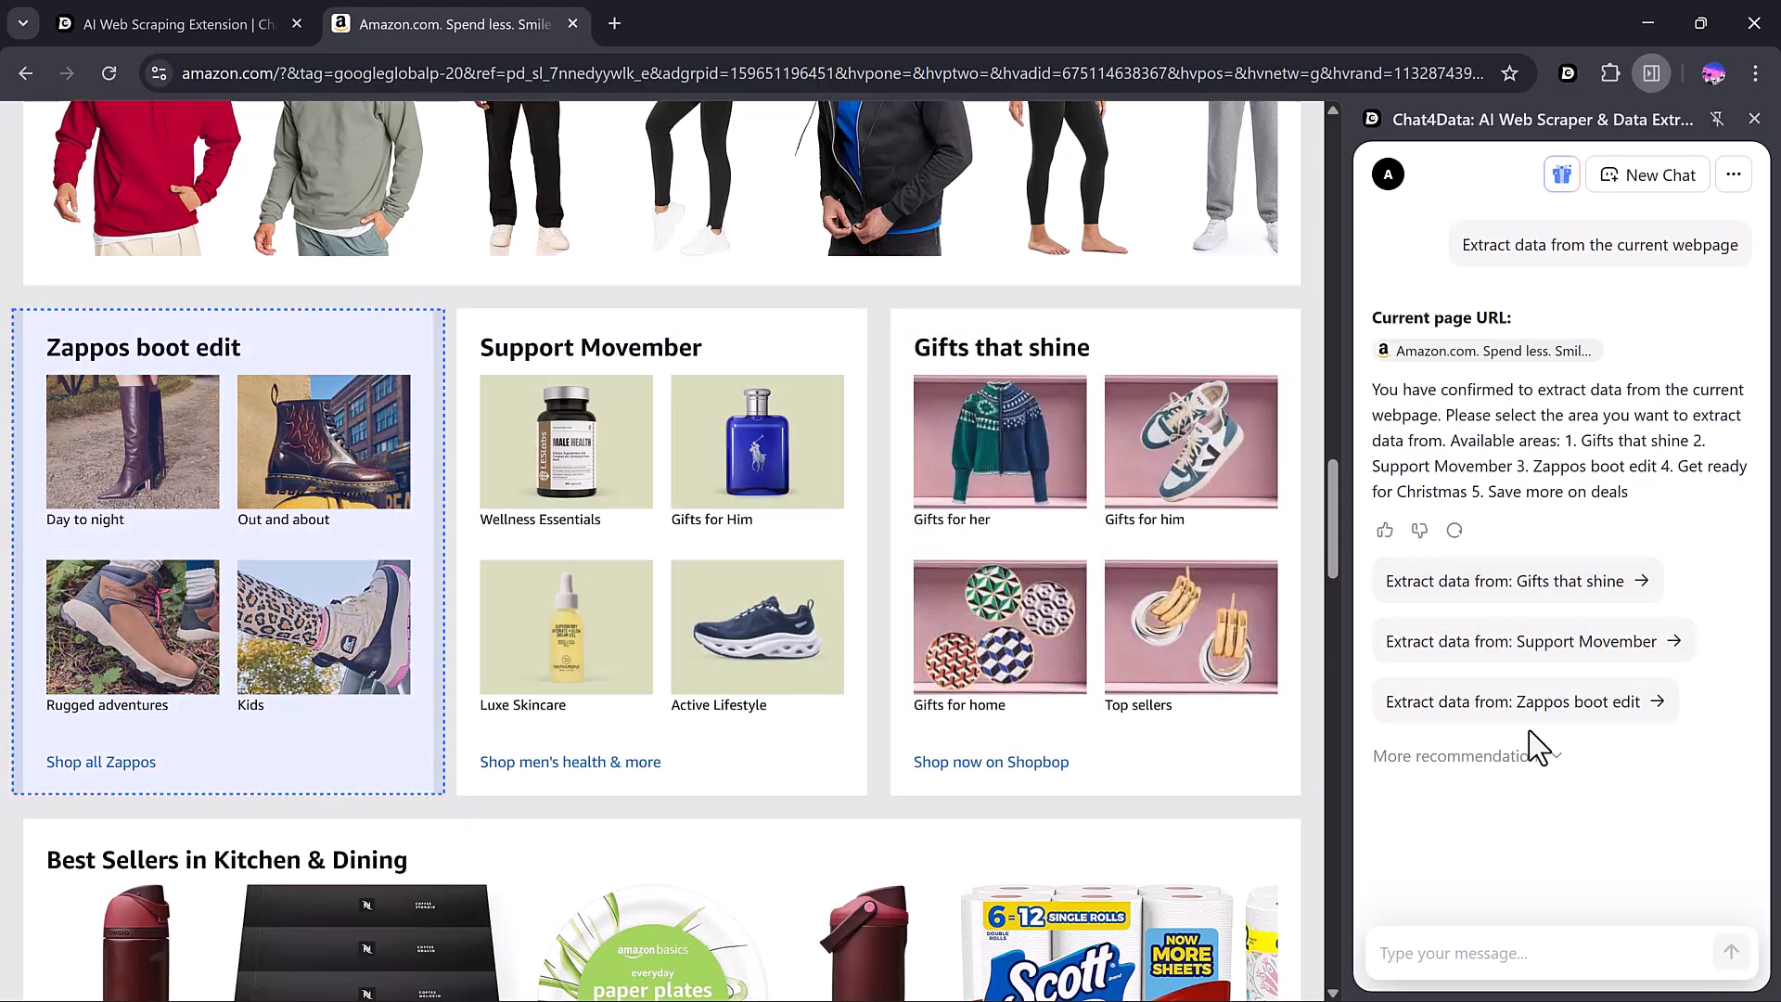
# - Select the Zappos boot edit area, review its fields and confirm the selection
pyautogui.click(1516, 699)
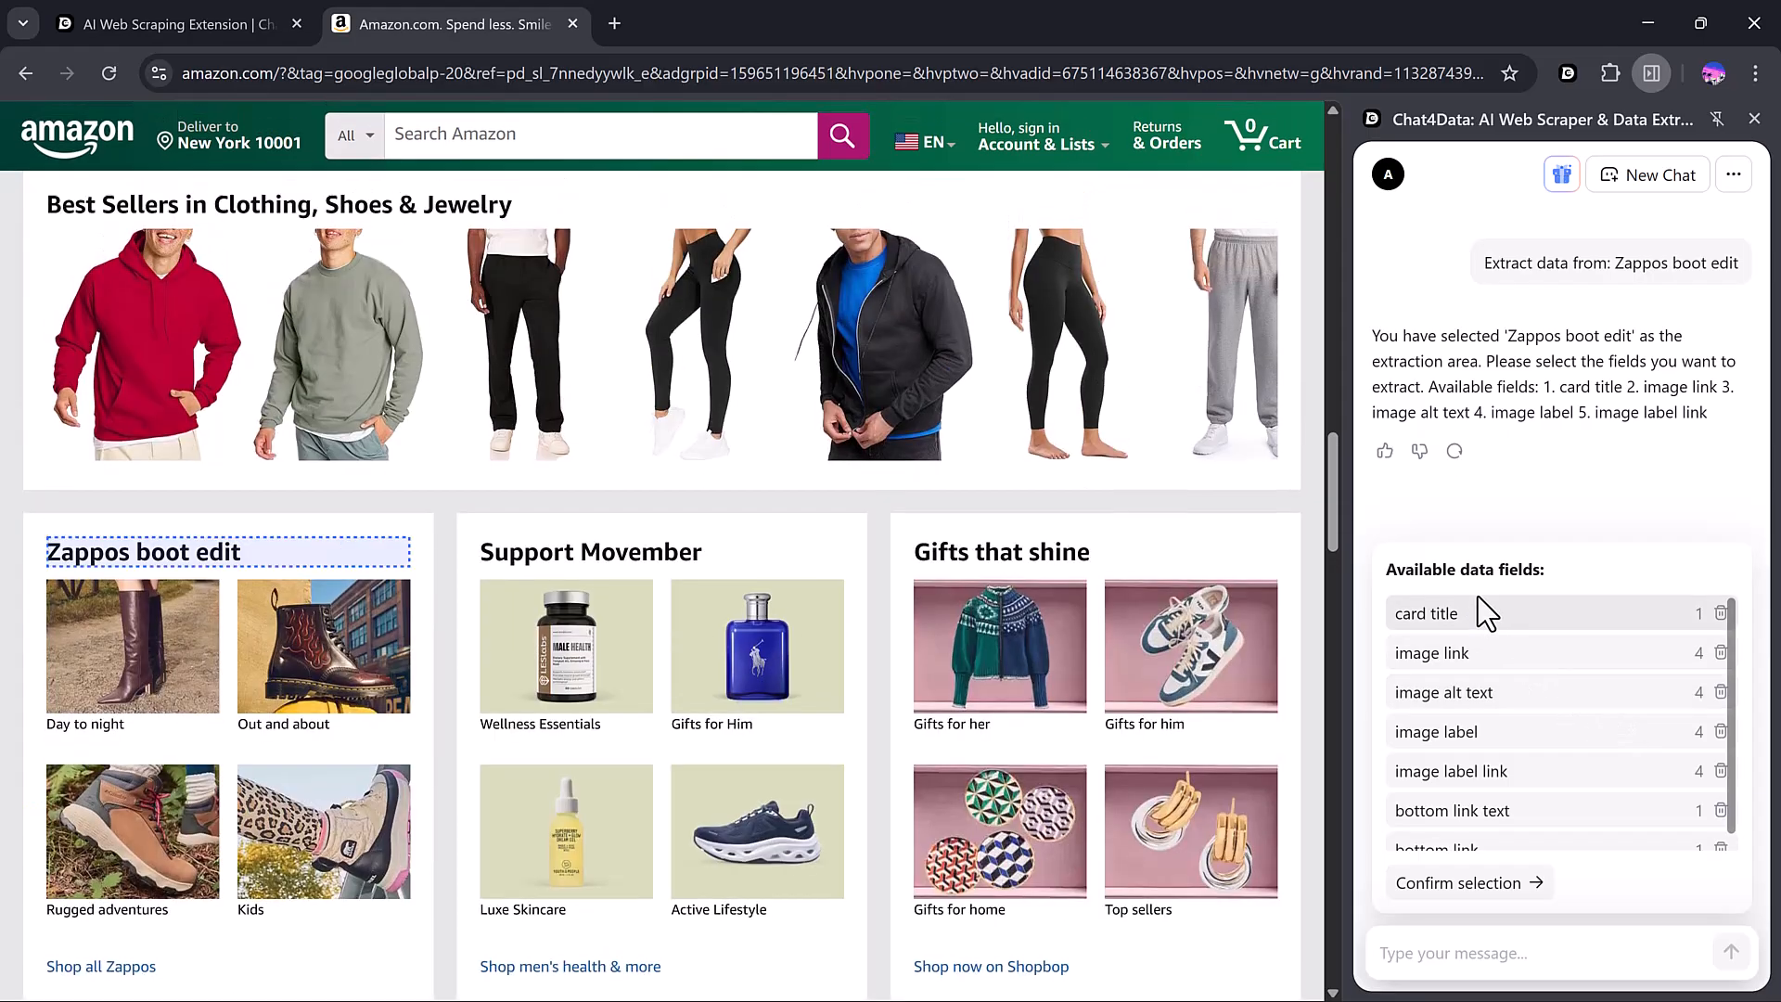
pyautogui.scroll(-3)
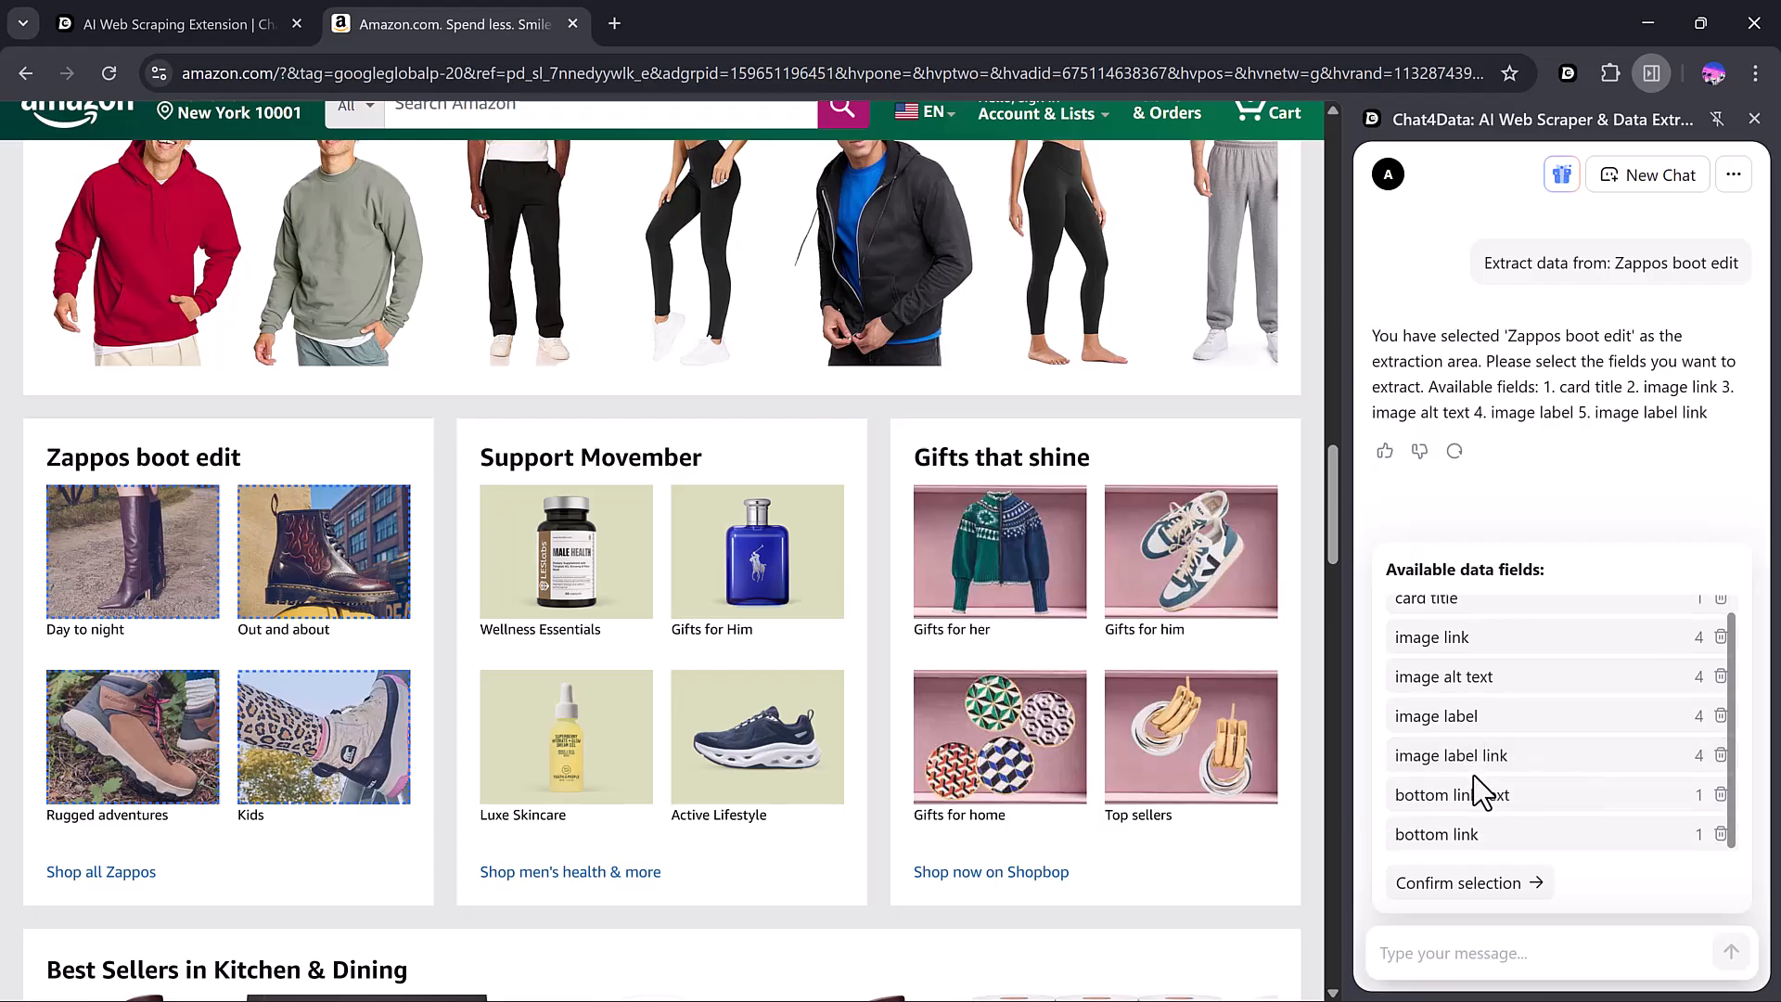
pyautogui.click(1465, 884)
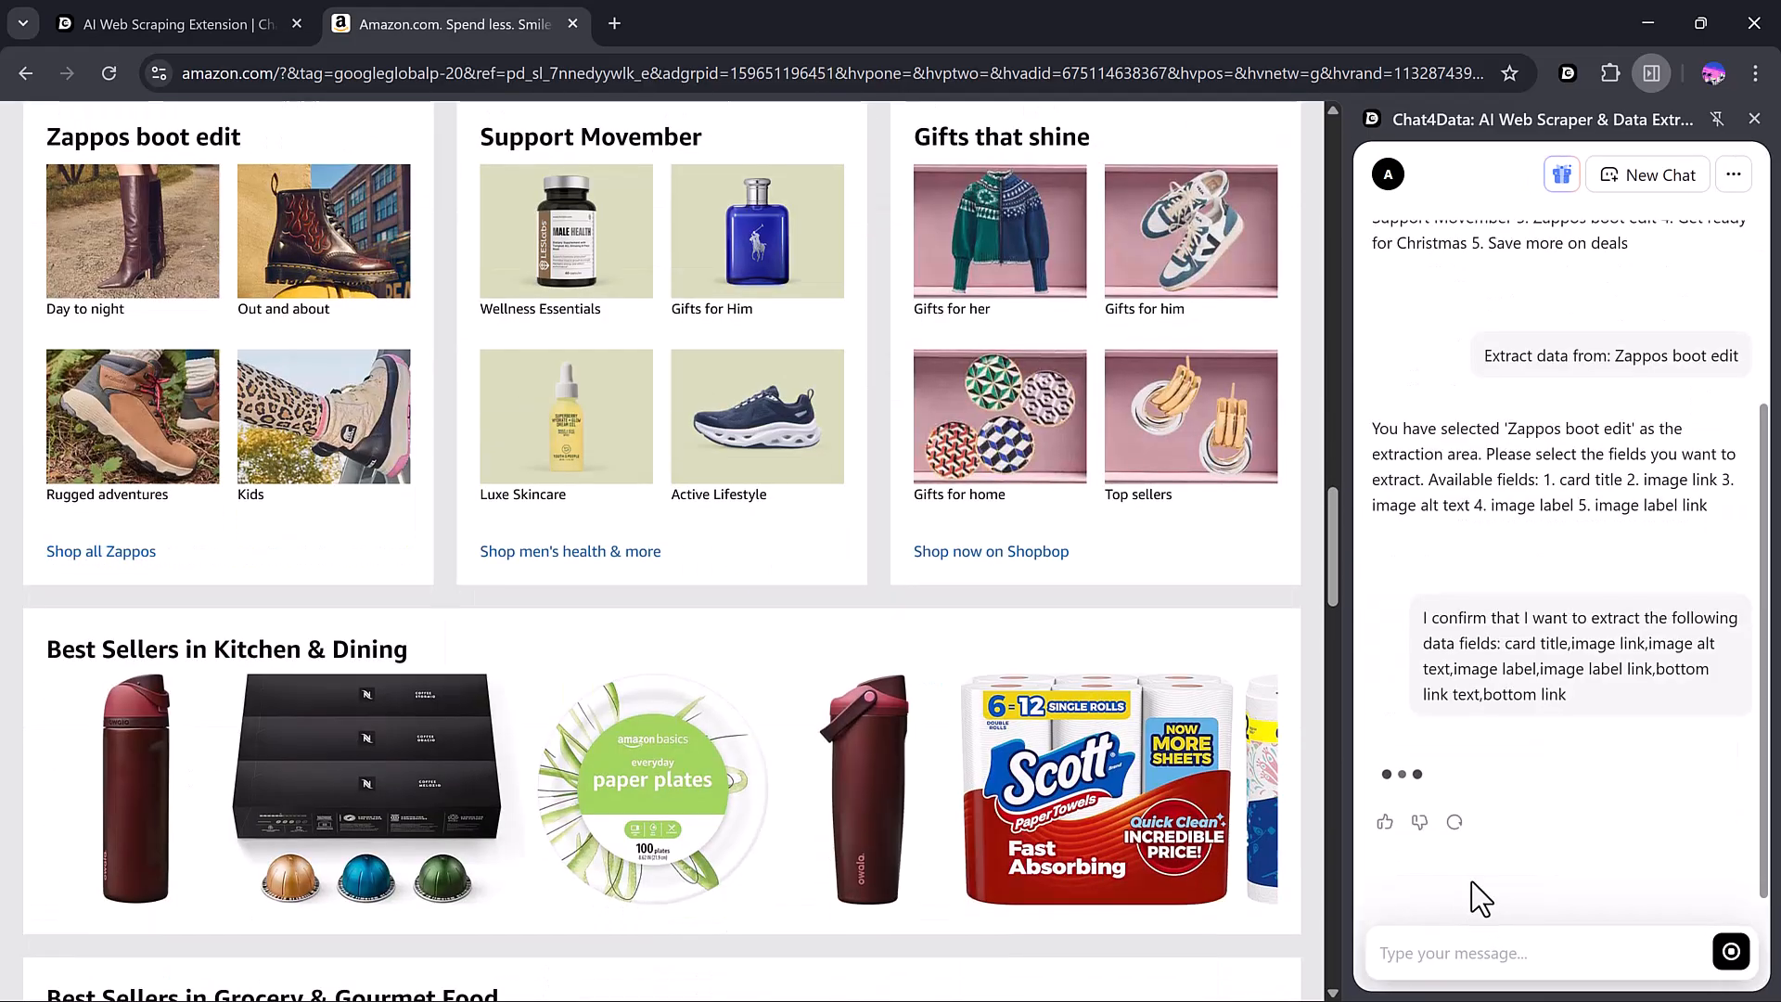
pyautogui.scroll(-3)
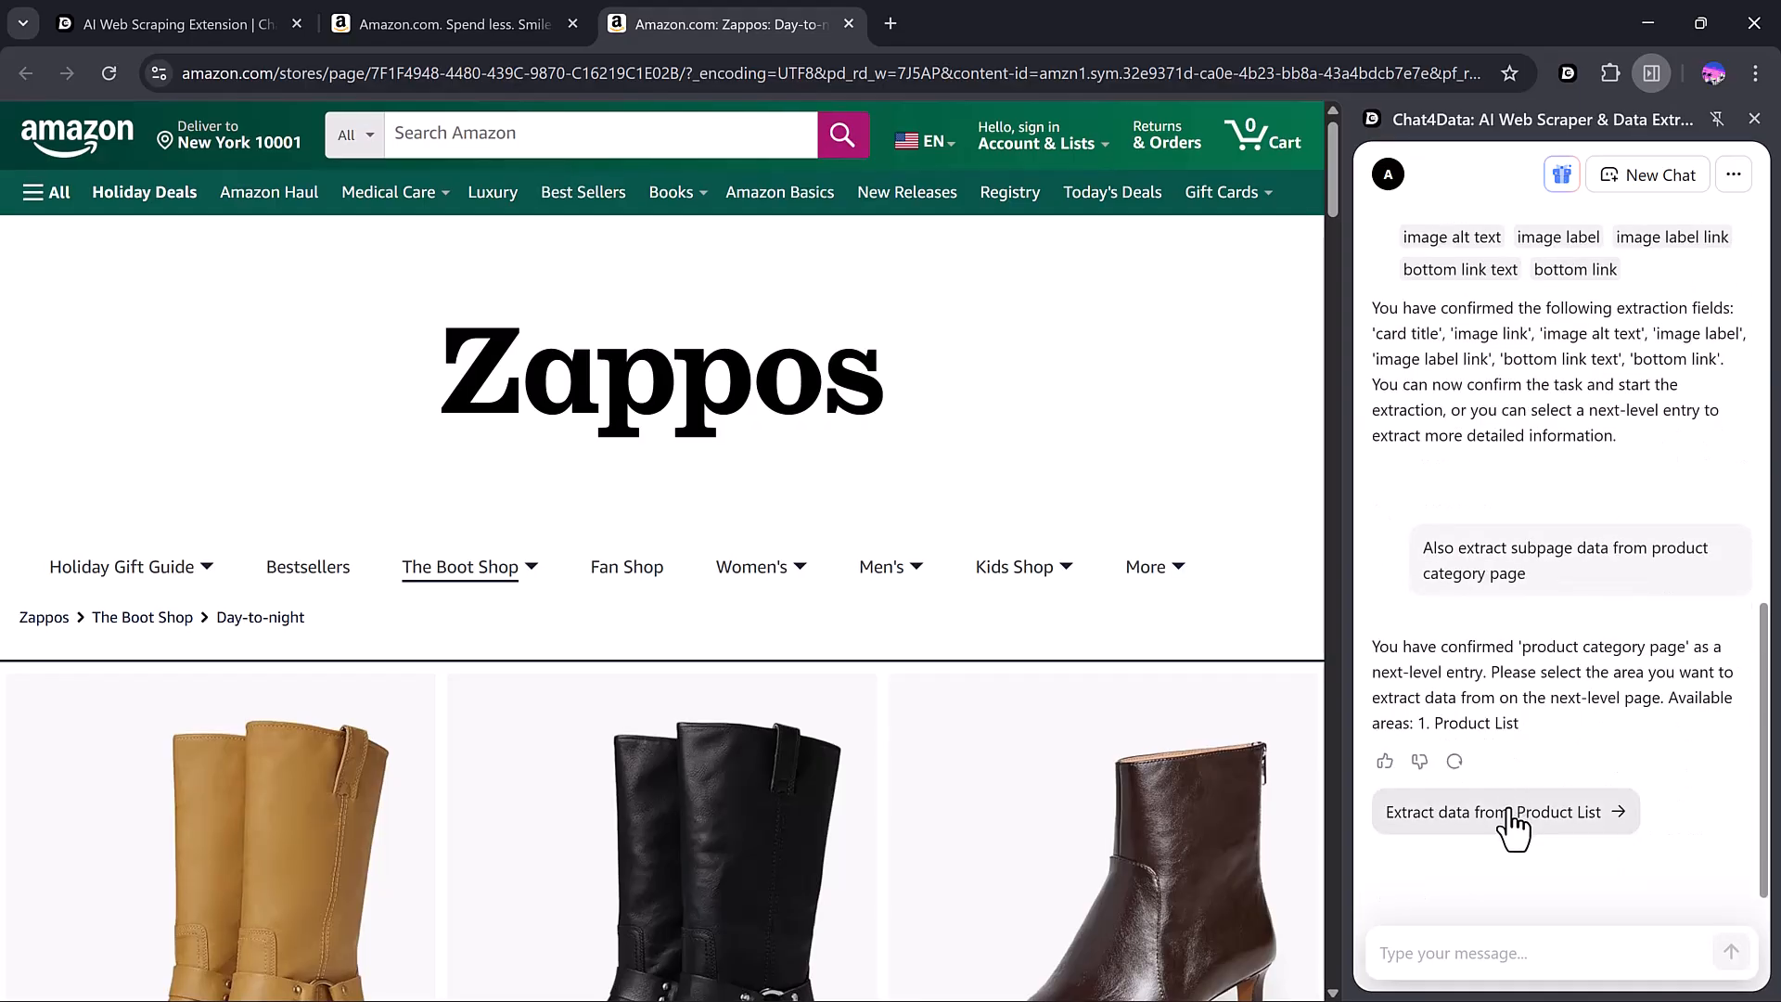
# - Choose the subpage's Product List area, review its fields and confirm to start extraction
pyautogui.click(1493, 810)
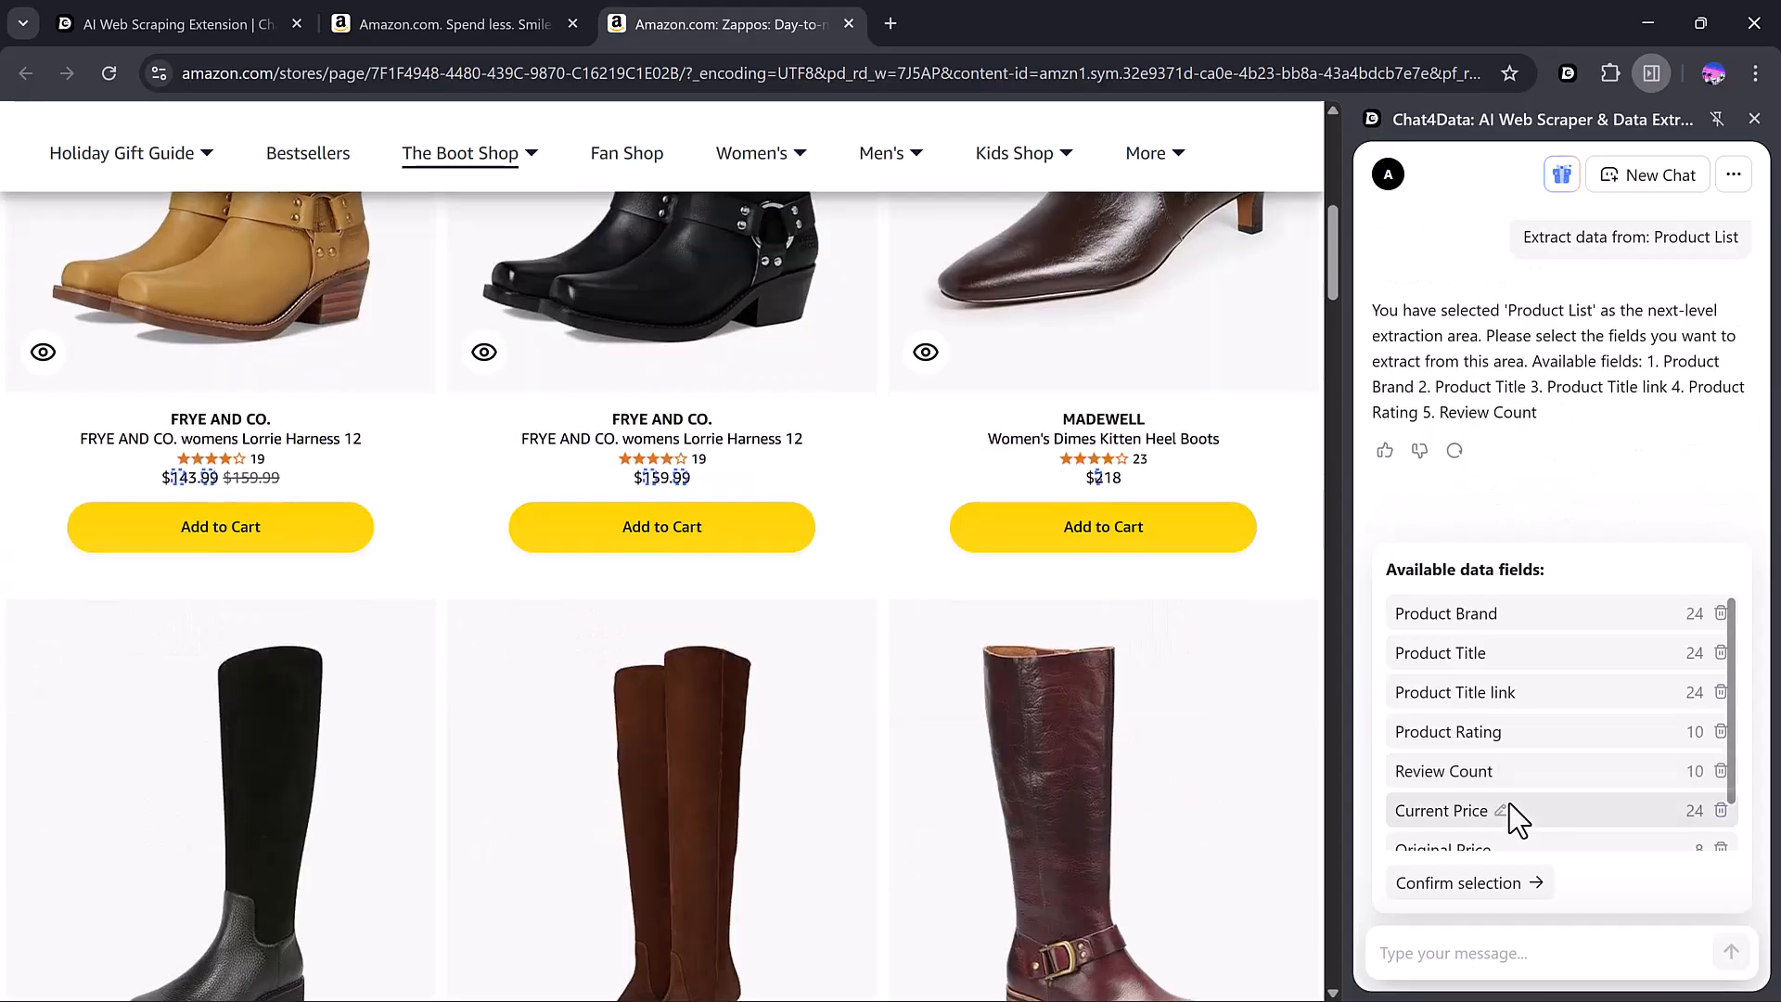
pyautogui.scroll(-3)
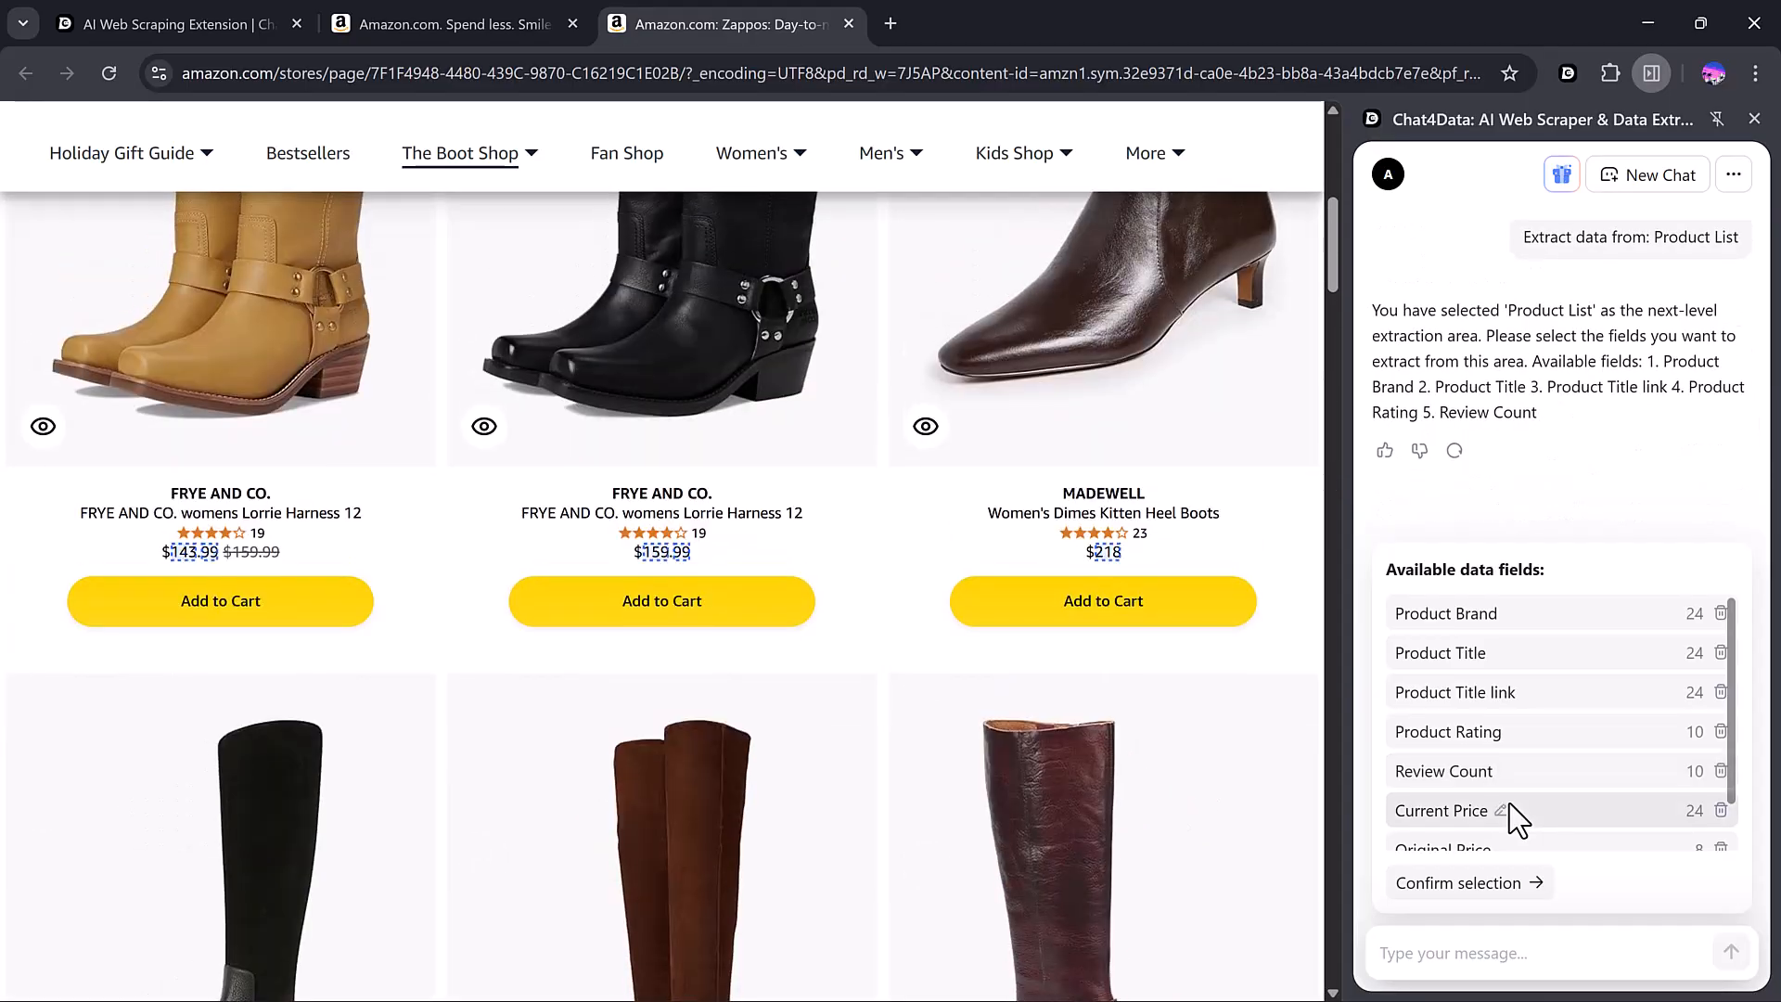
pyautogui.click(1459, 884)
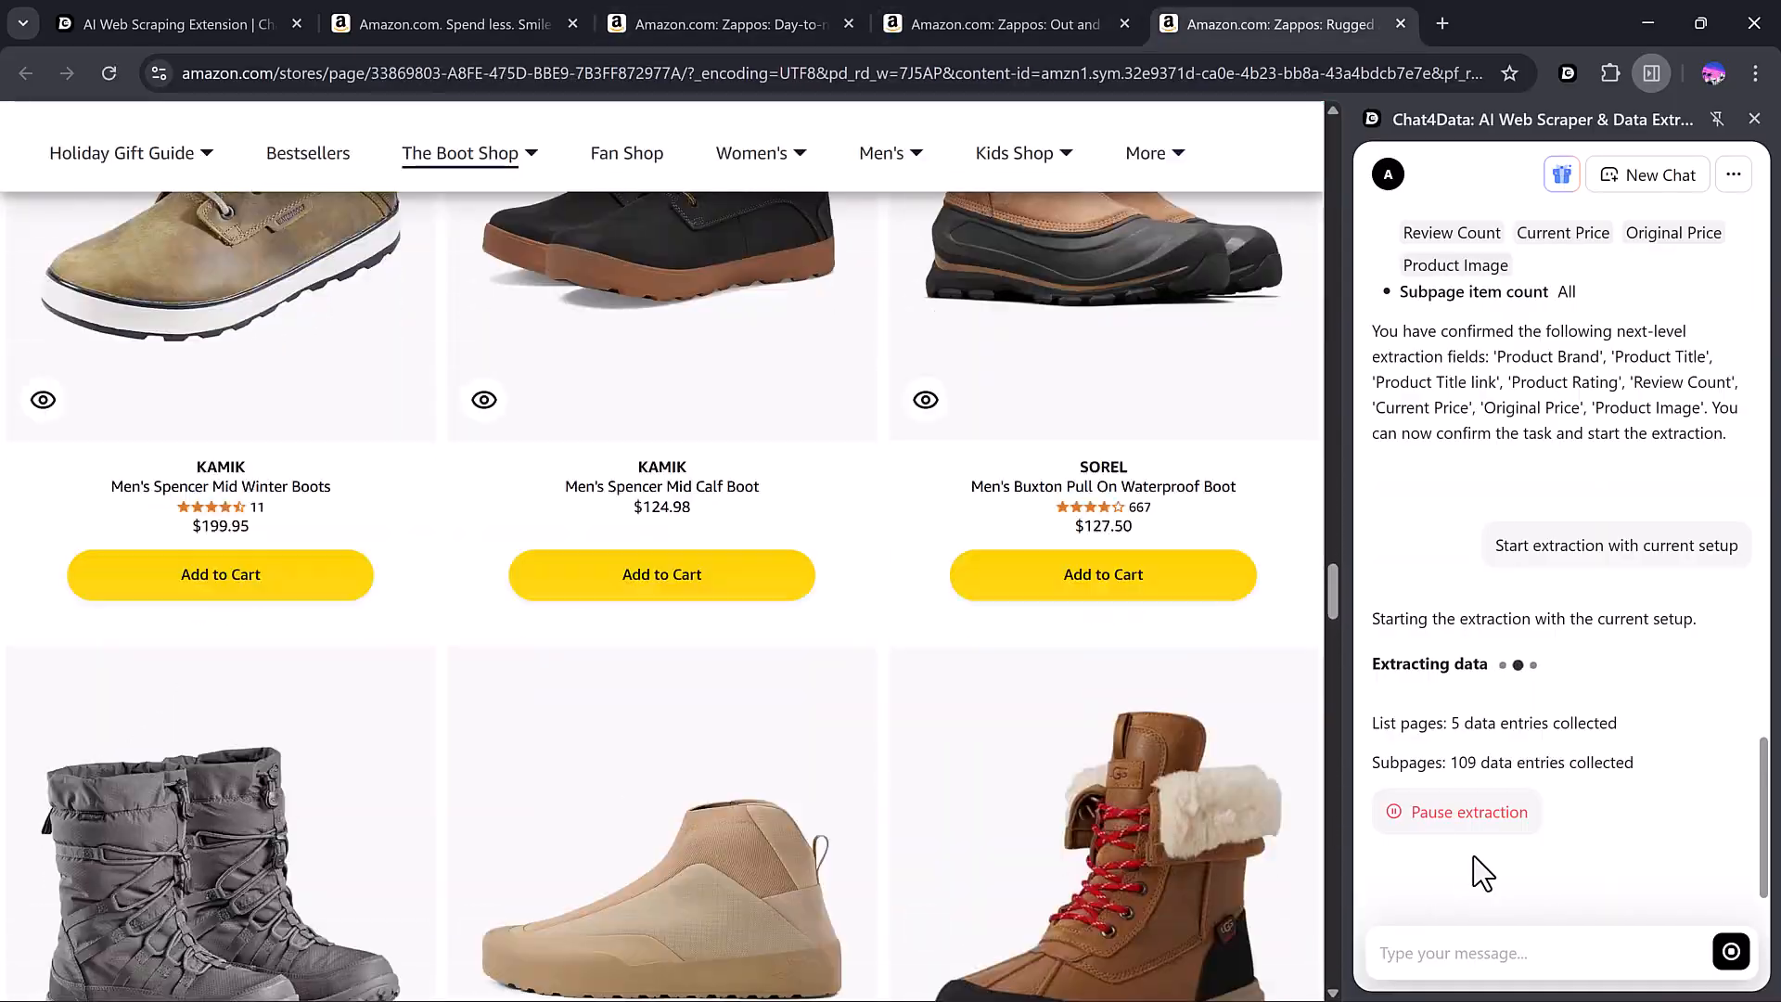
# - Follow the running extraction until 312 items are ready as CSV and XLSX files
pyautogui.scroll(-3)
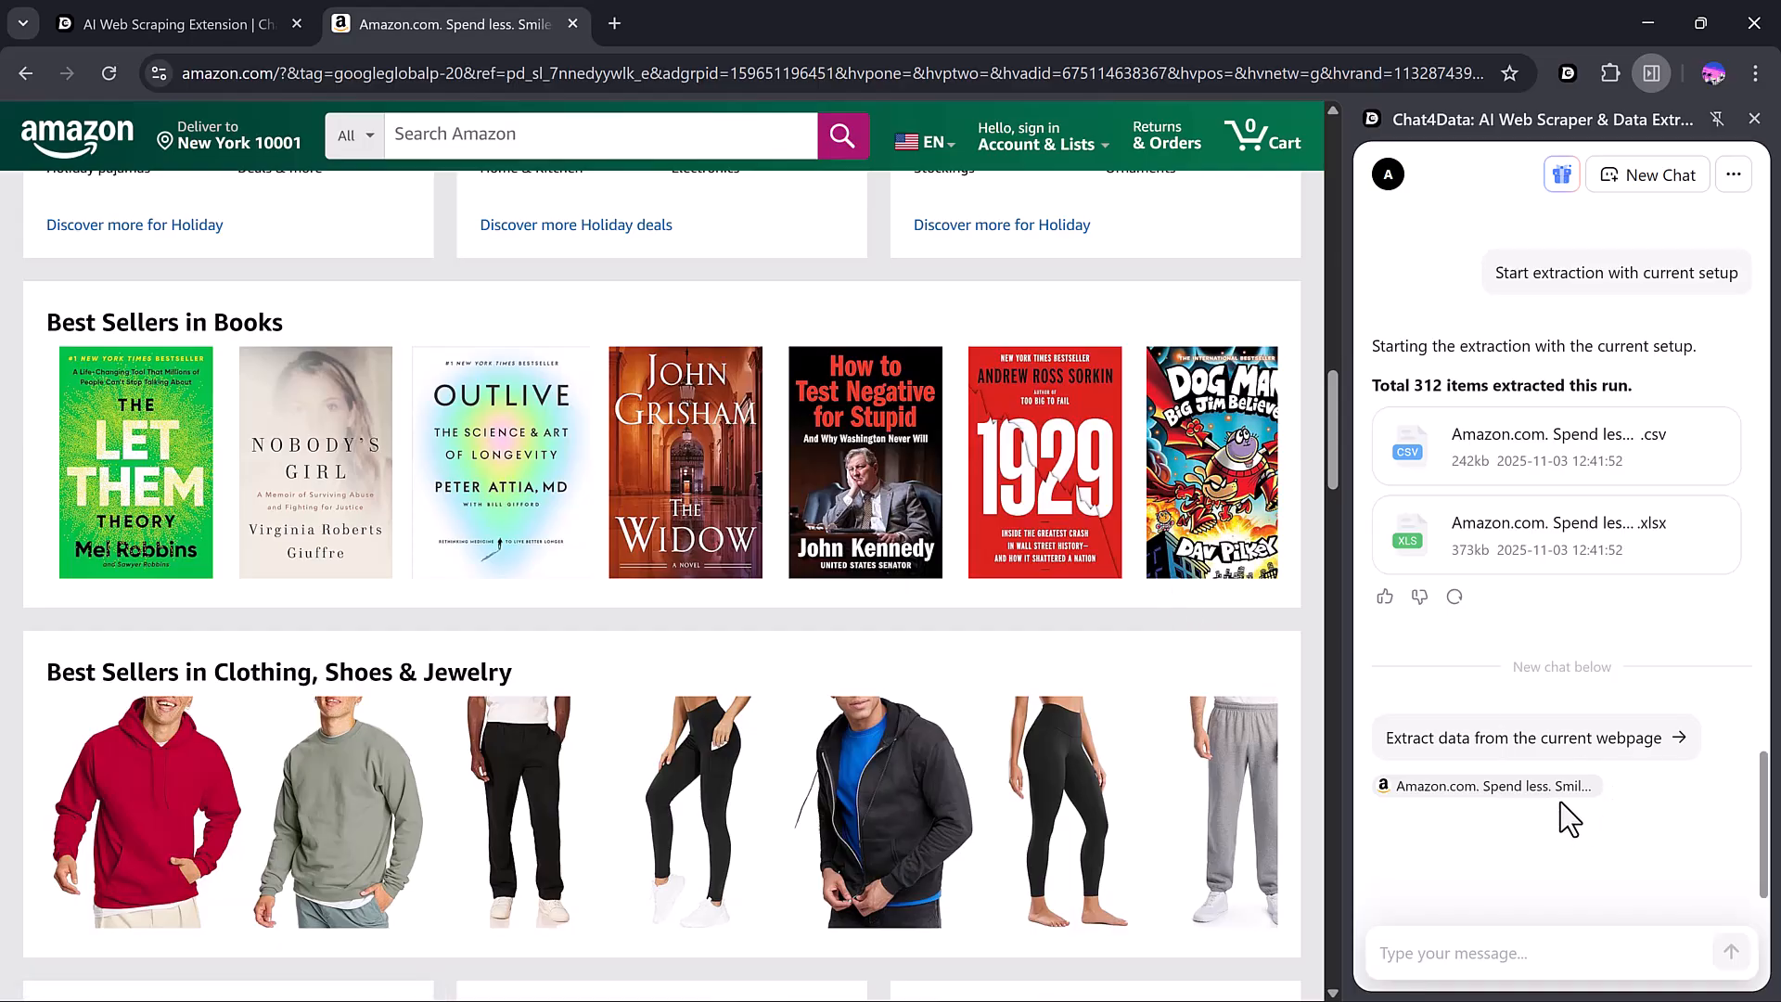
pyautogui.moveTo(1557, 393)
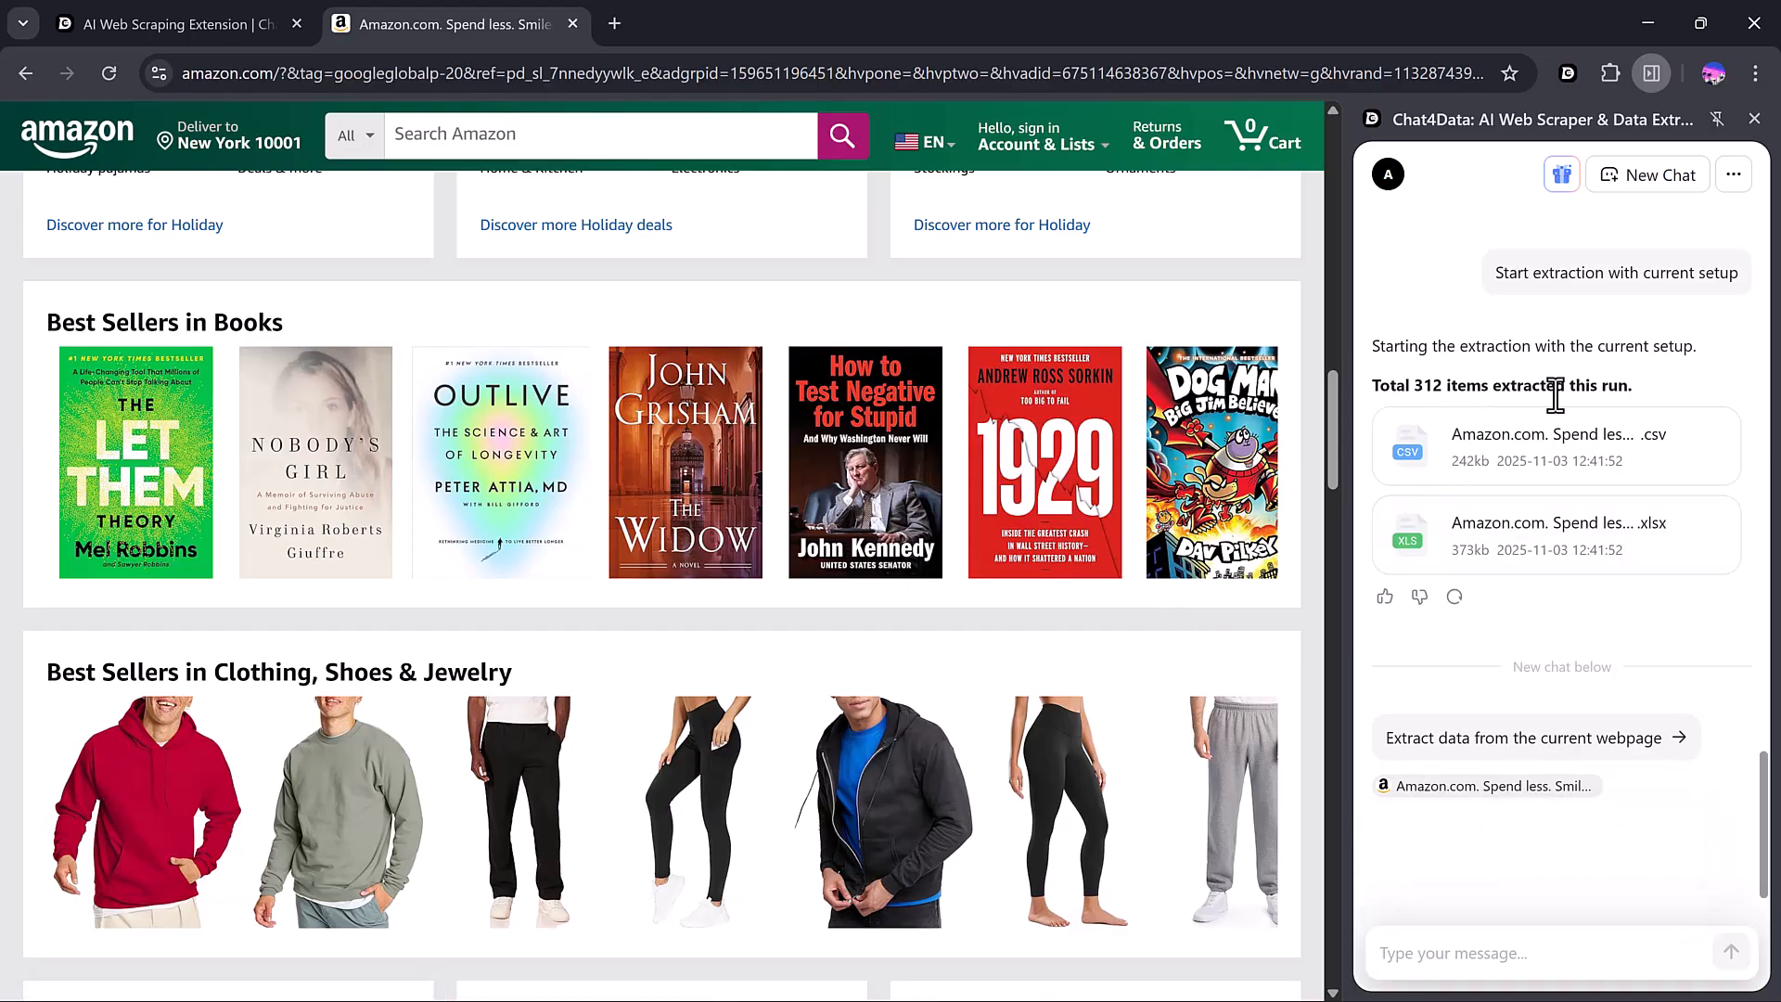
# - Download the Amazon results as CSV and open the file in Excel from Chrome's downloads
pyautogui.click(1546, 435)
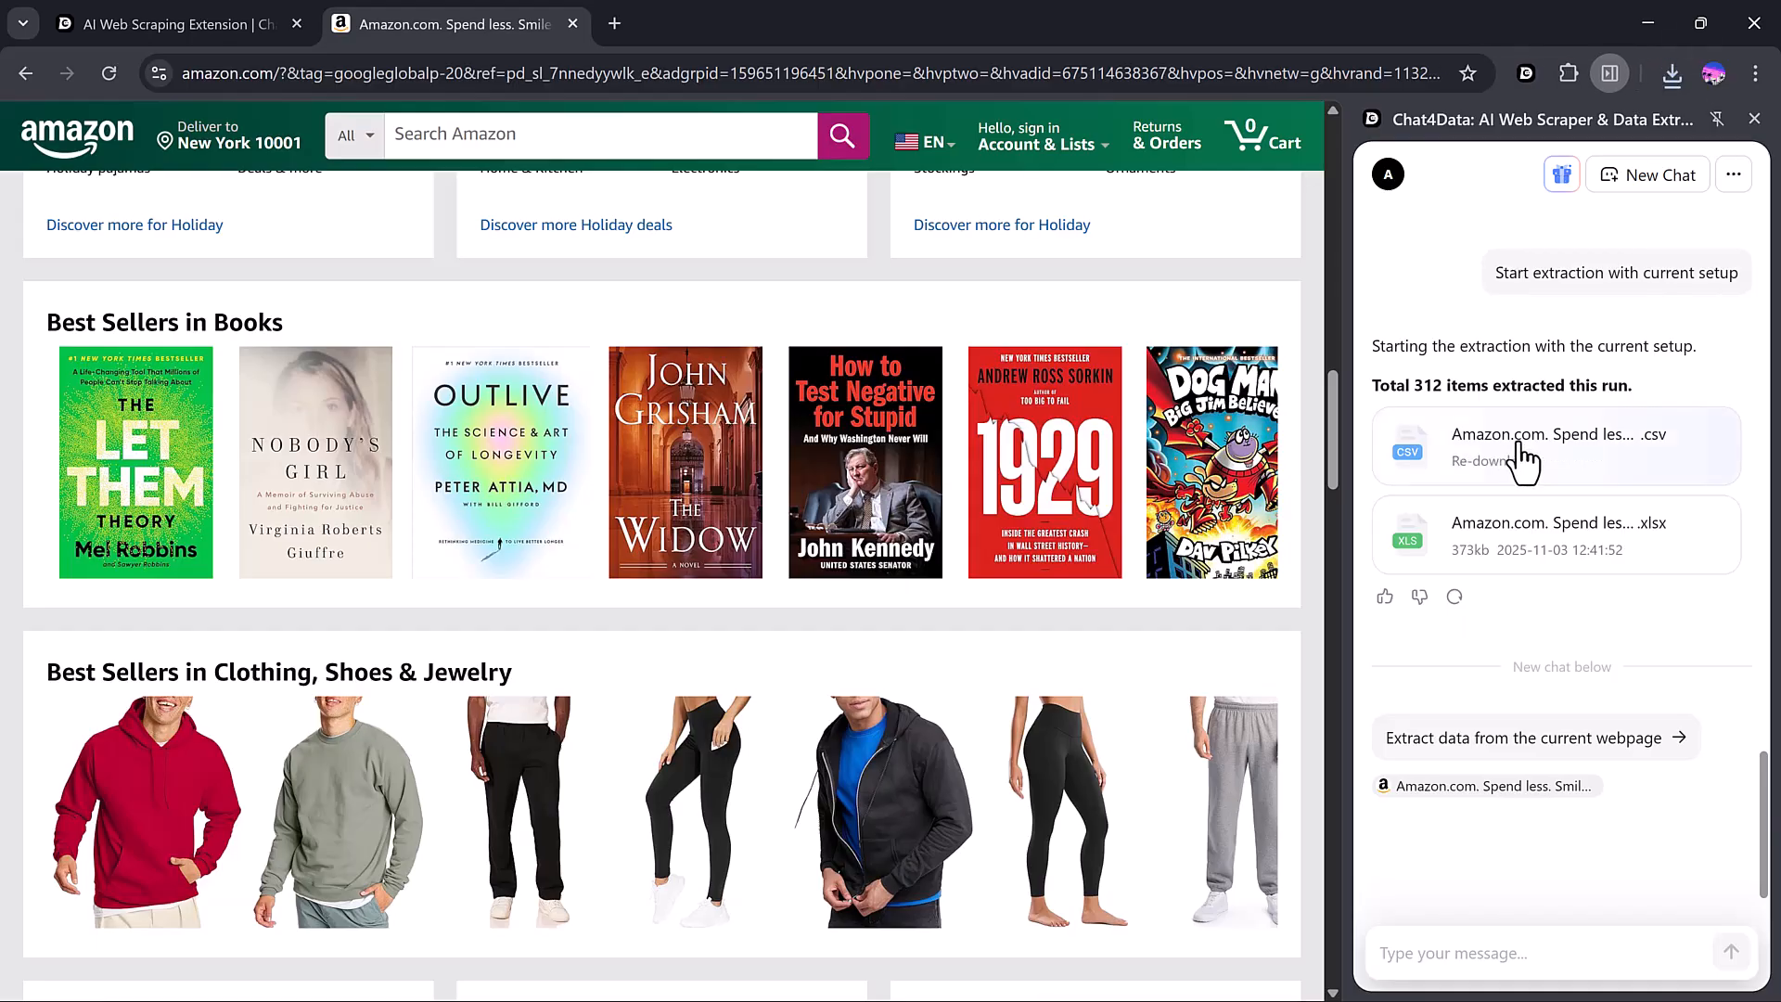
pyautogui.click(1519, 462)
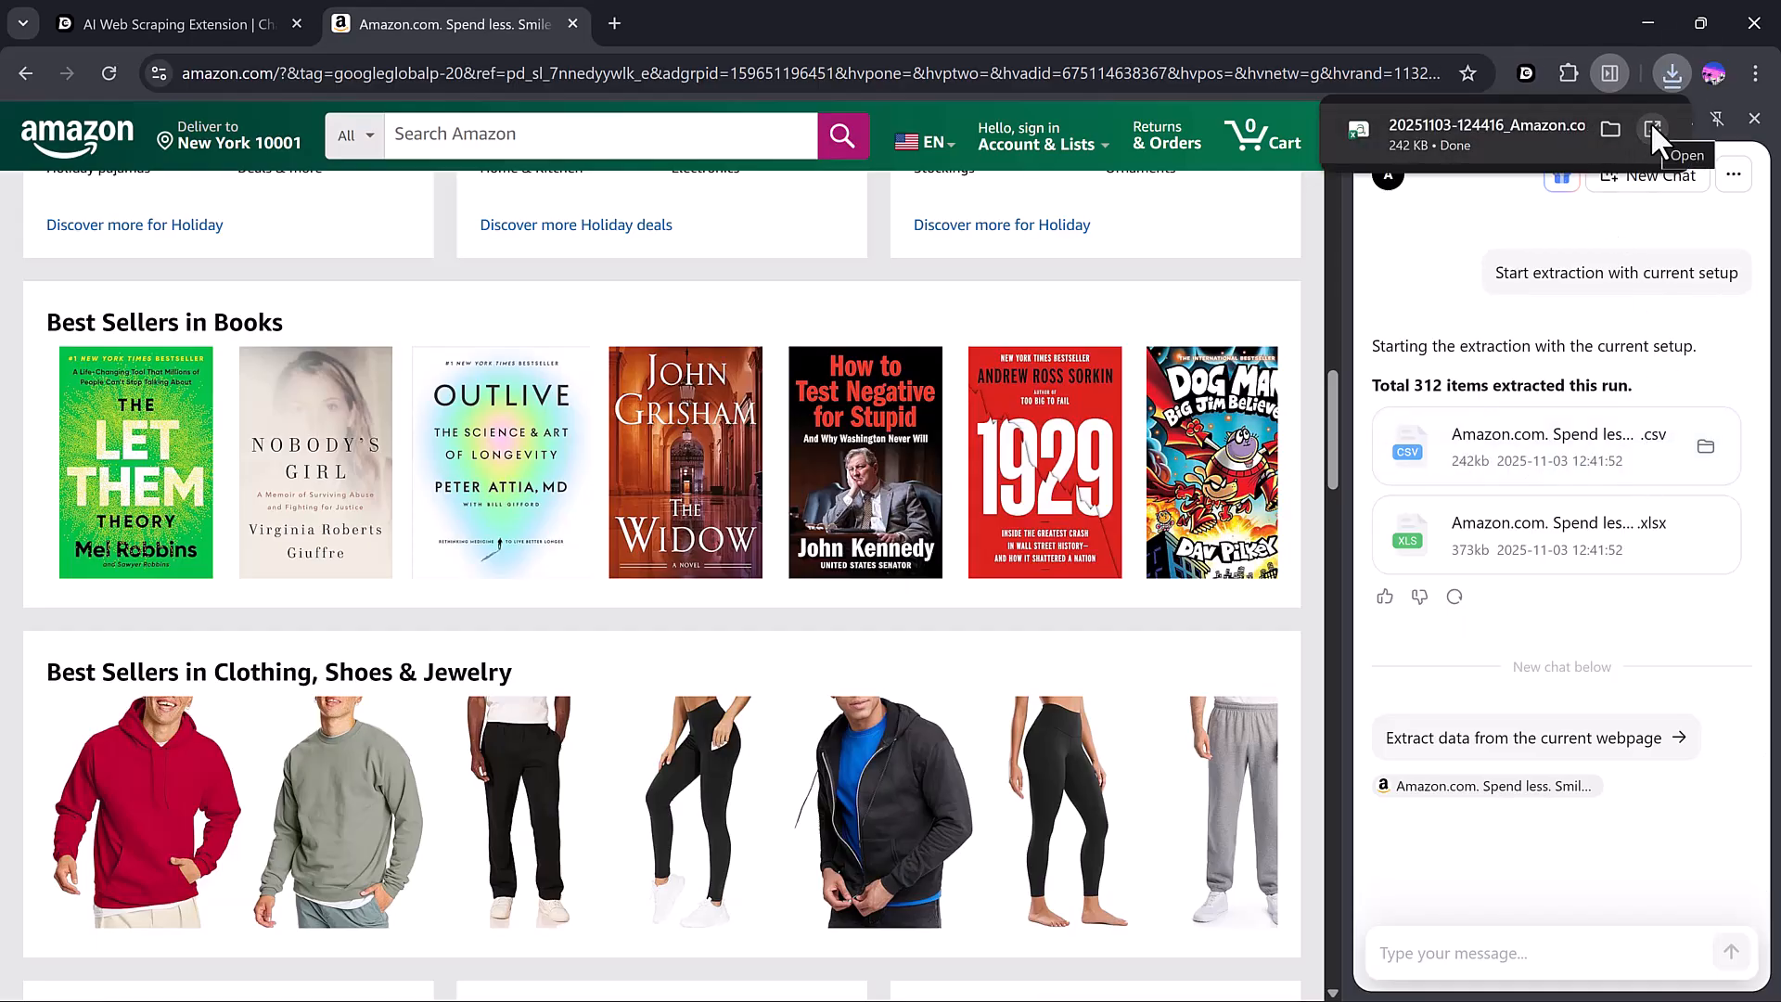
pyautogui.click(1653, 136)
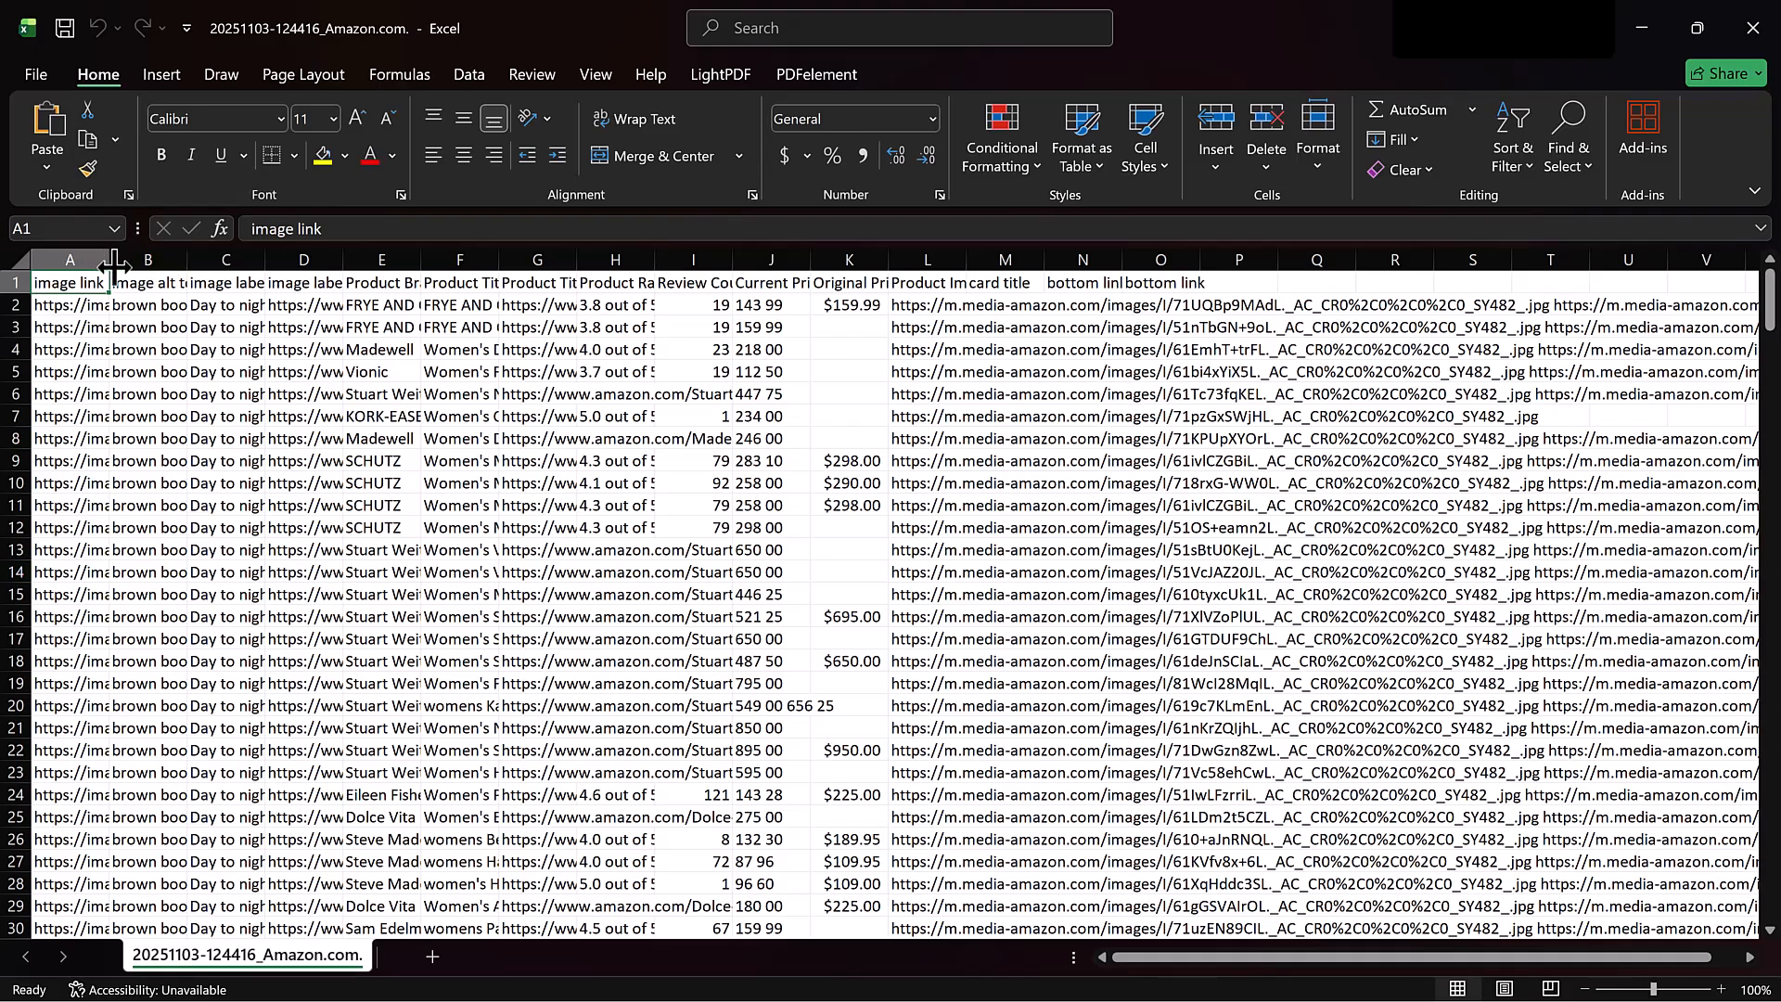
# - Widen columns A–D to reveal the full link values, then close the Amazon CSV workbook
pyautogui.moveTo(113, 260); pyautogui.dragTo(208, 260)
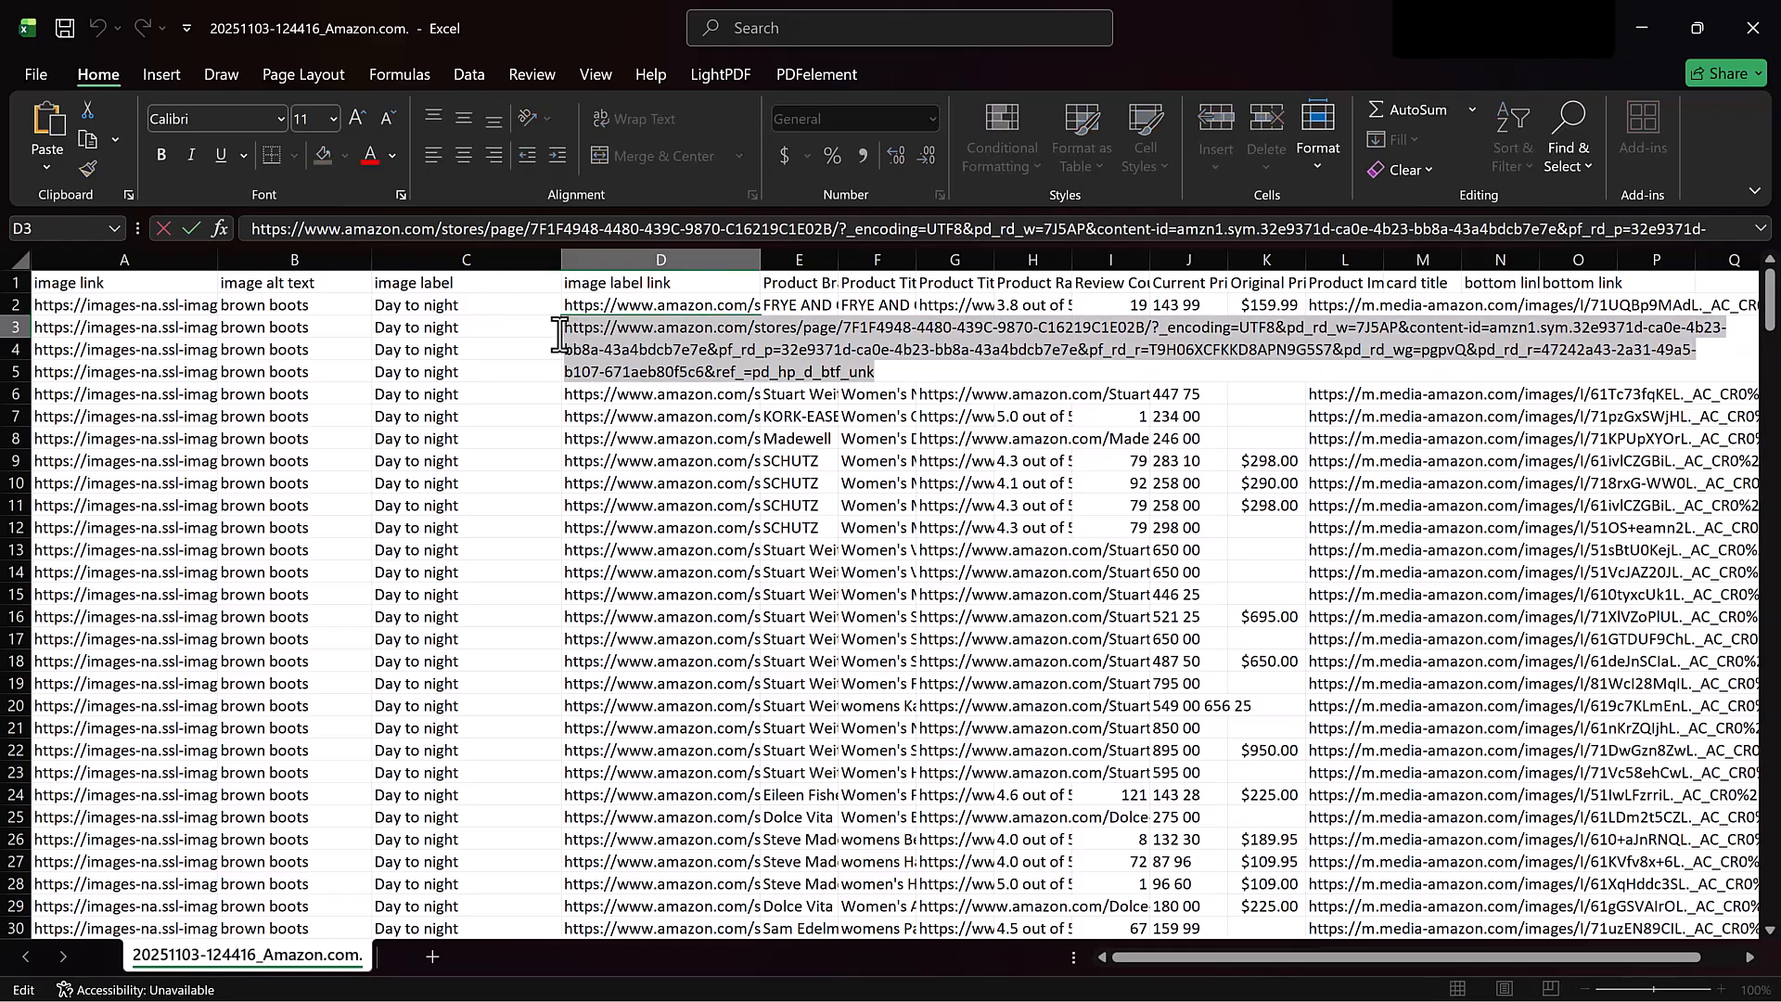
pyautogui.rightClick(658, 349)
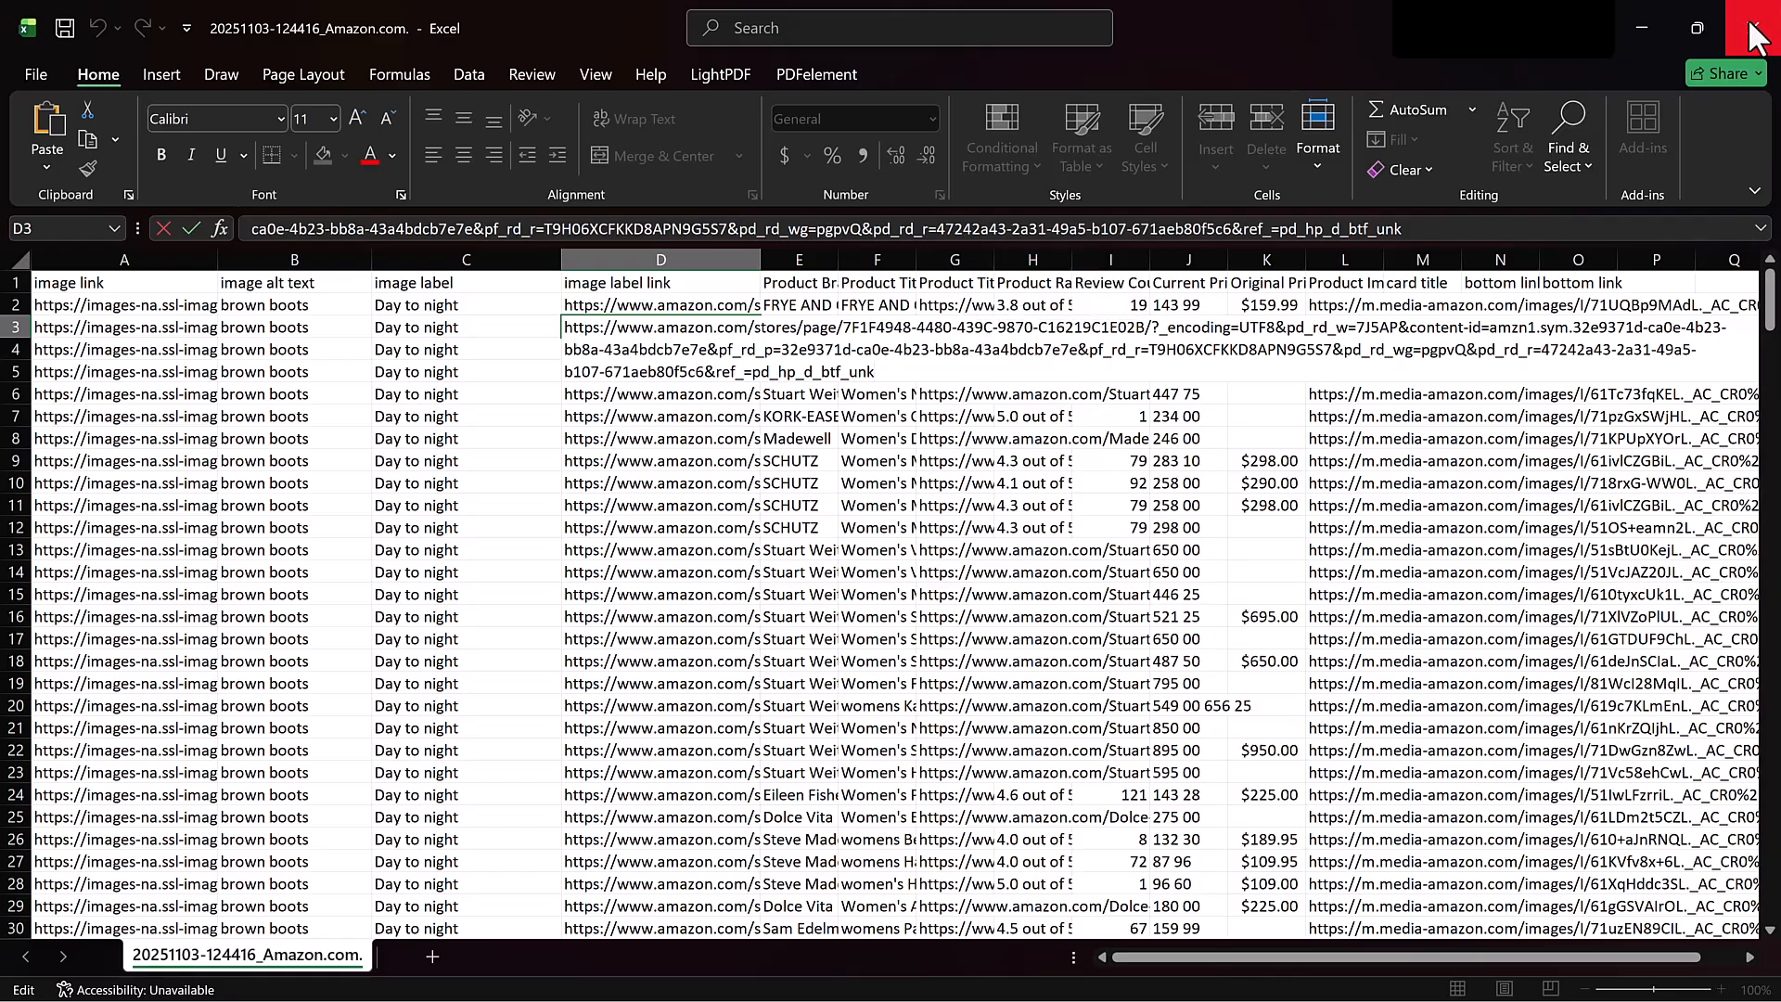
pyautogui.click(1758, 28)
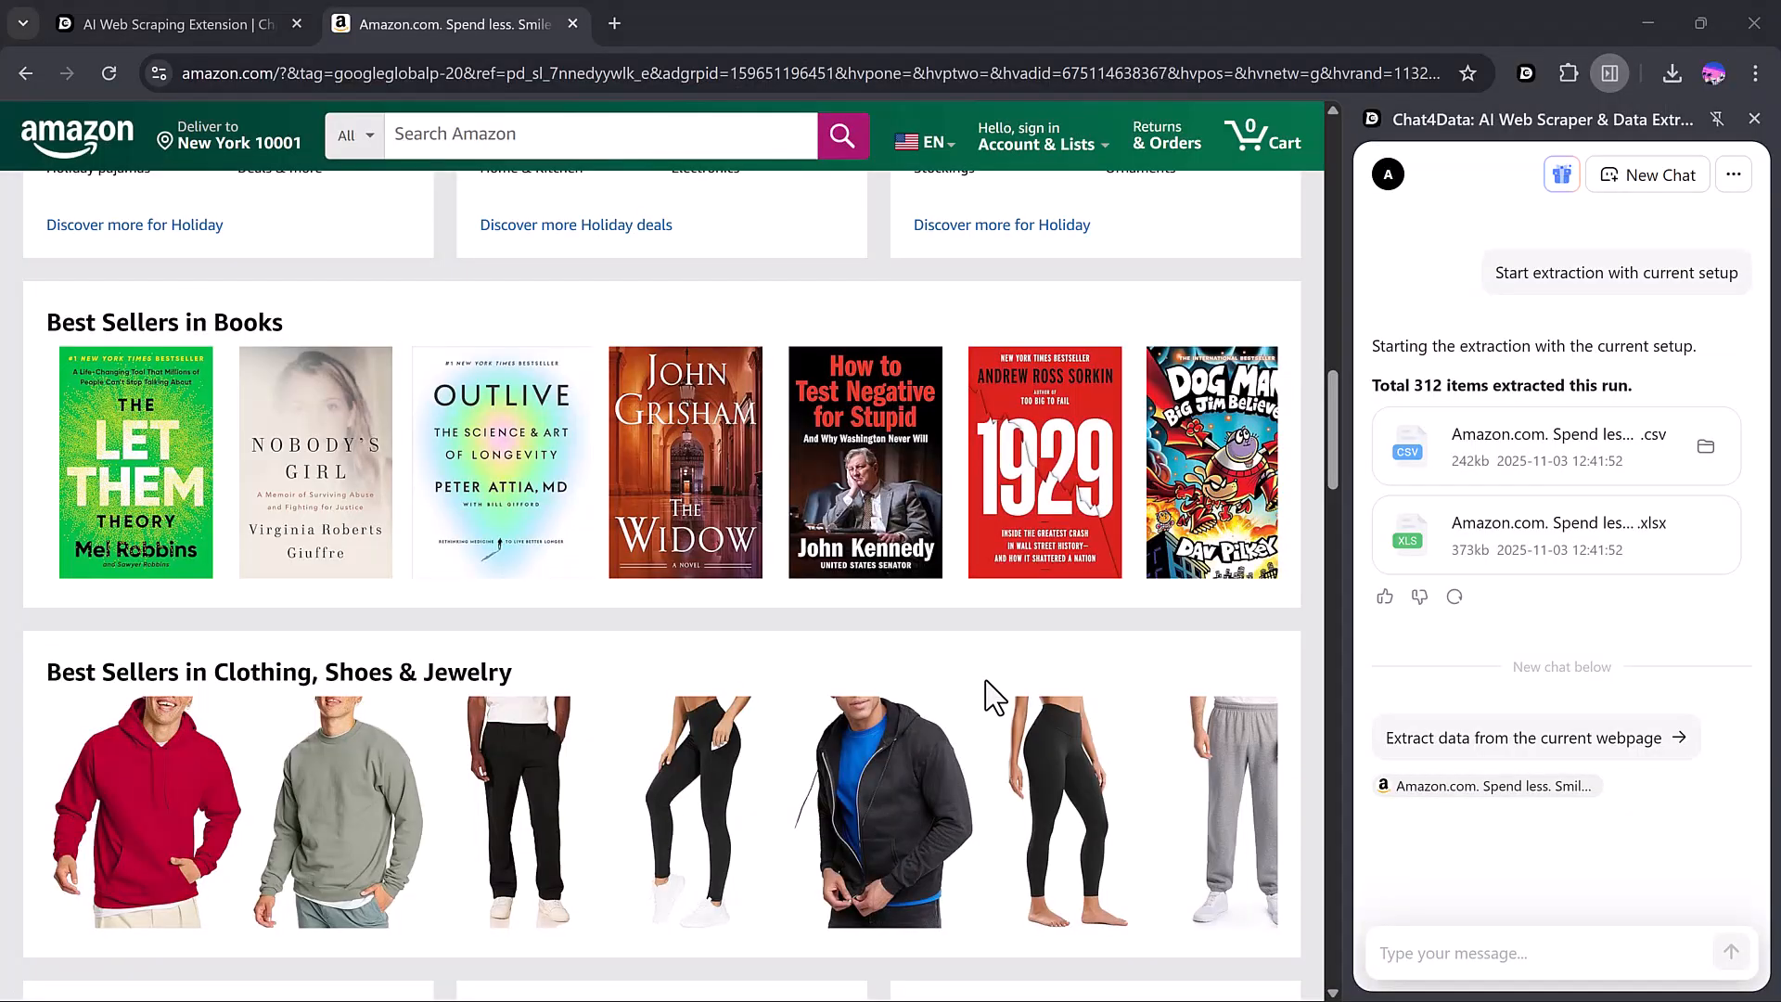
pyautogui.moveTo(1556, 534)
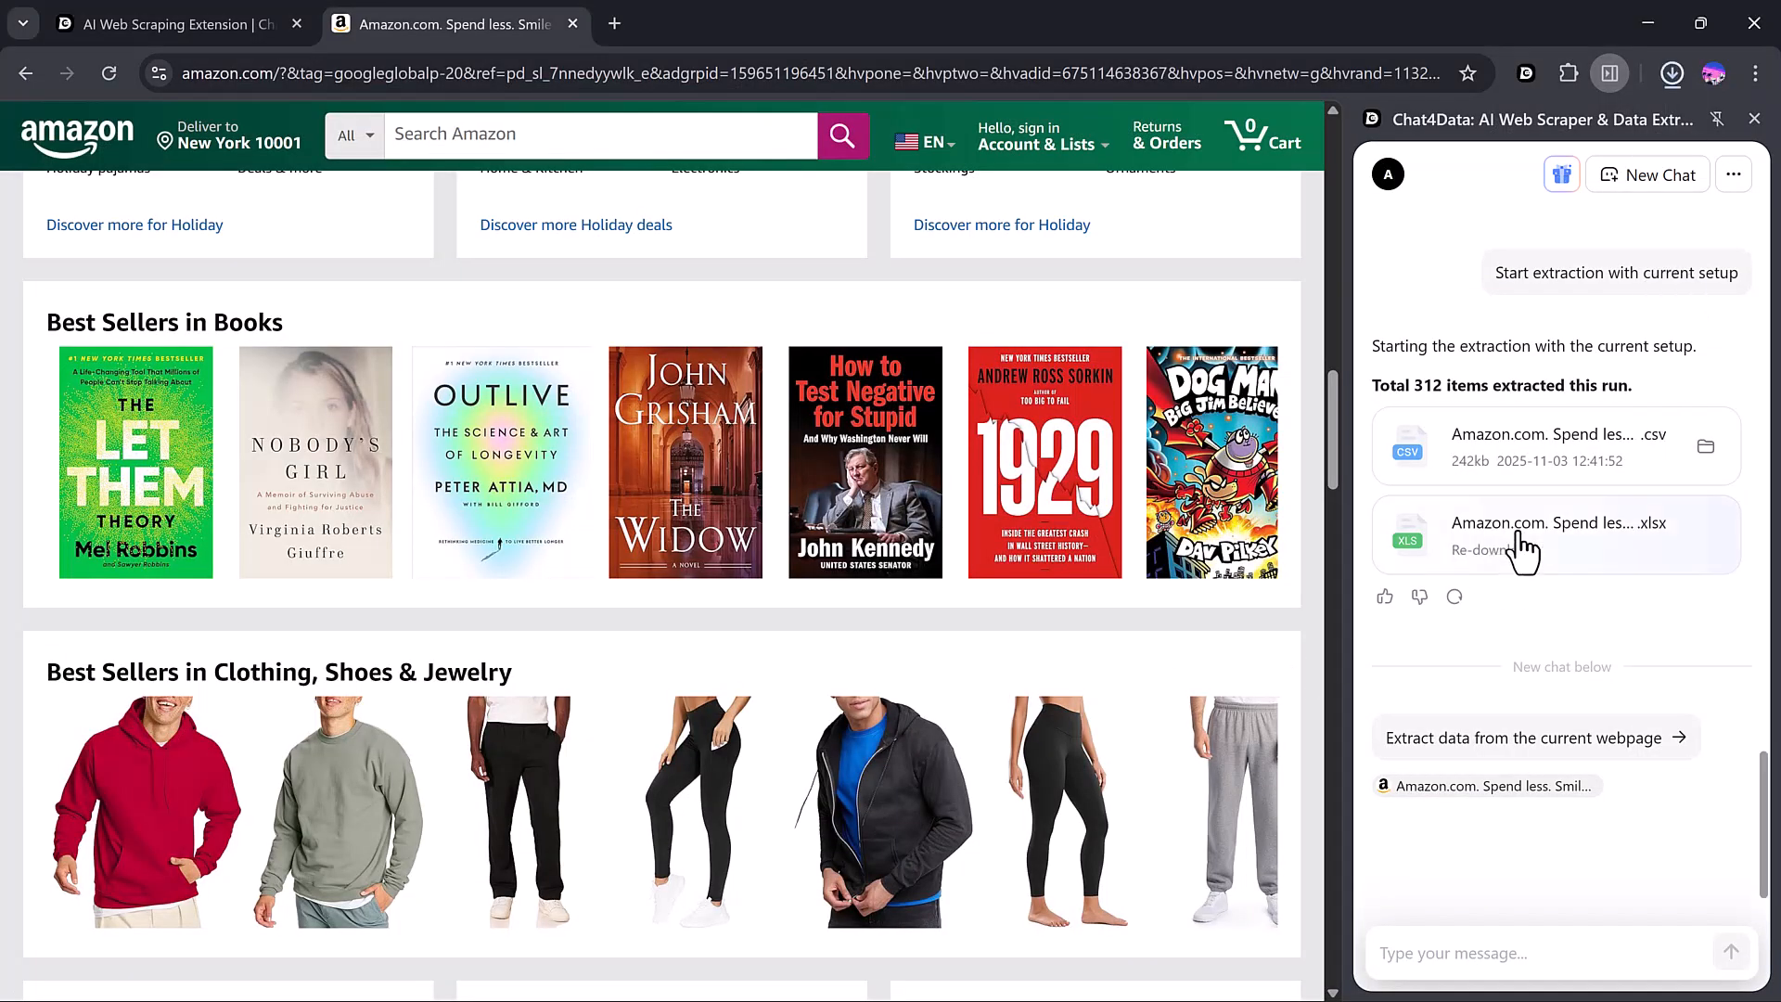
# - Download the XLSX result file of the extracted Amazon products from the Chat4Data panel
pyautogui.click(1557, 534)
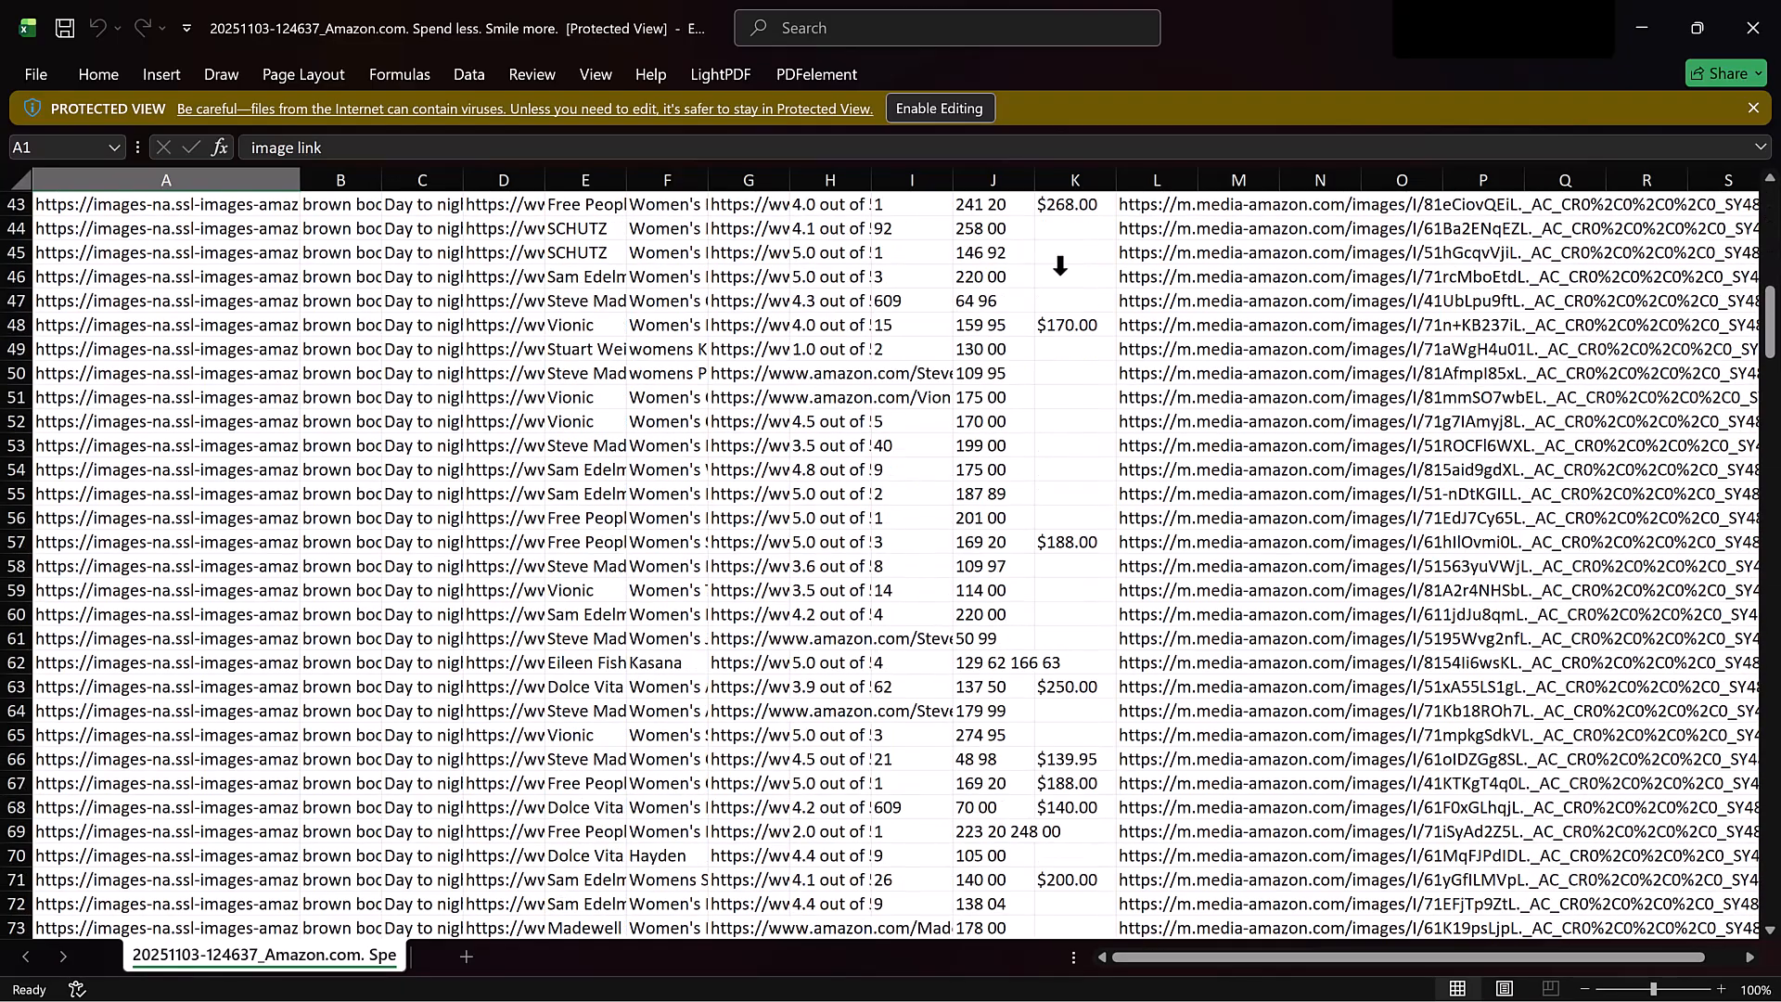
# - Scroll through the Amazon XLSX product rows and widen the card title column
pyautogui.scroll(-3)
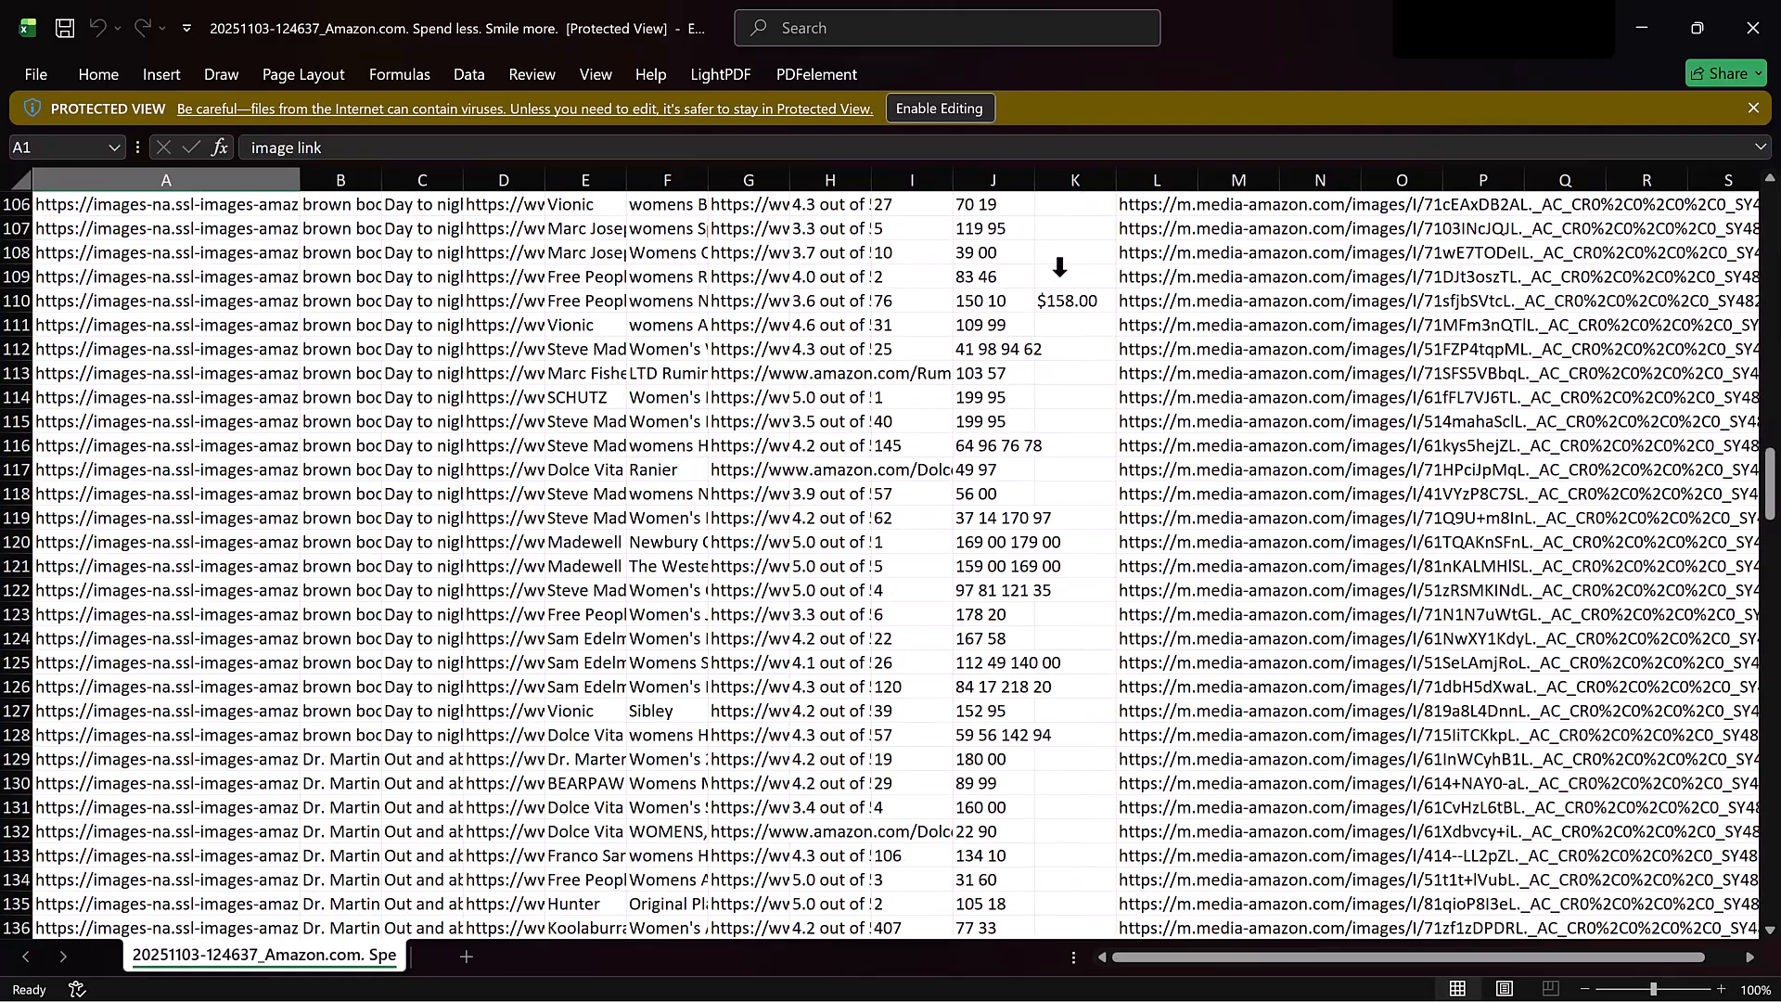
pyautogui.scroll(3)
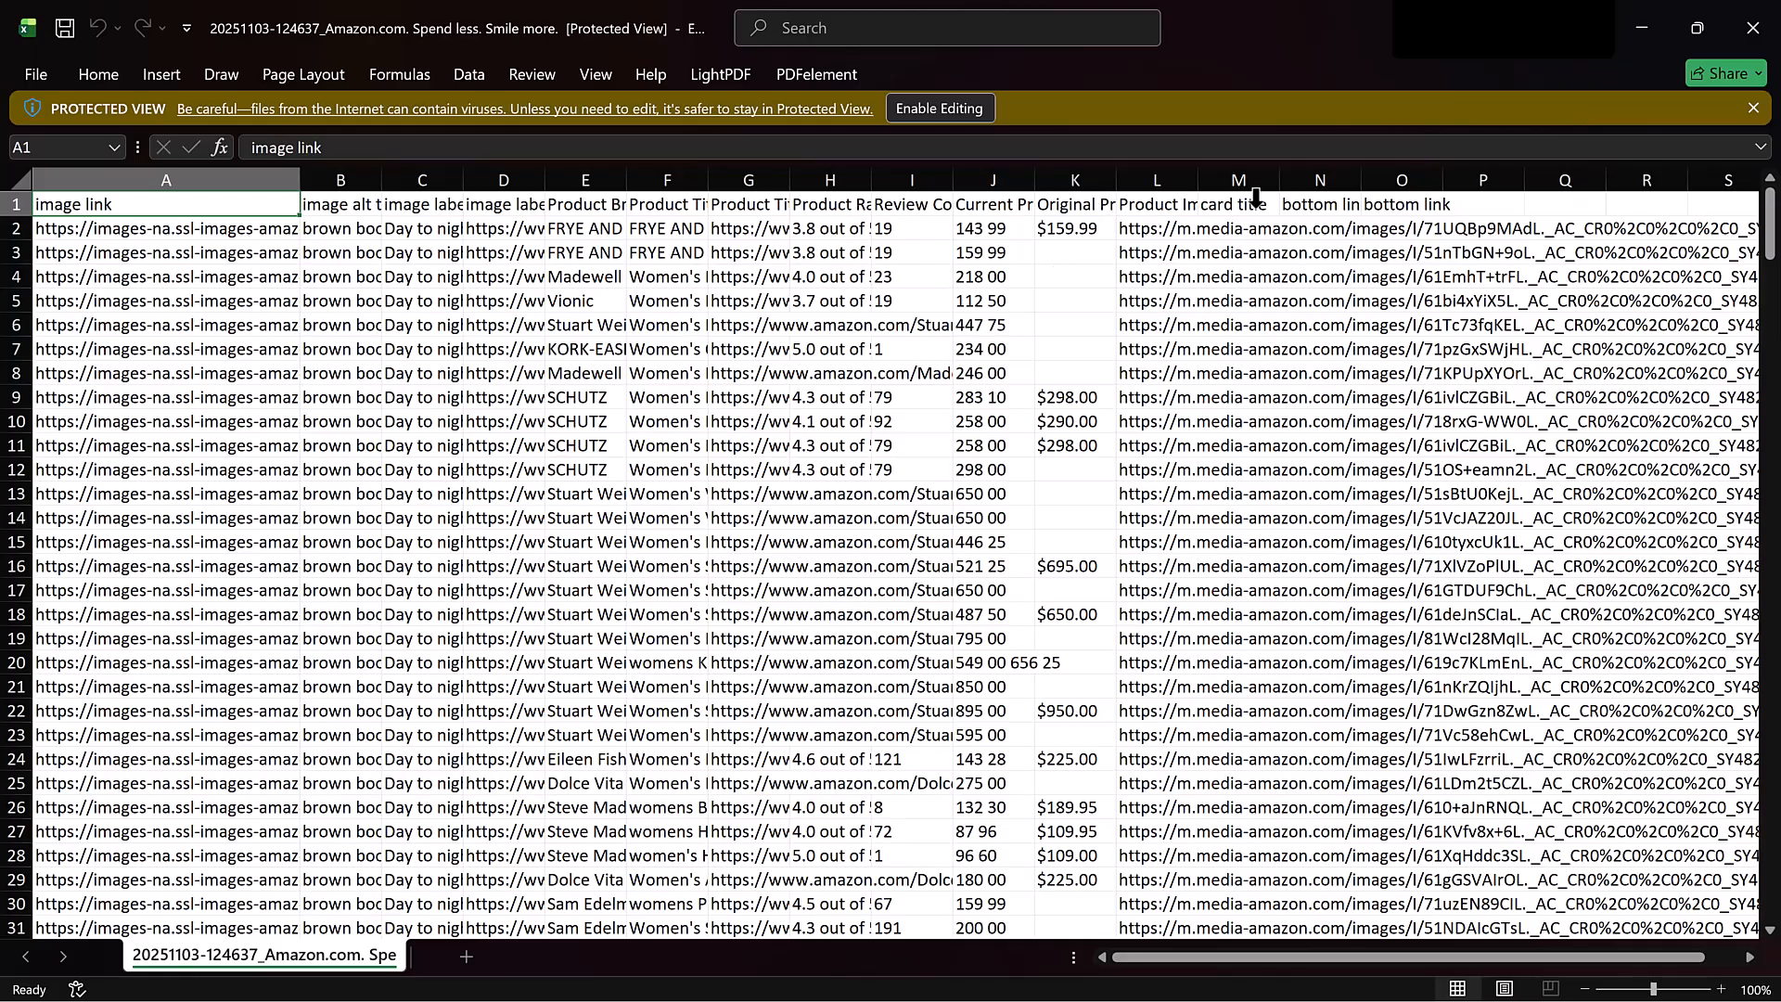
pyautogui.moveTo(1277, 165)
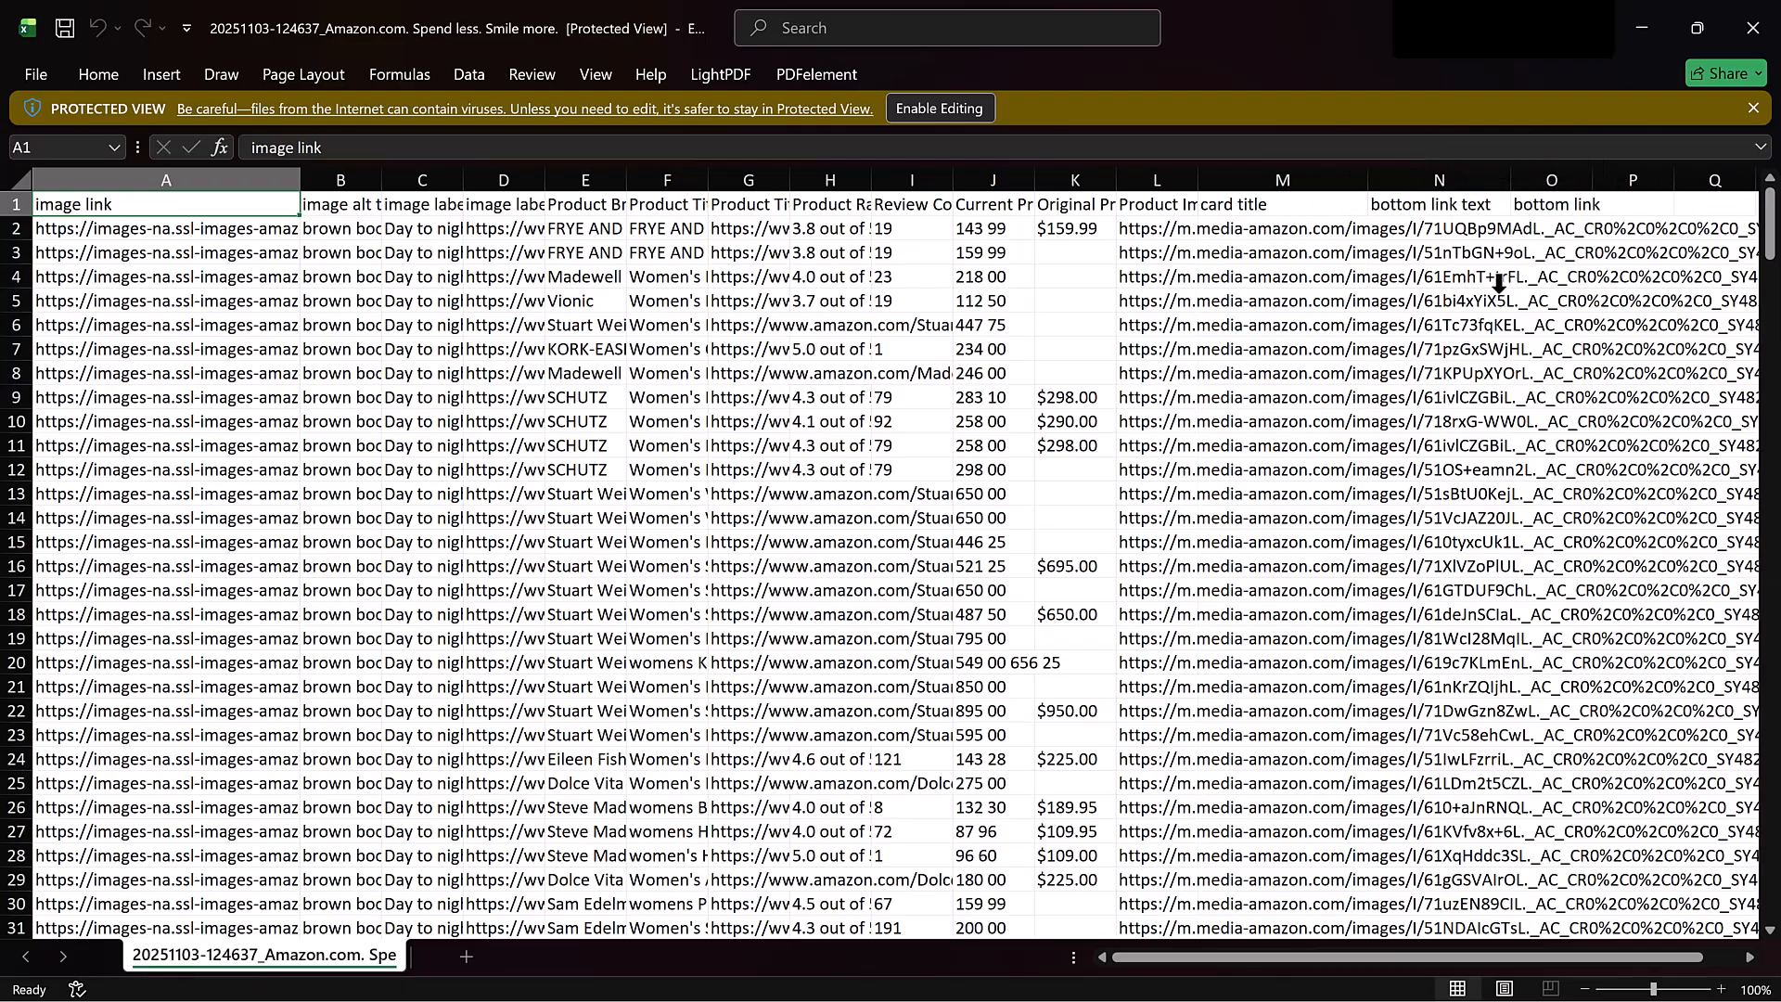
pyautogui.scroll(-3)
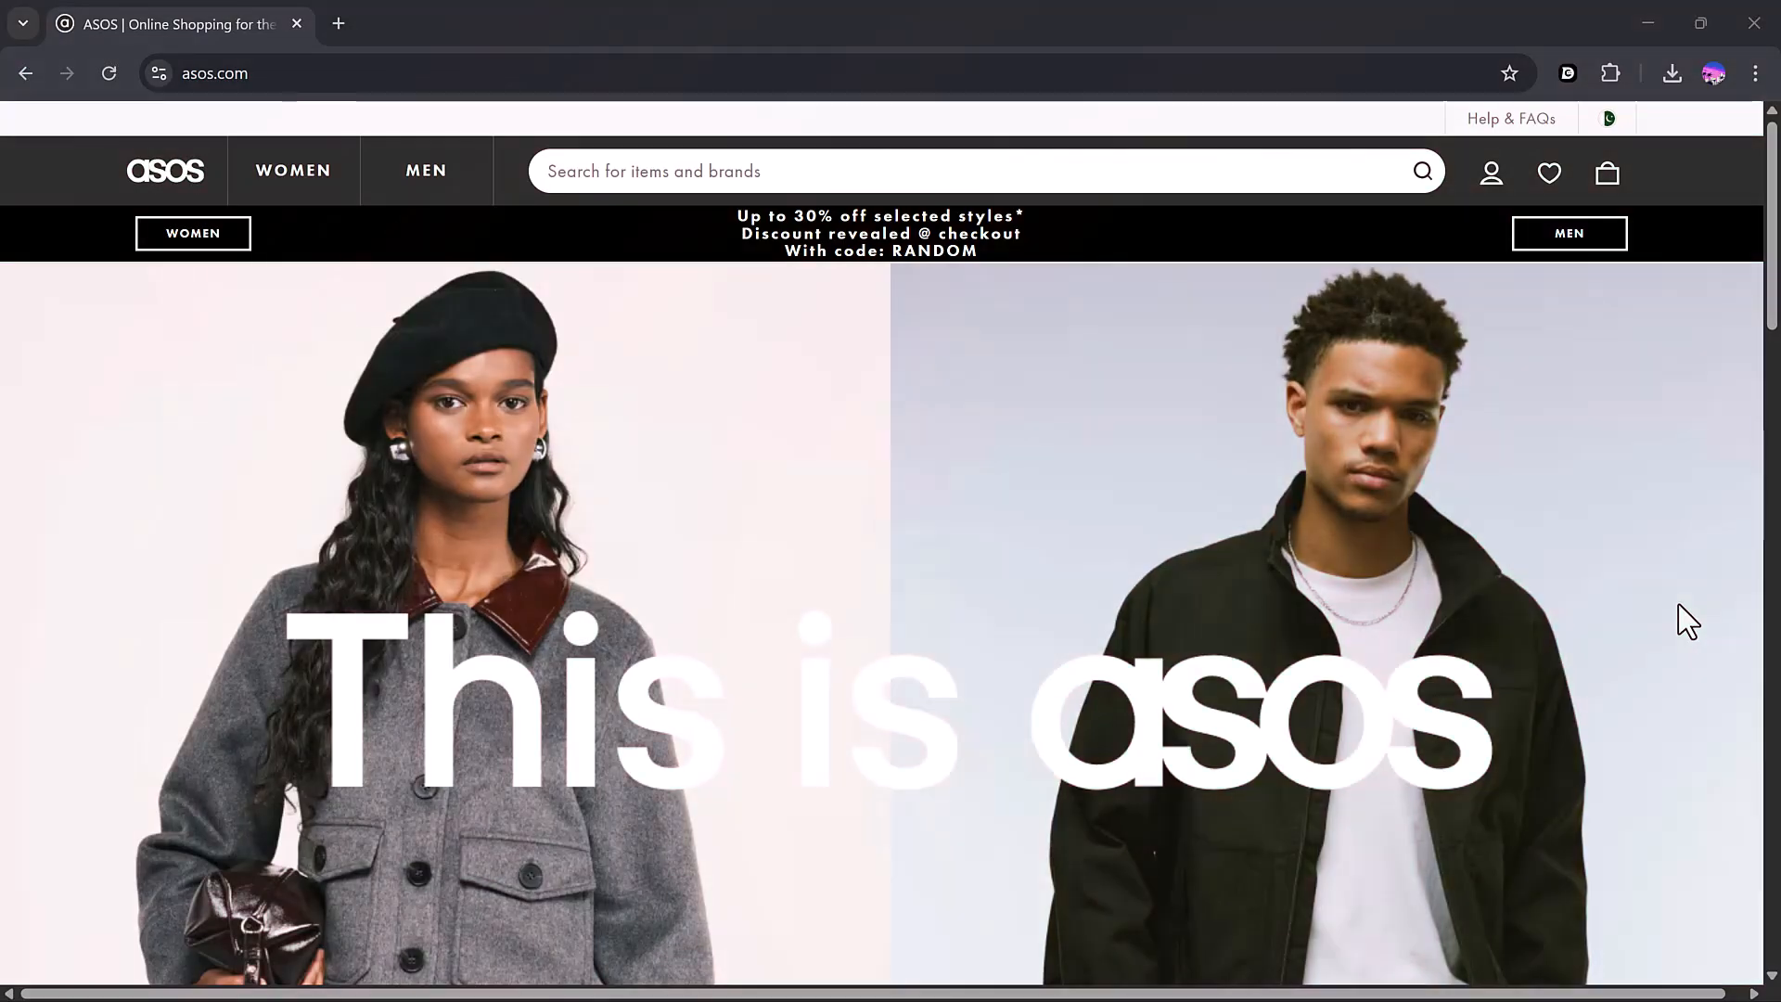
# - Navigate from the ASOS homepage to the women's clothing page via WOMEN
pyautogui.scroll(-3)
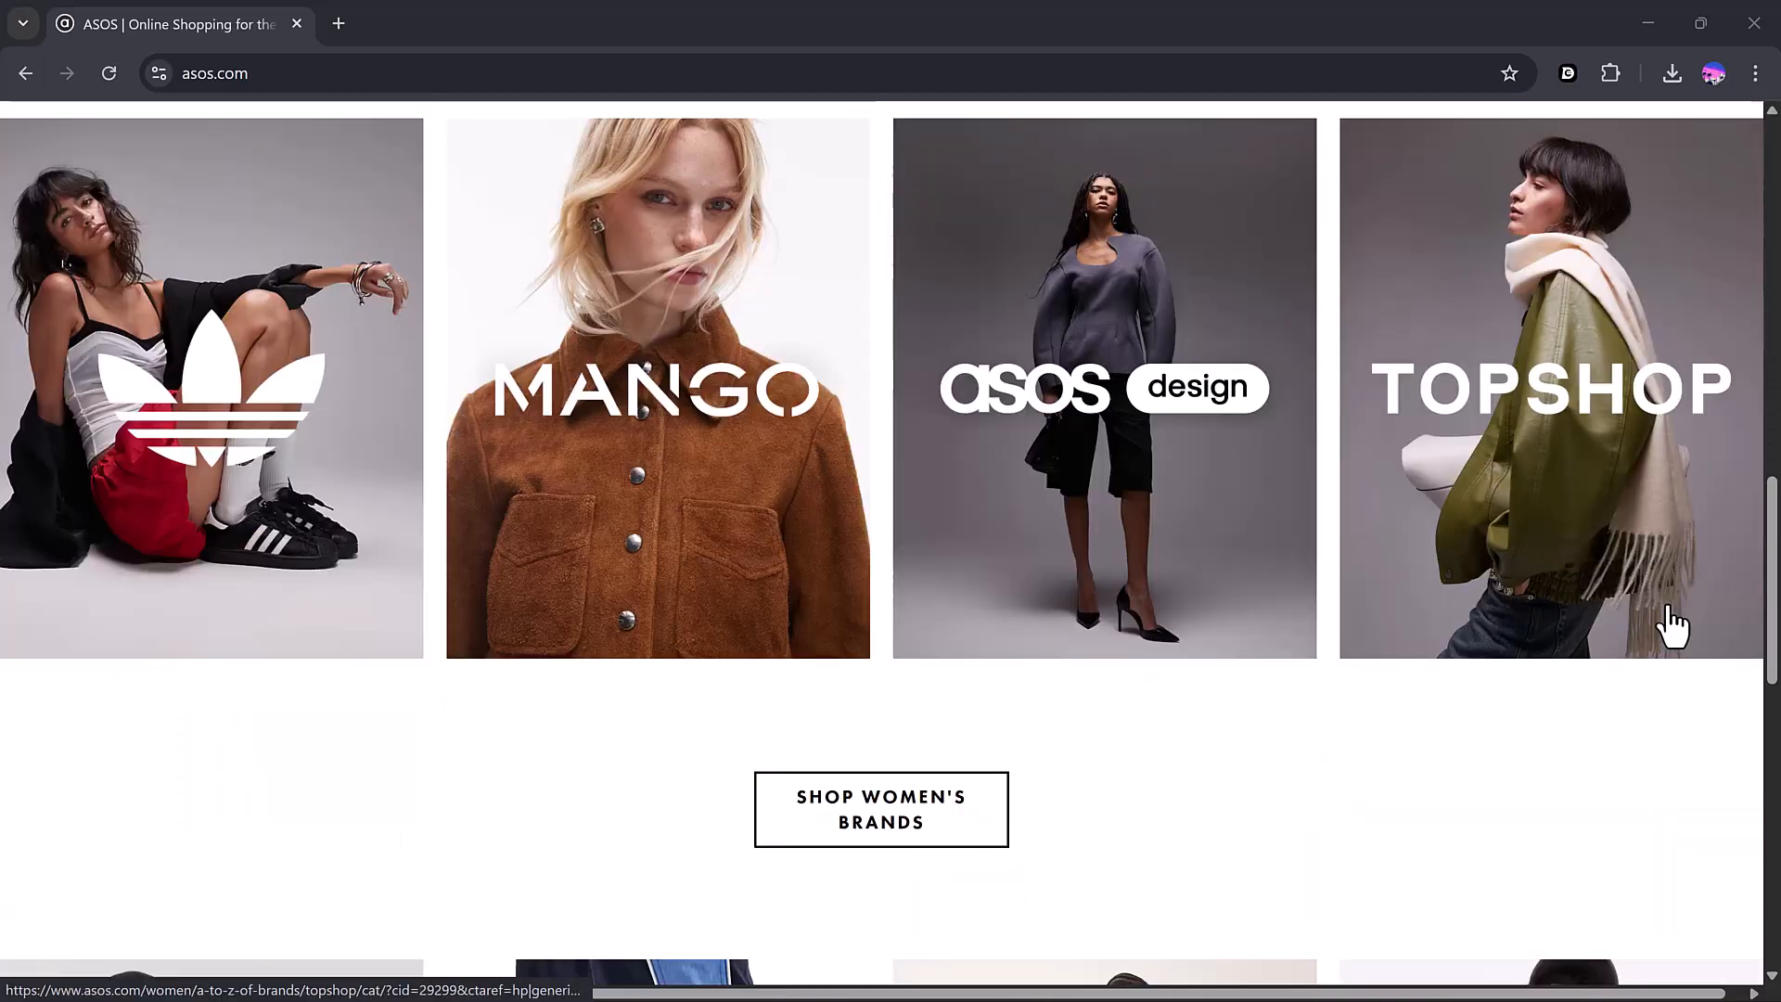
pyautogui.scroll(-3)
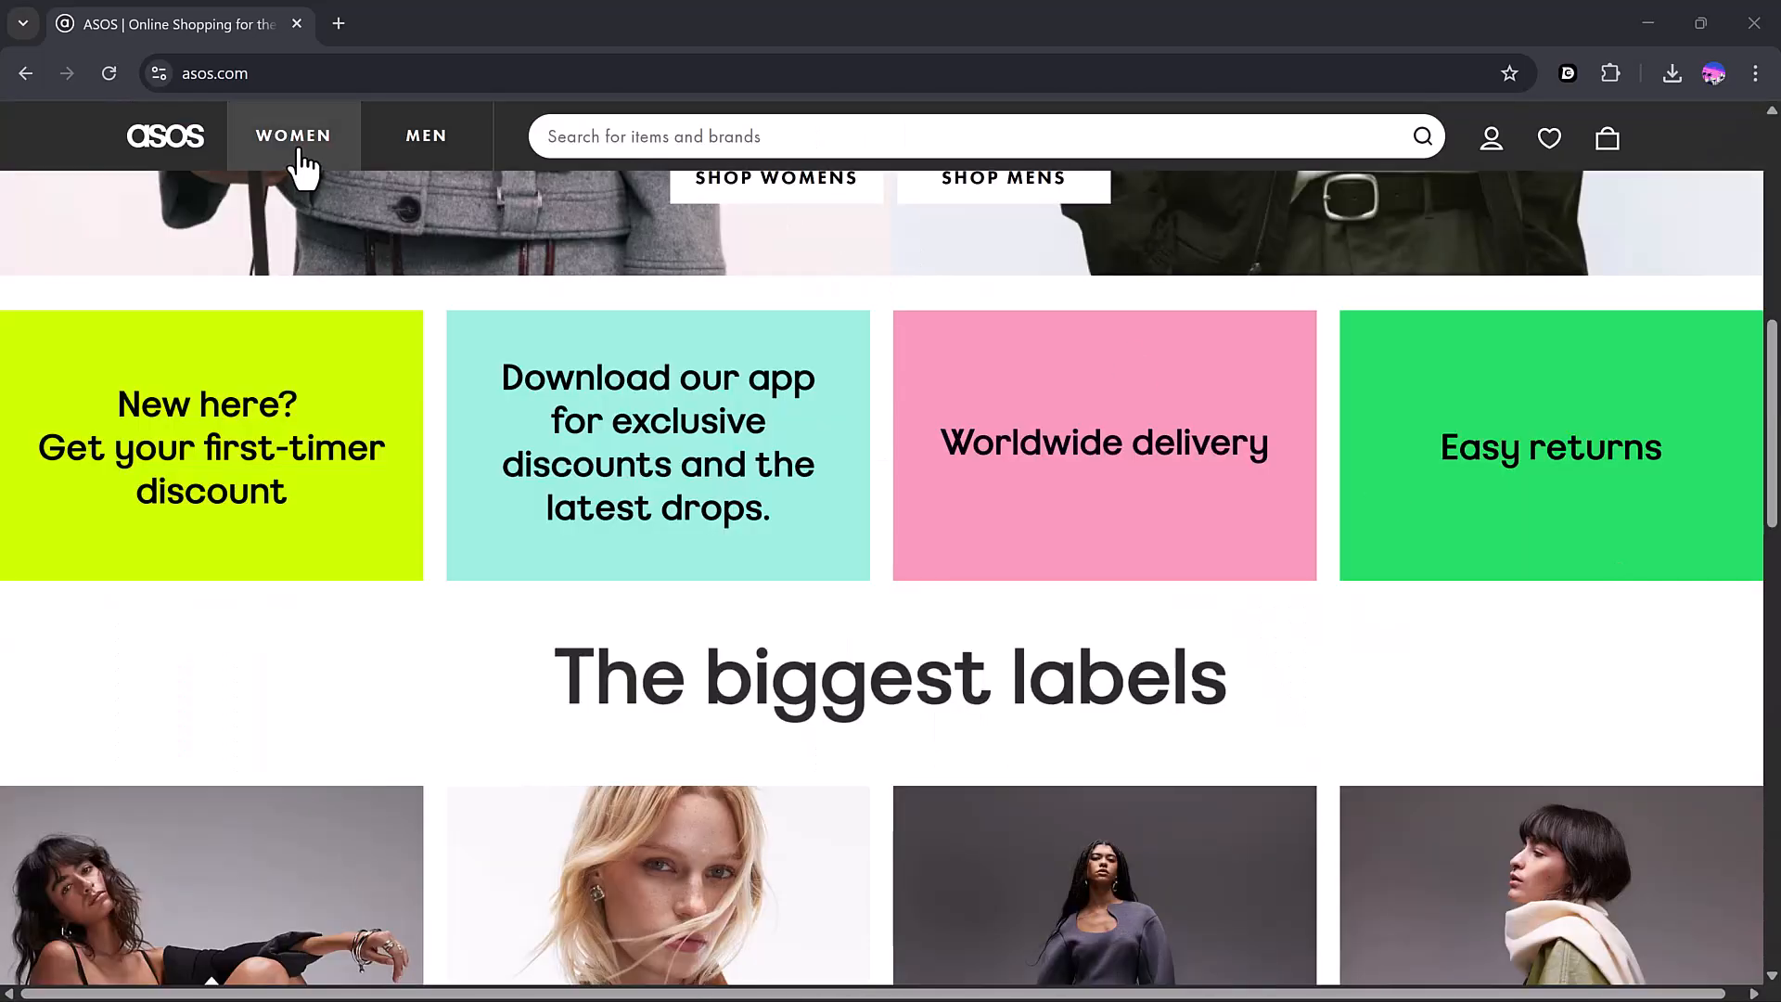
pyautogui.click(293, 135)
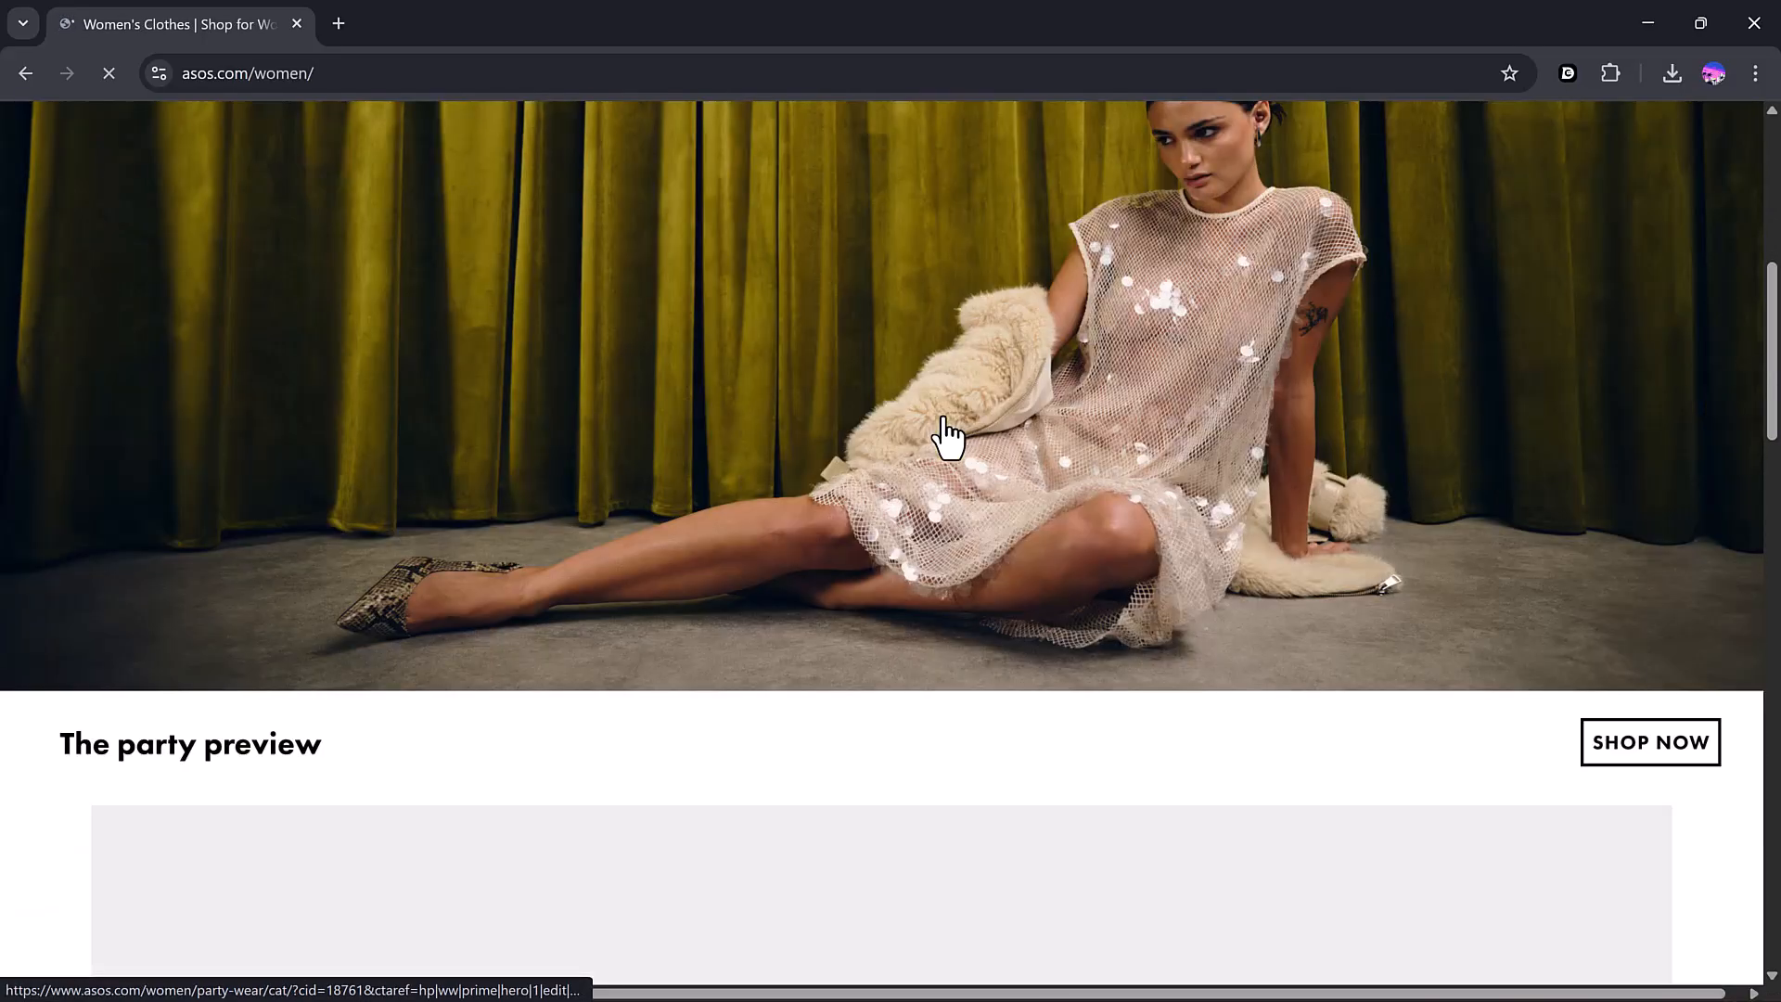
pyautogui.scroll(-3)
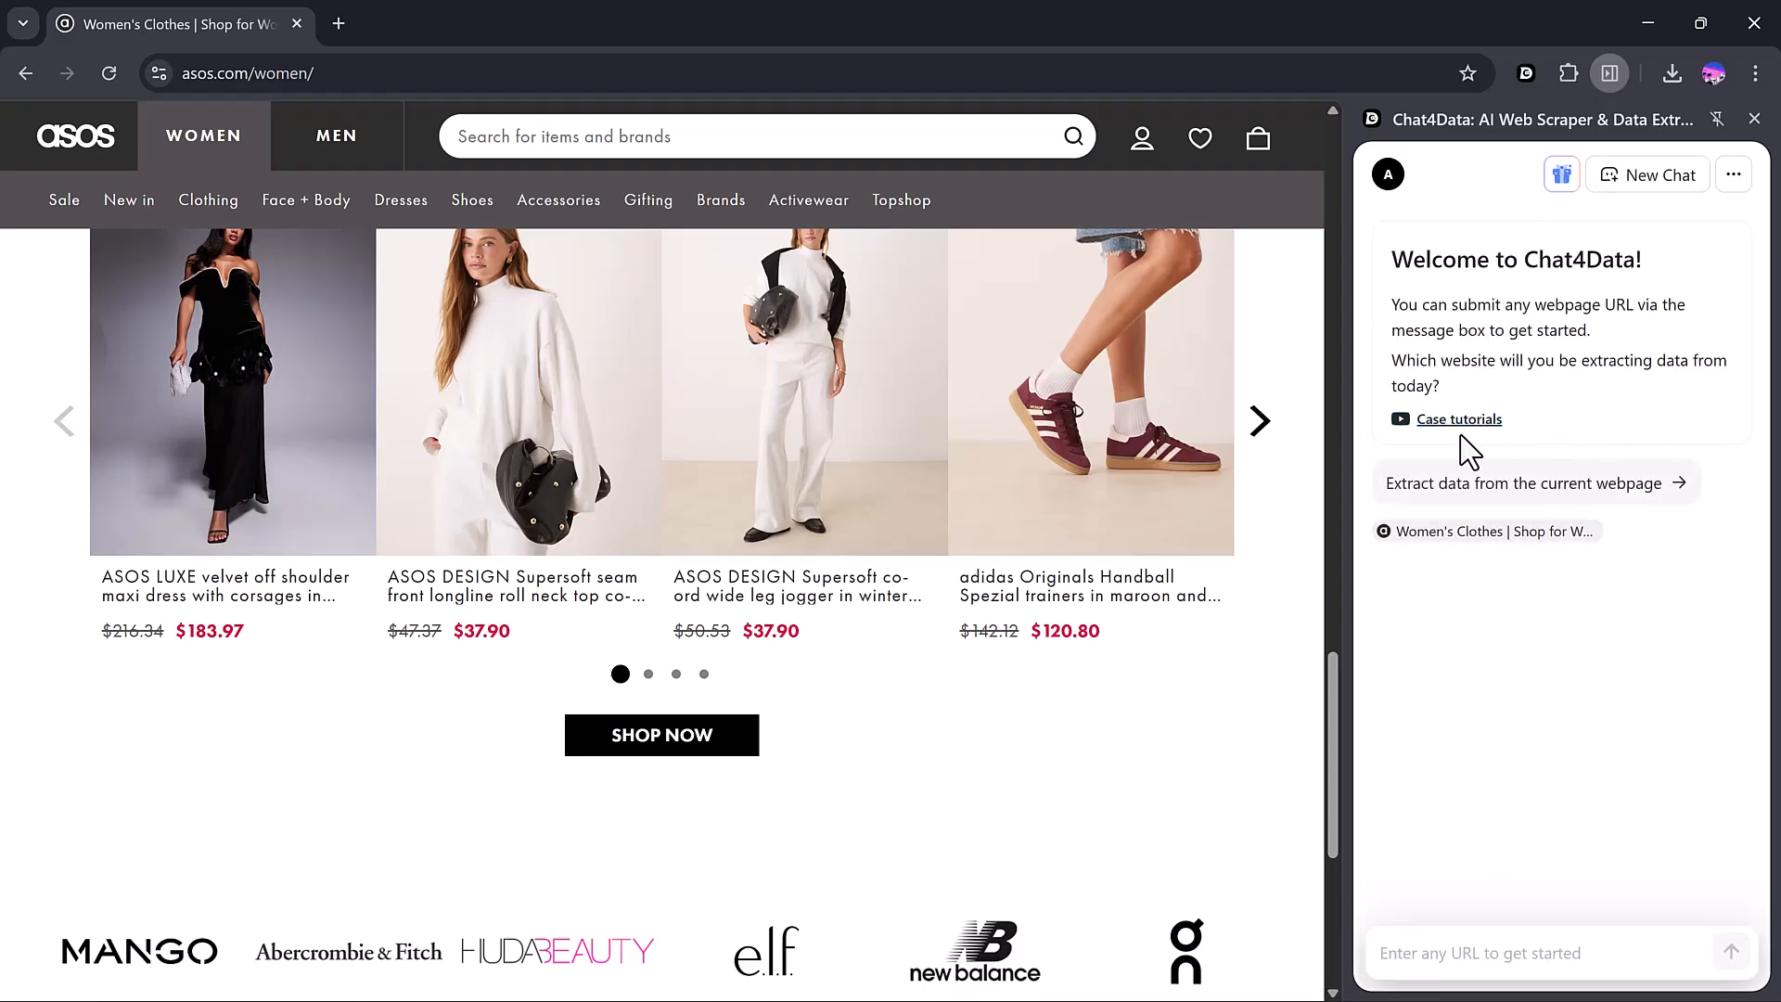
# - Request data extraction from the current ASOS women's page and review the detected areas
pyautogui.click(1525, 482)
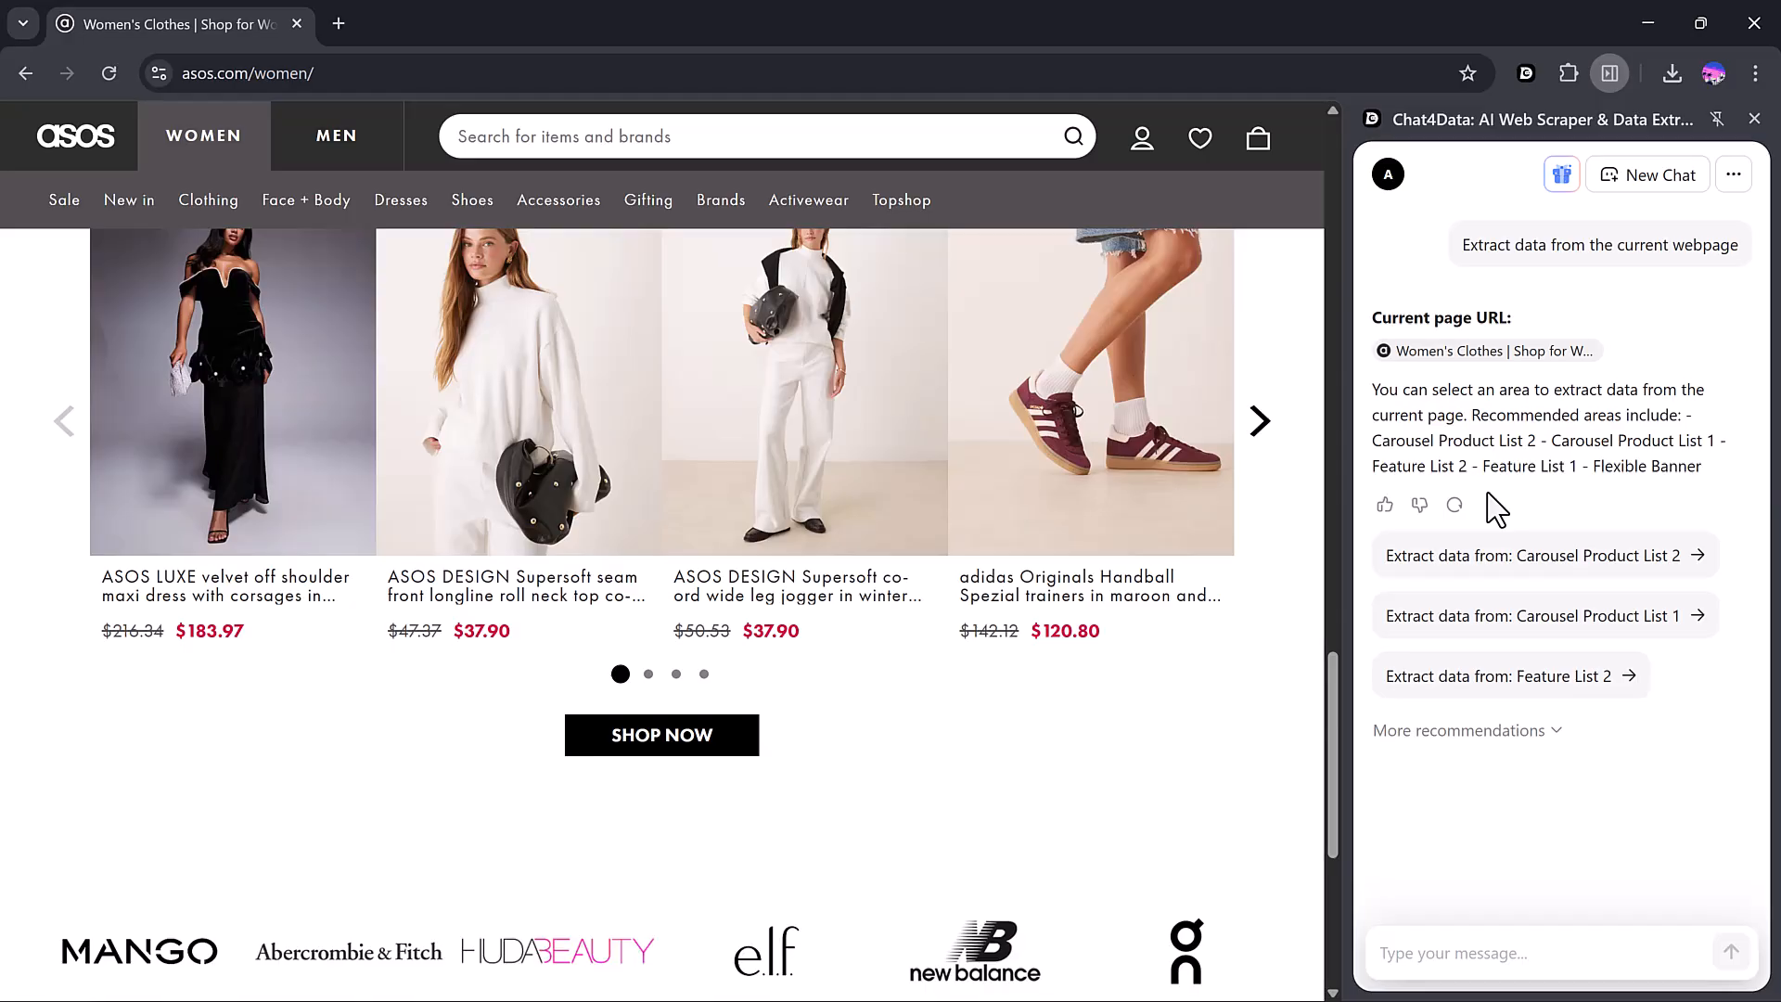
pyautogui.moveTo(1574, 385)
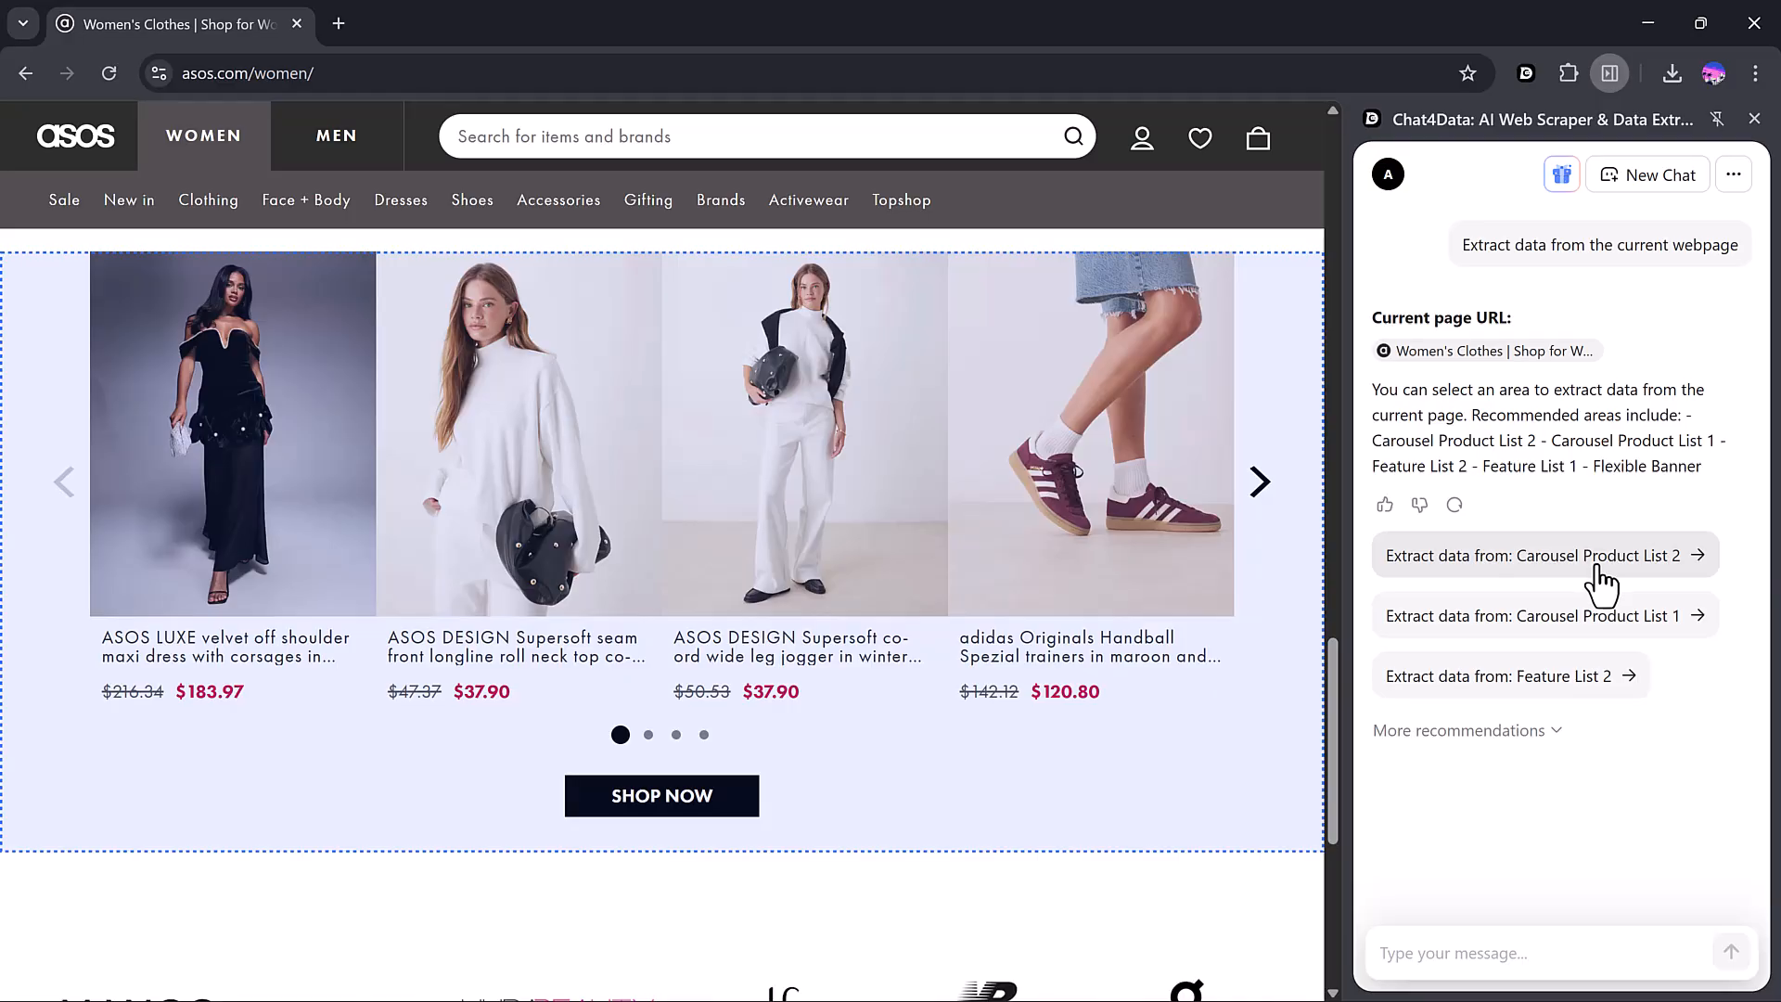
pyautogui.moveTo(1601, 584)
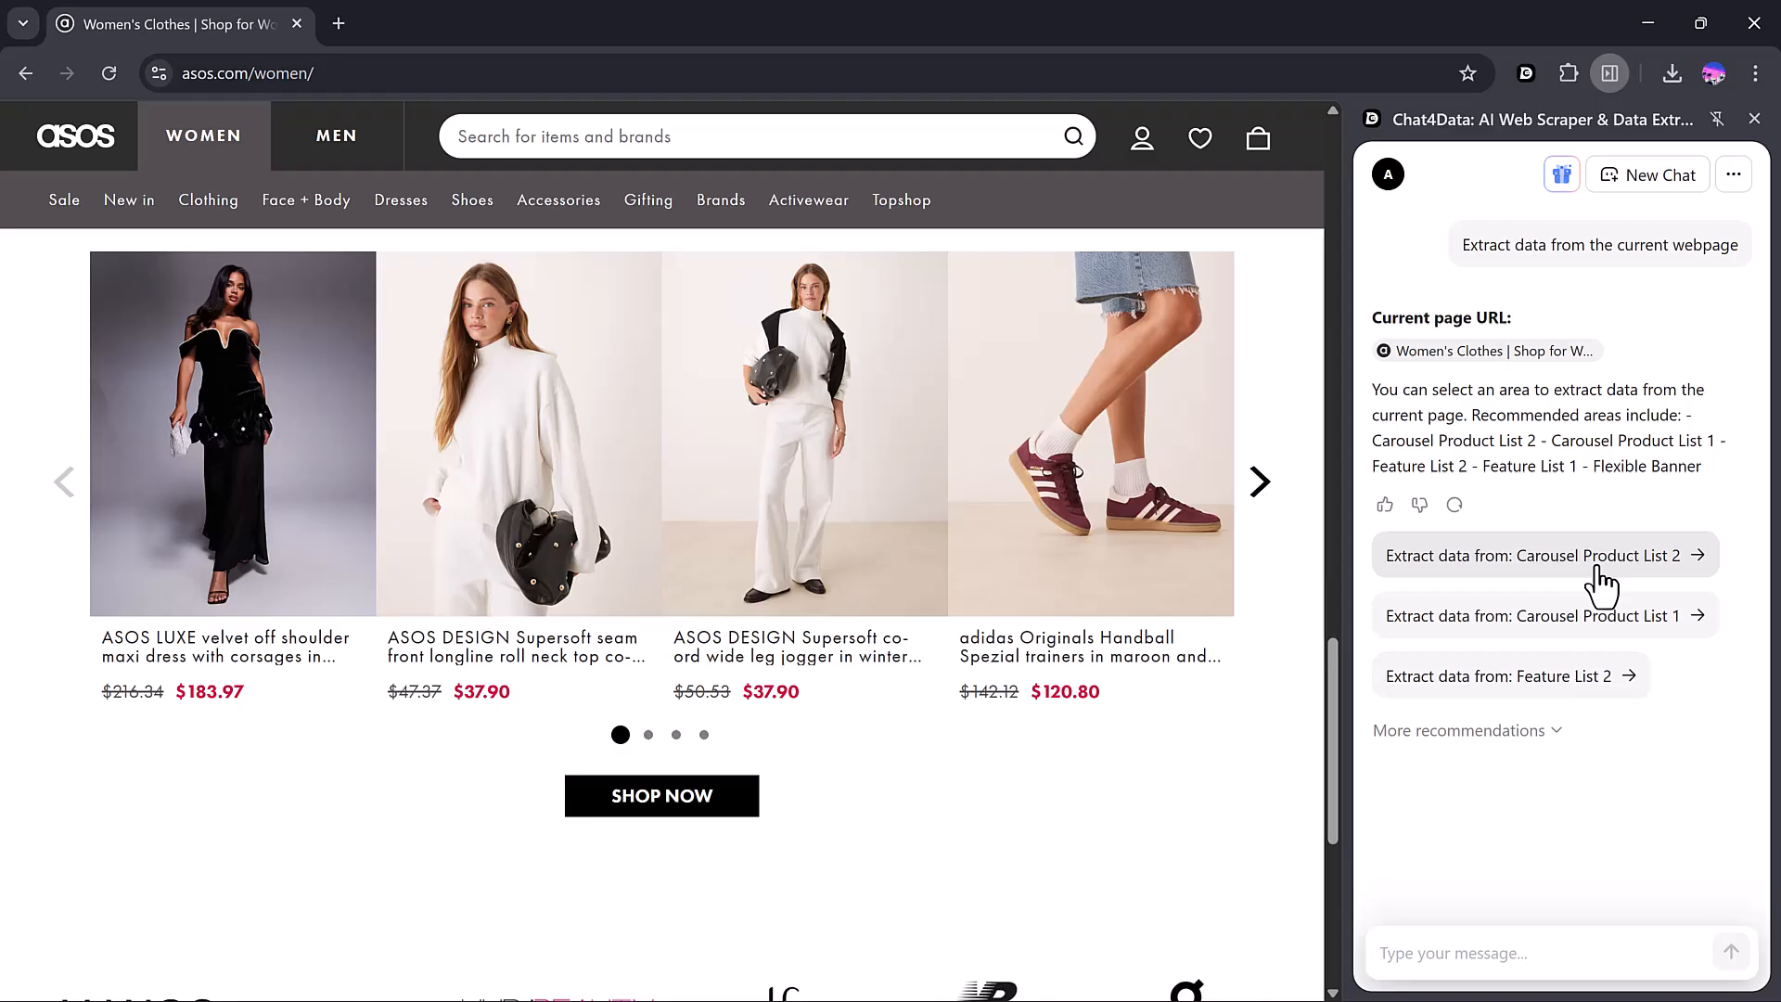
pyautogui.click(1538, 616)
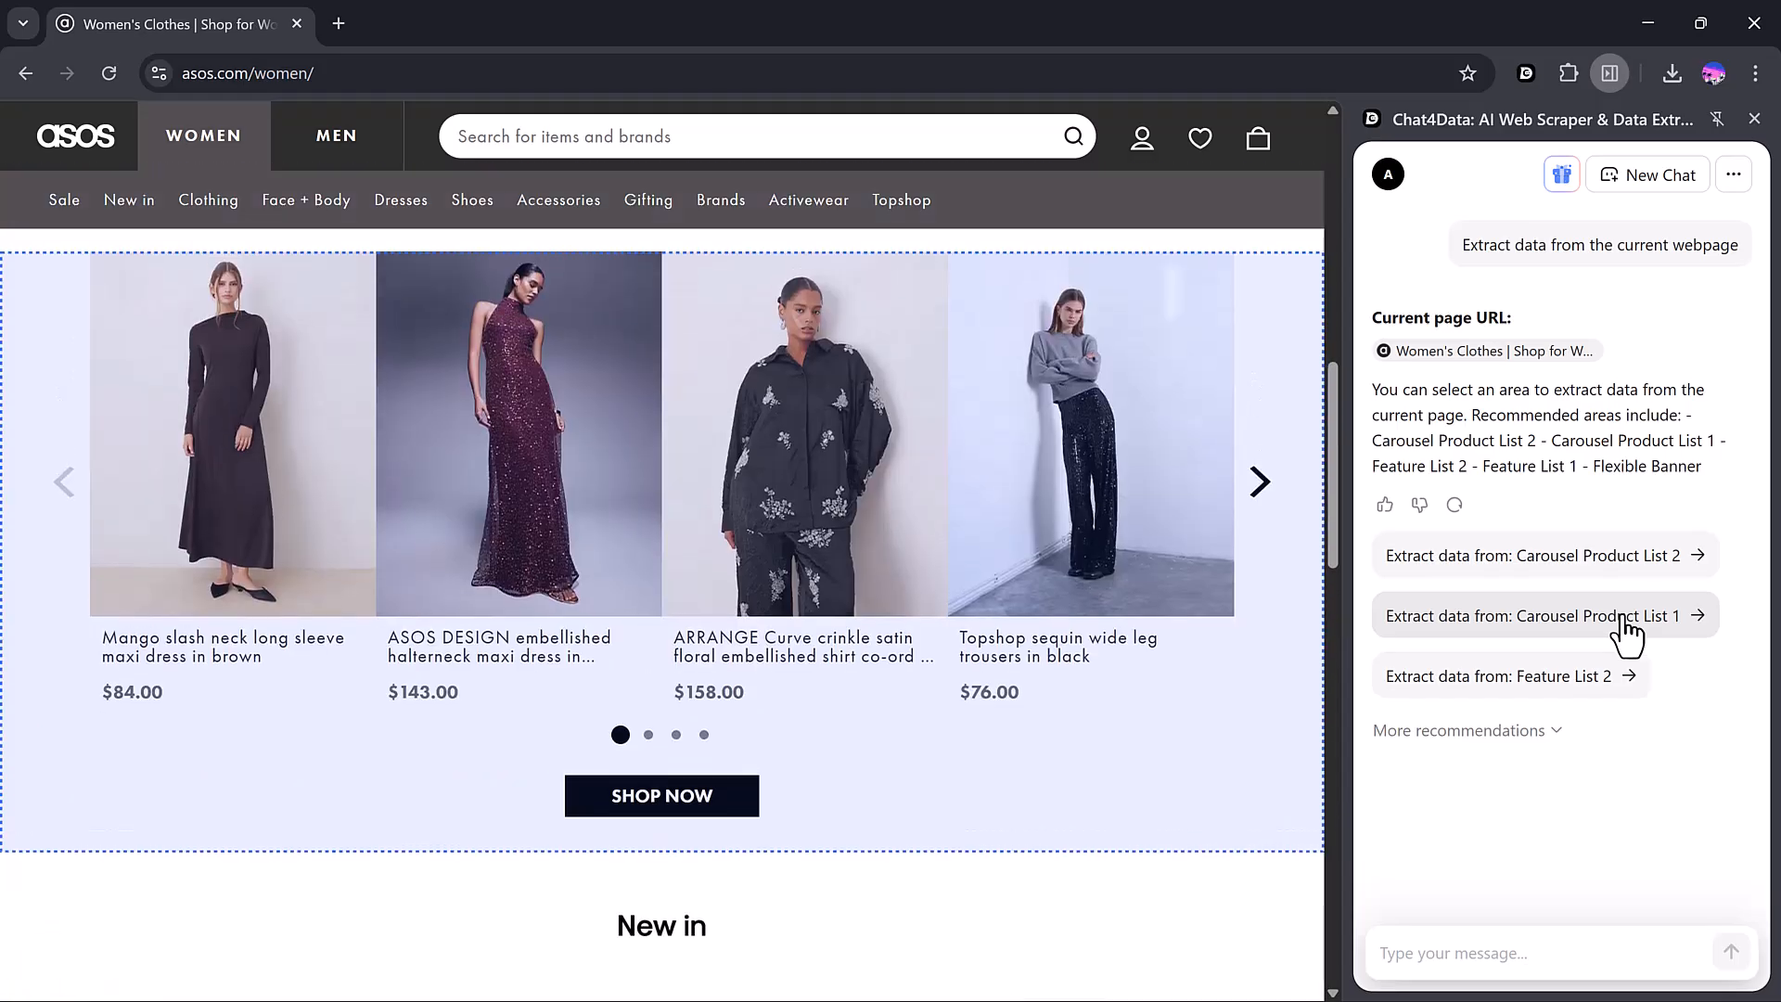
pyautogui.scroll(-3)
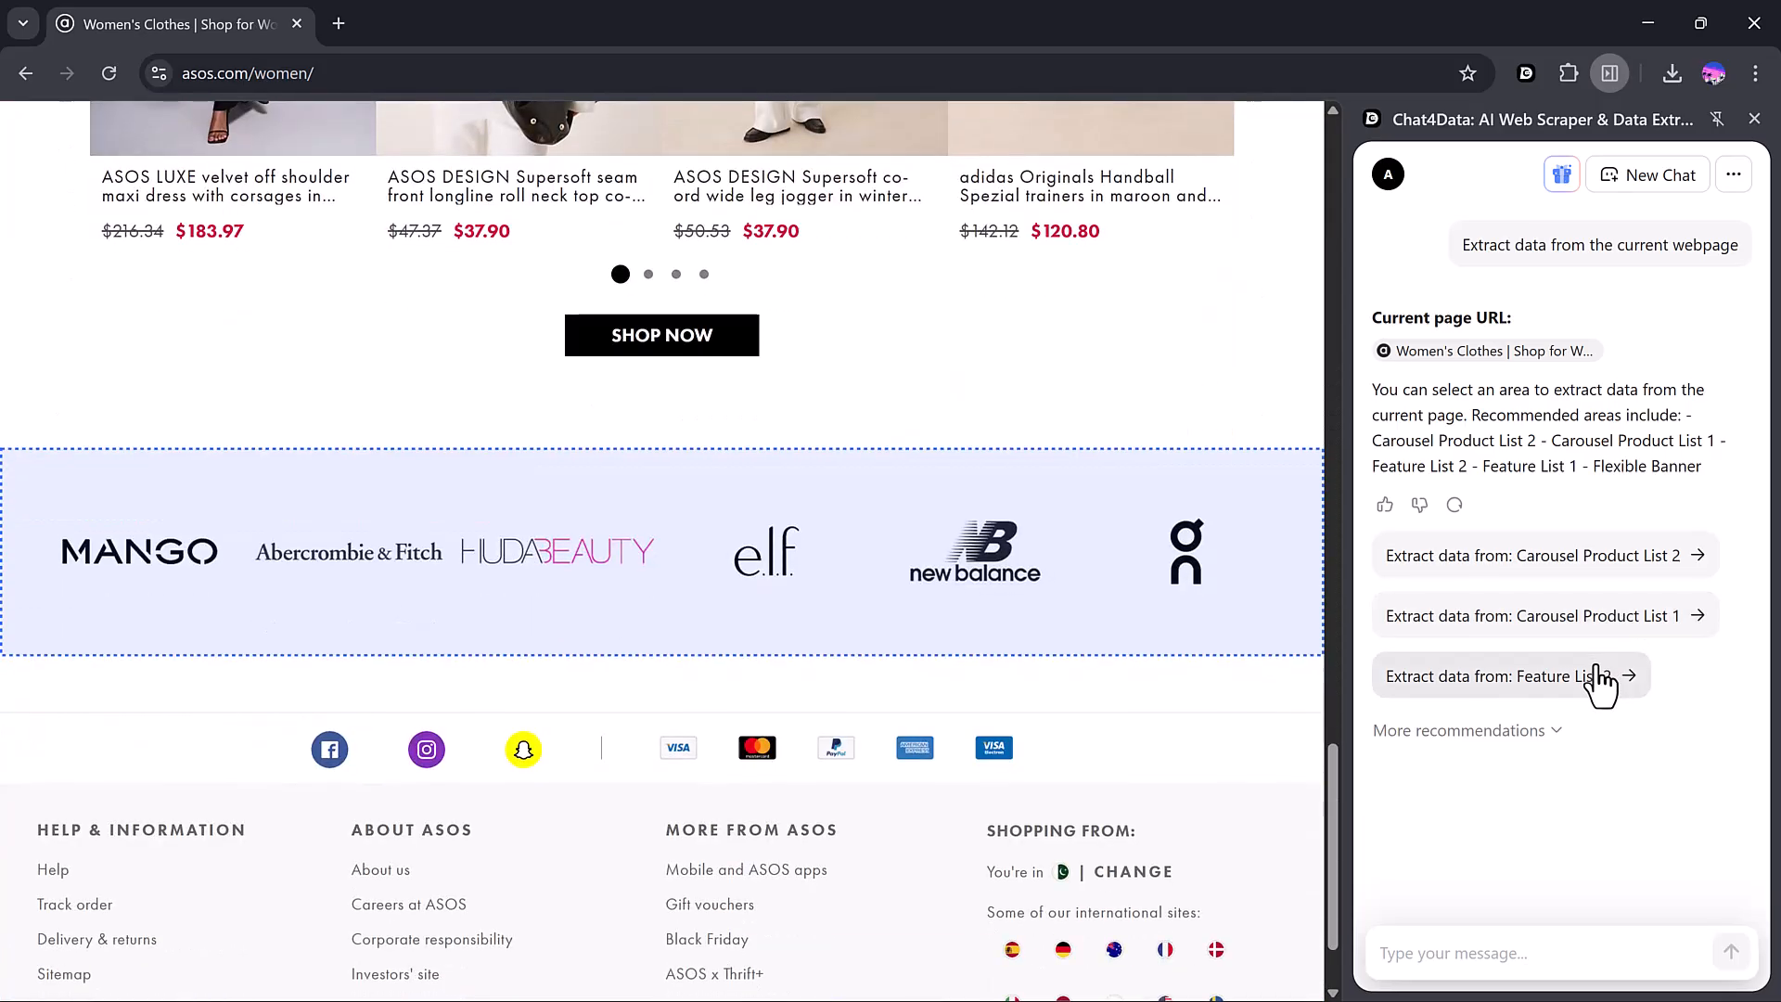
pyautogui.scroll(3)
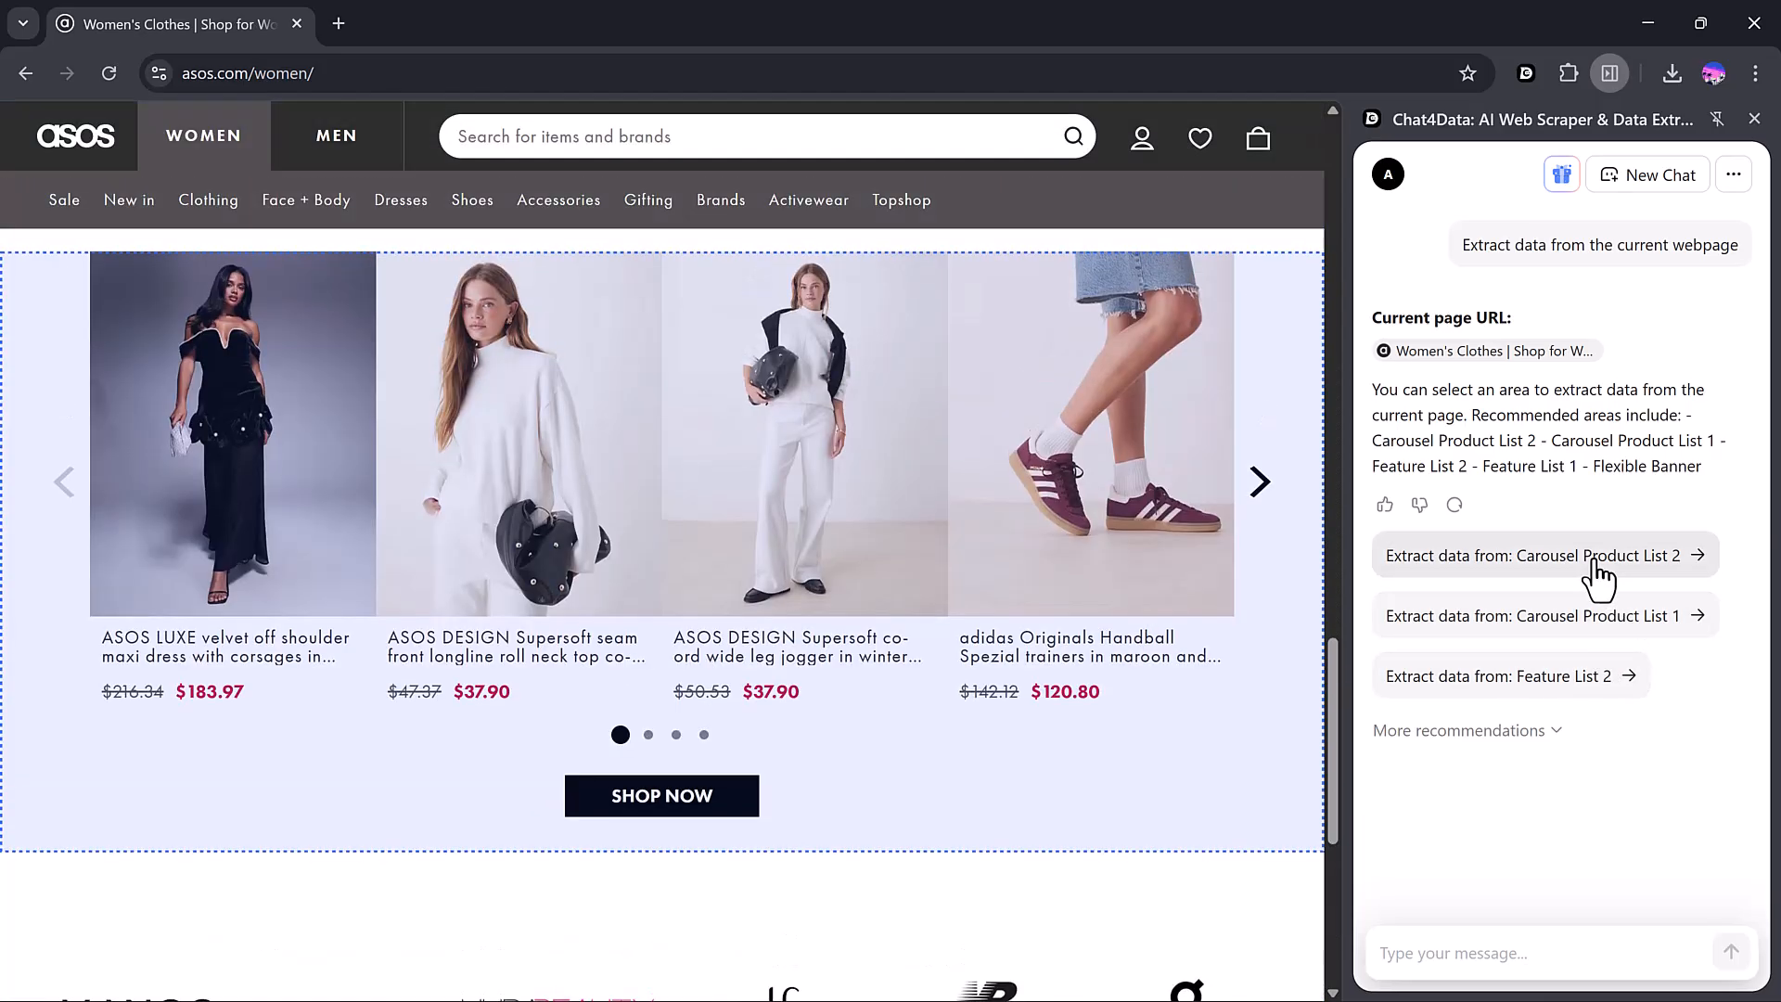
# - Select Carousel Product List 2 as the area to extract, listing five fields of 16 entries
pyautogui.click(1536, 555)
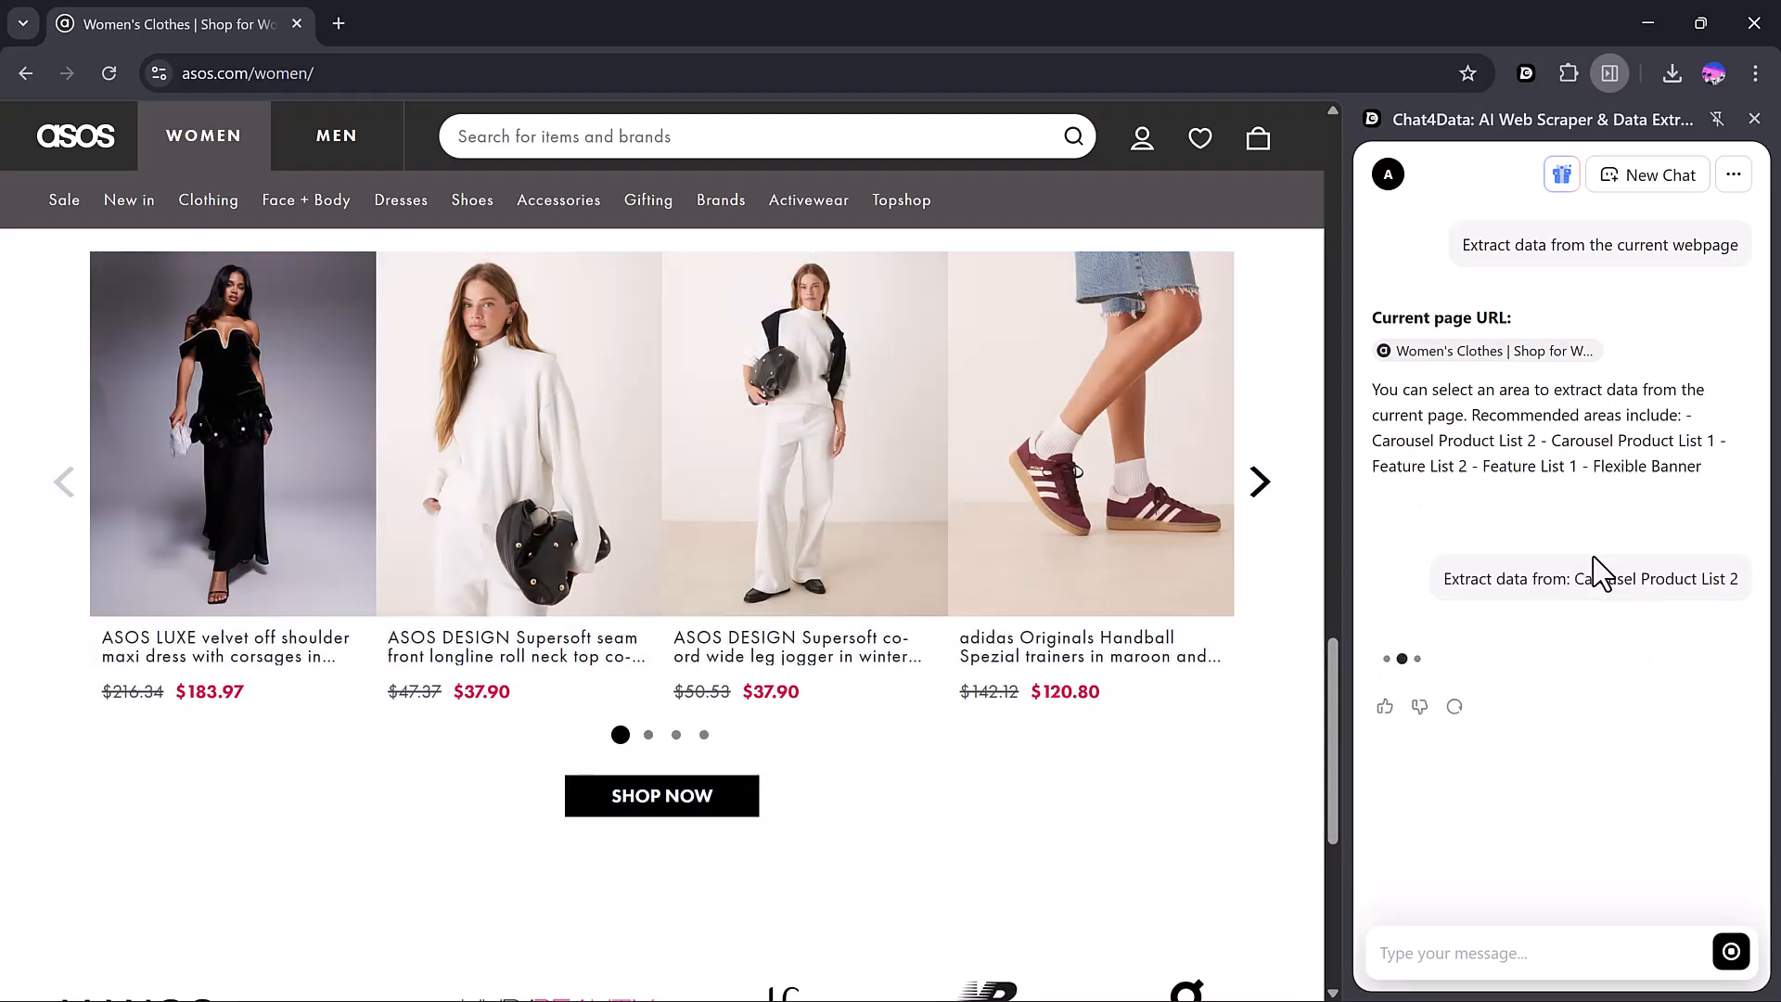
pyautogui.click(1589, 579)
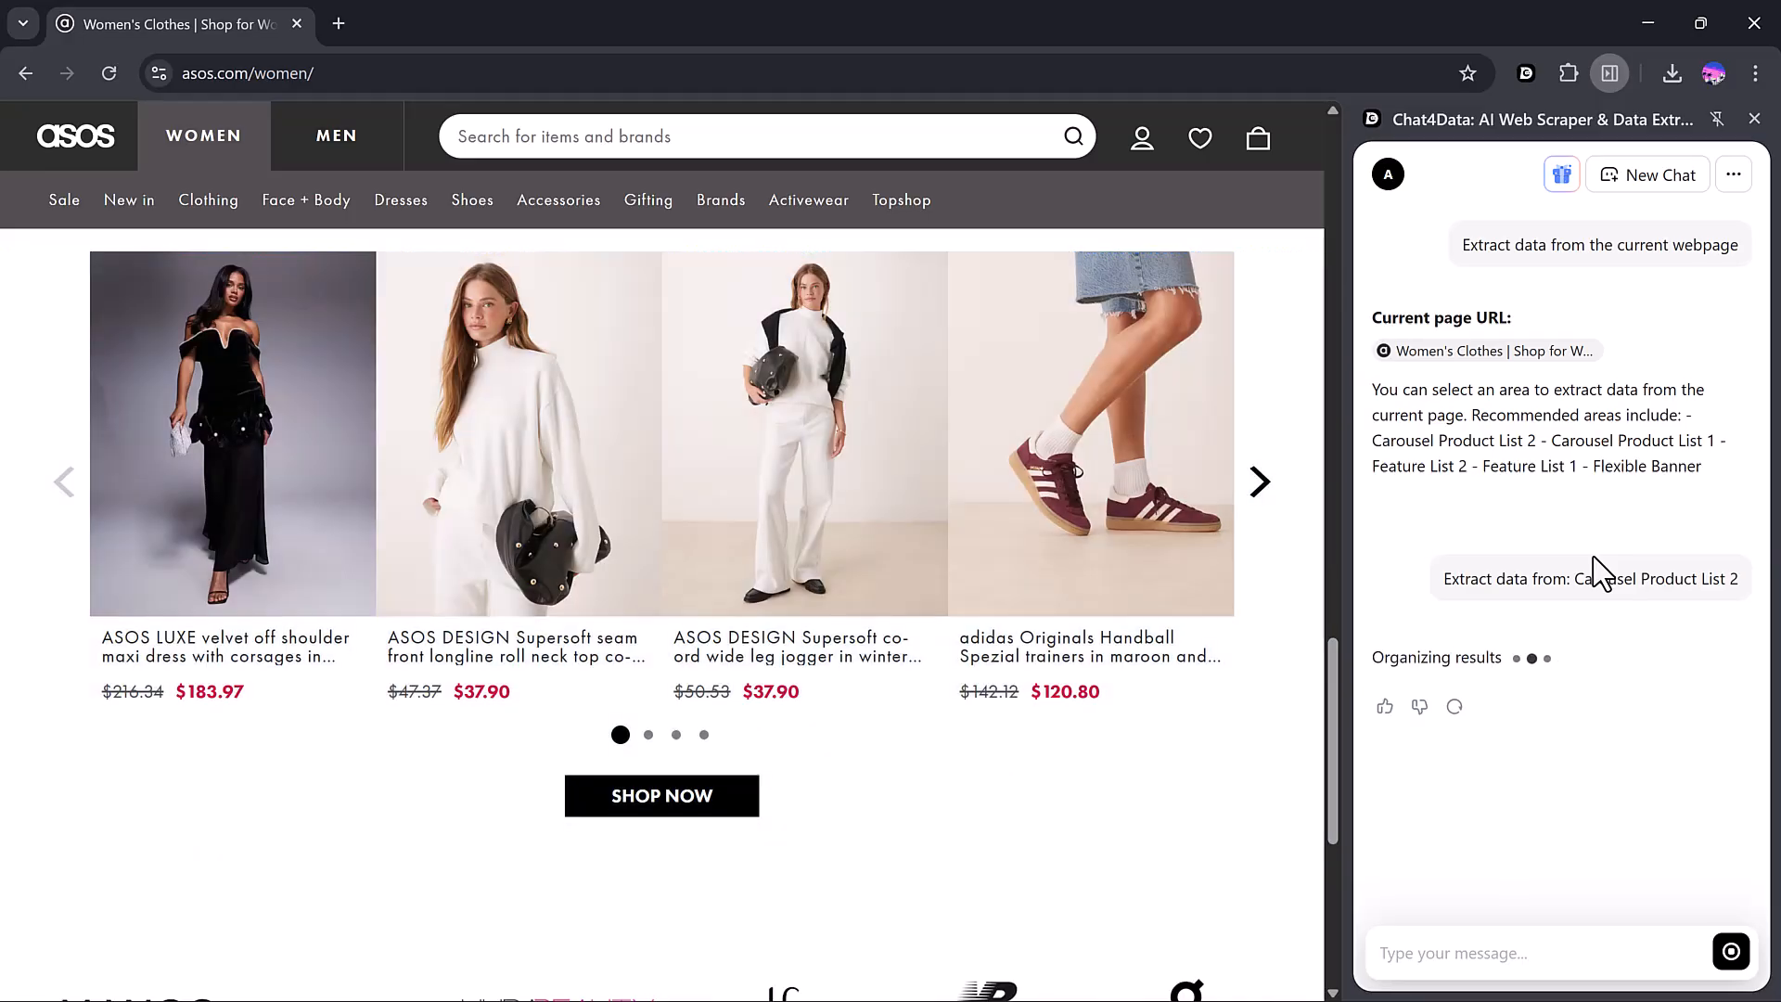
pyautogui.click(1590, 579)
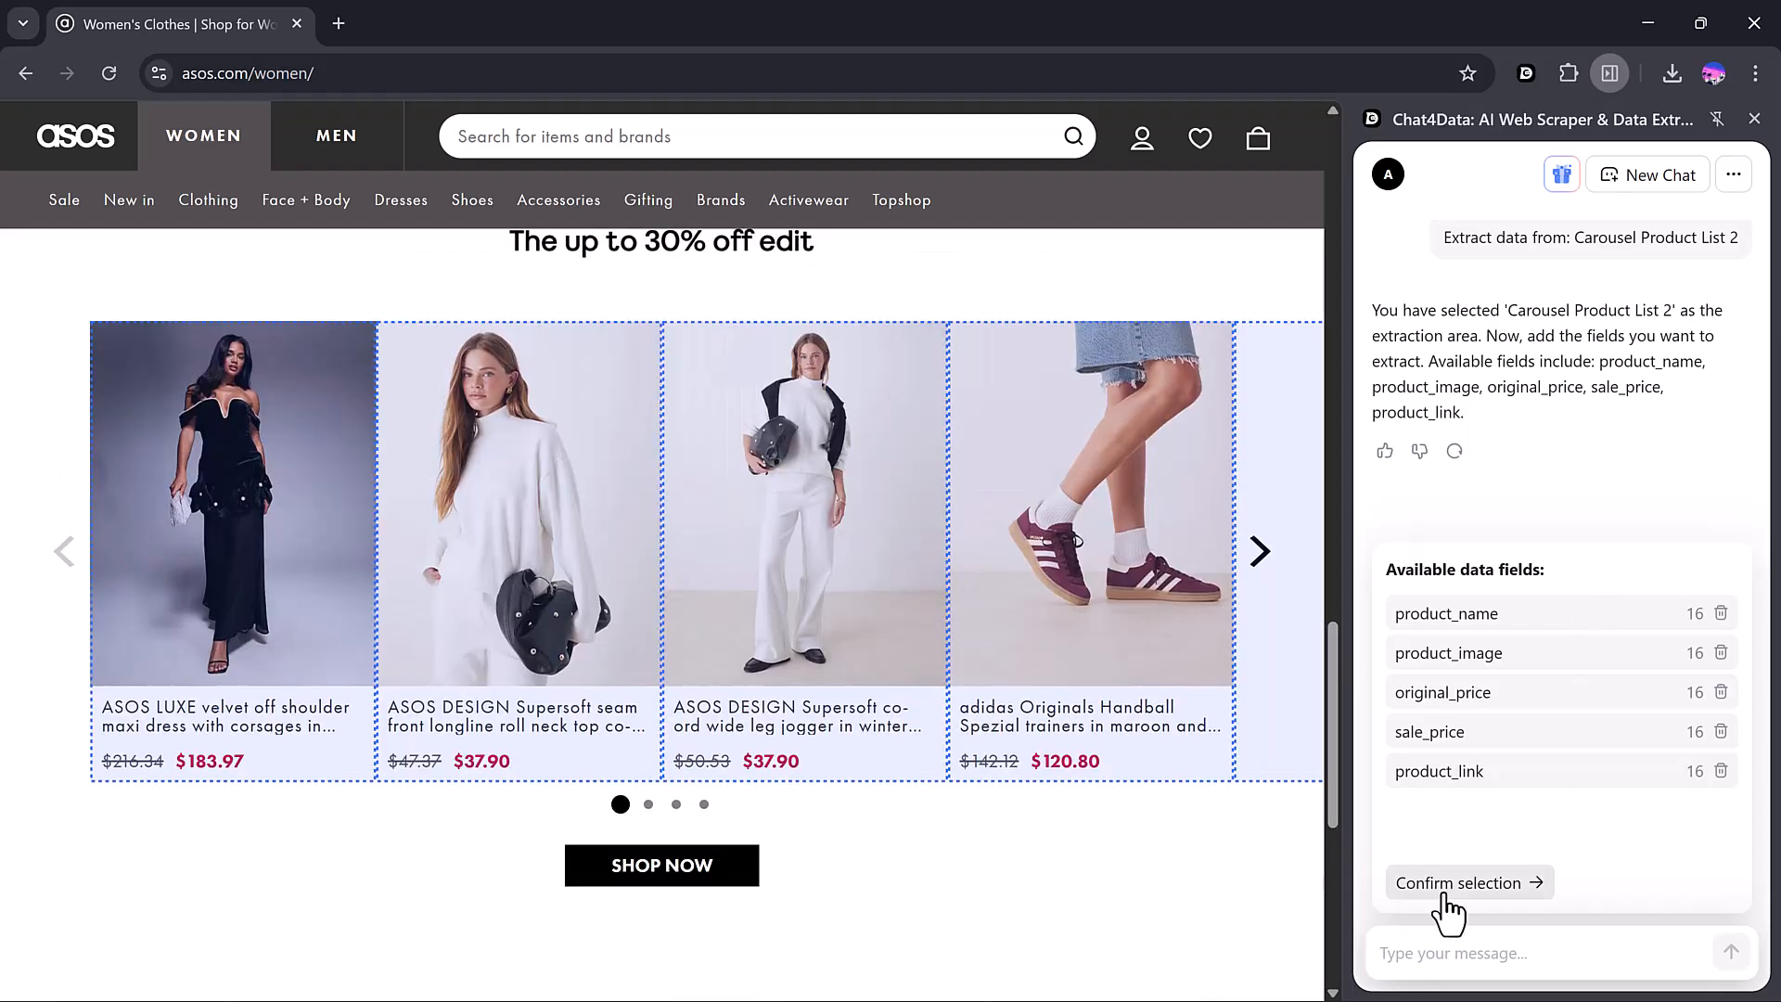
# - Confirm the five carousel fields: product name, image, original price, sale price and link
pyautogui.click(1460, 883)
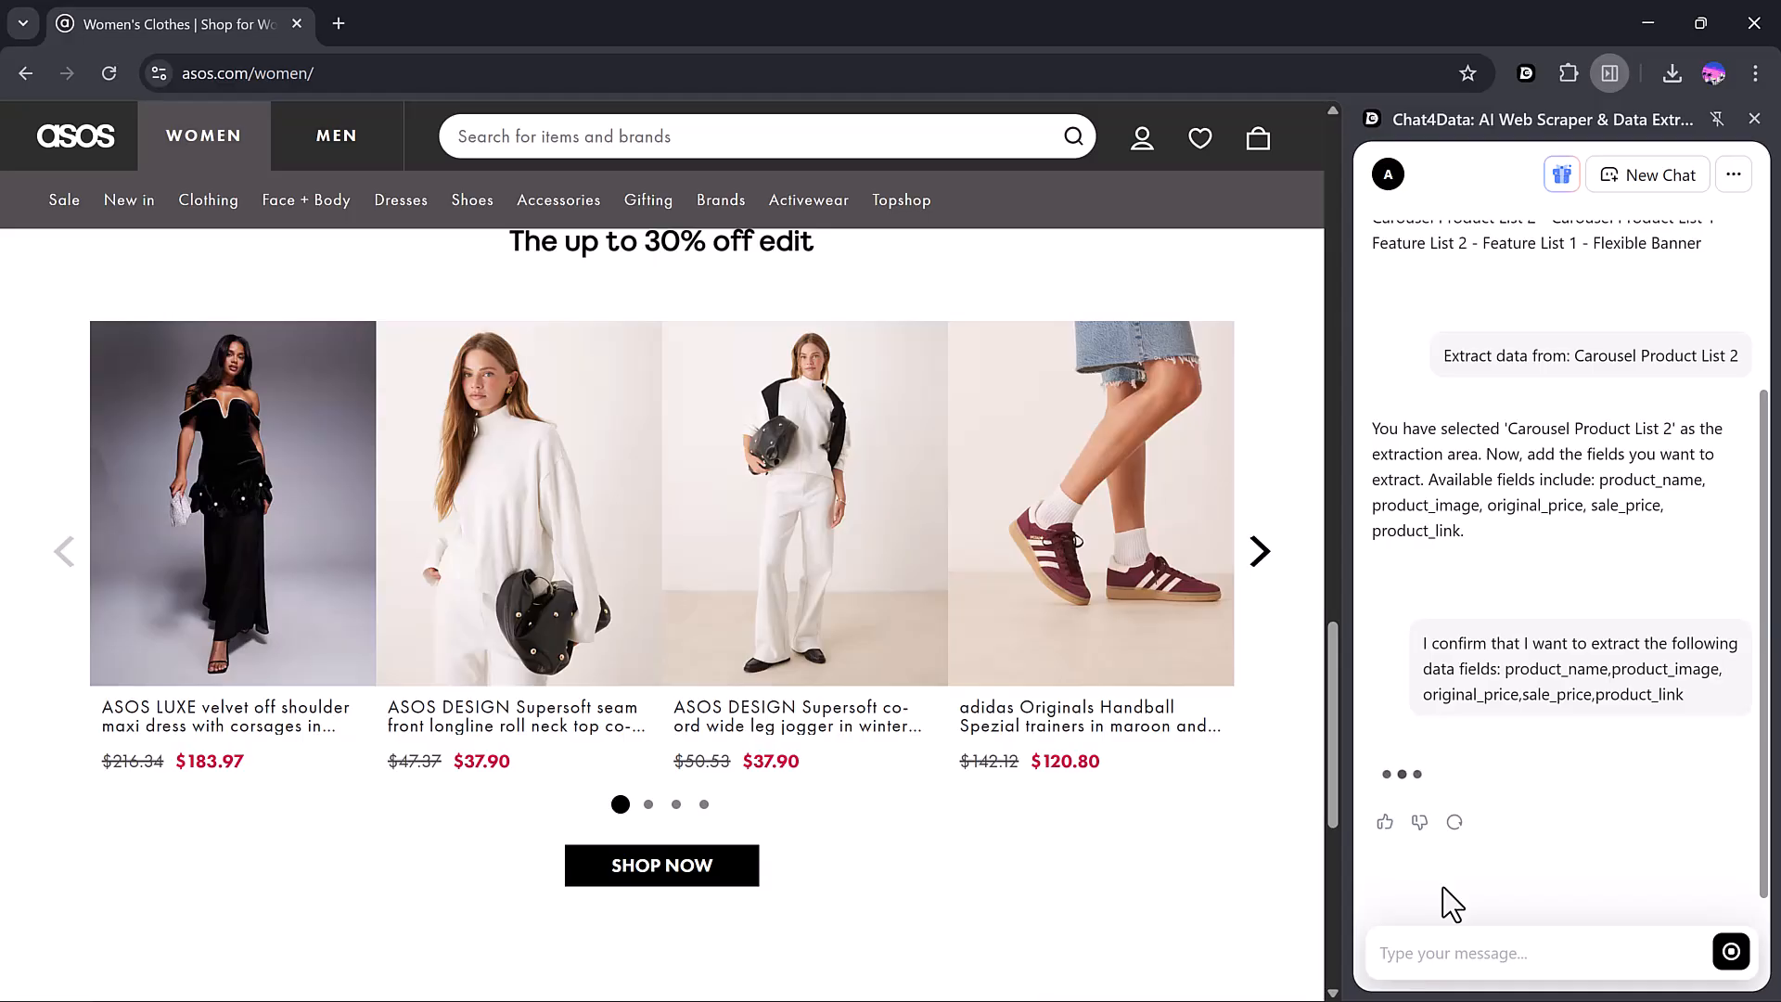
pyautogui.scroll(-3)
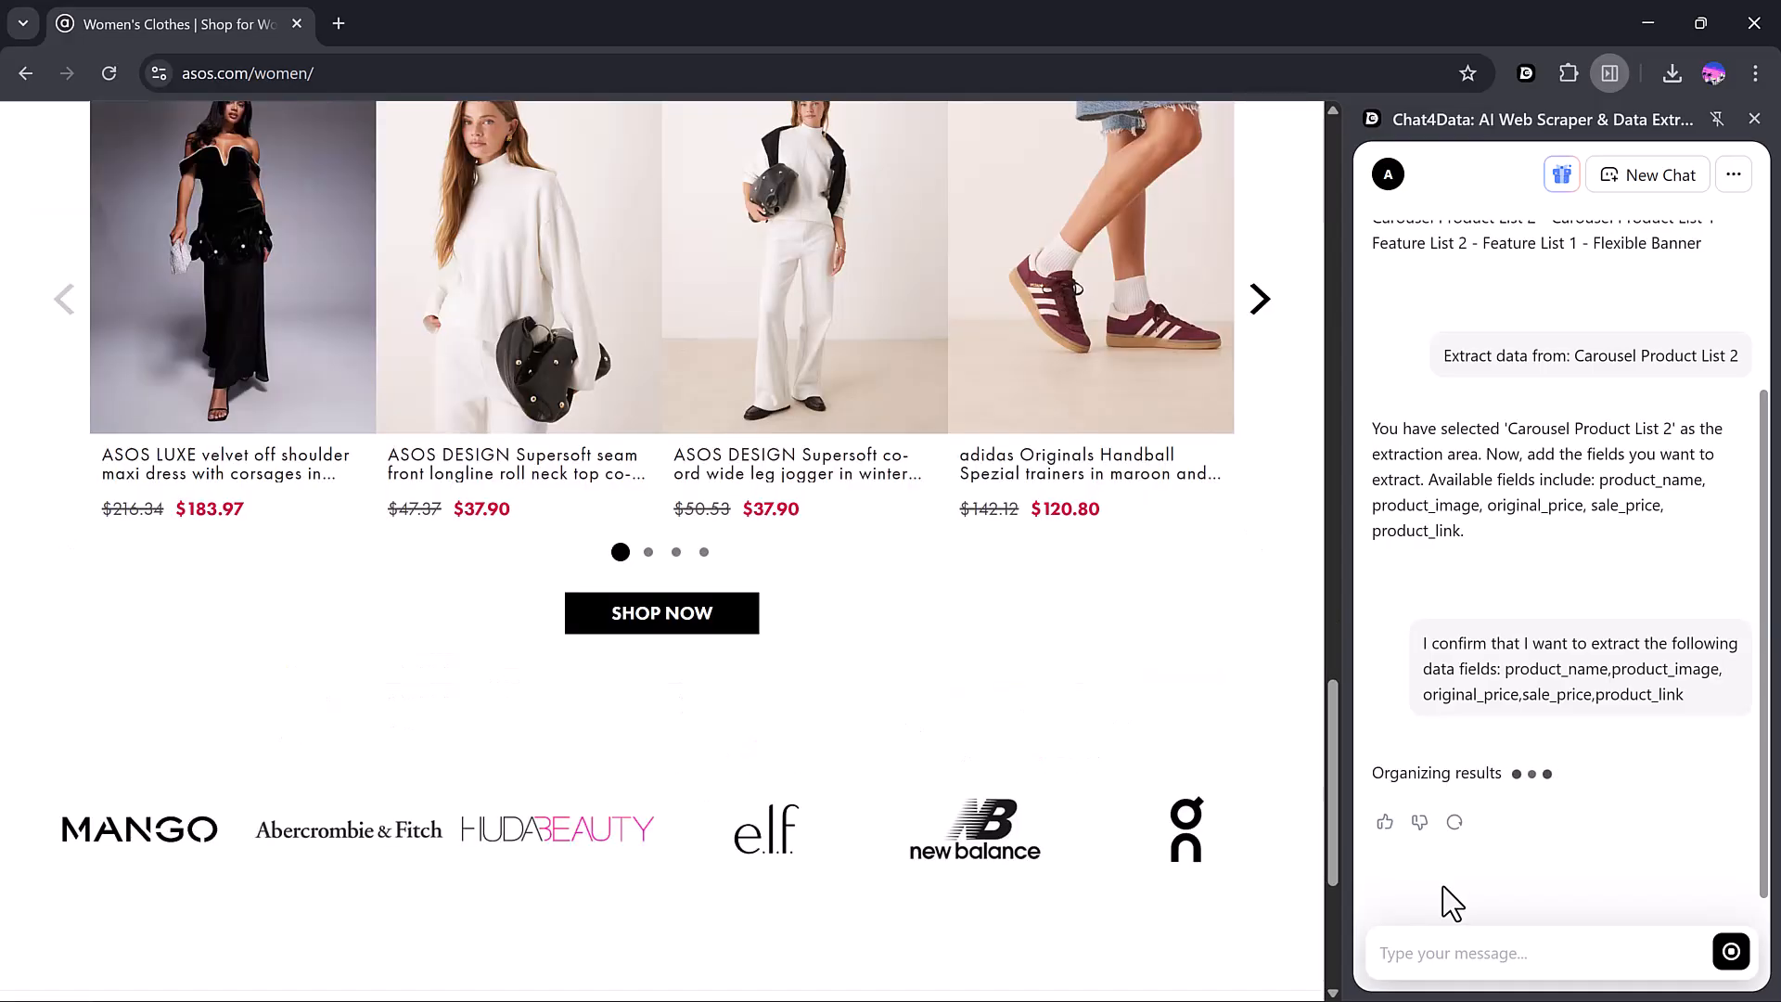
pyautogui.click(232, 268)
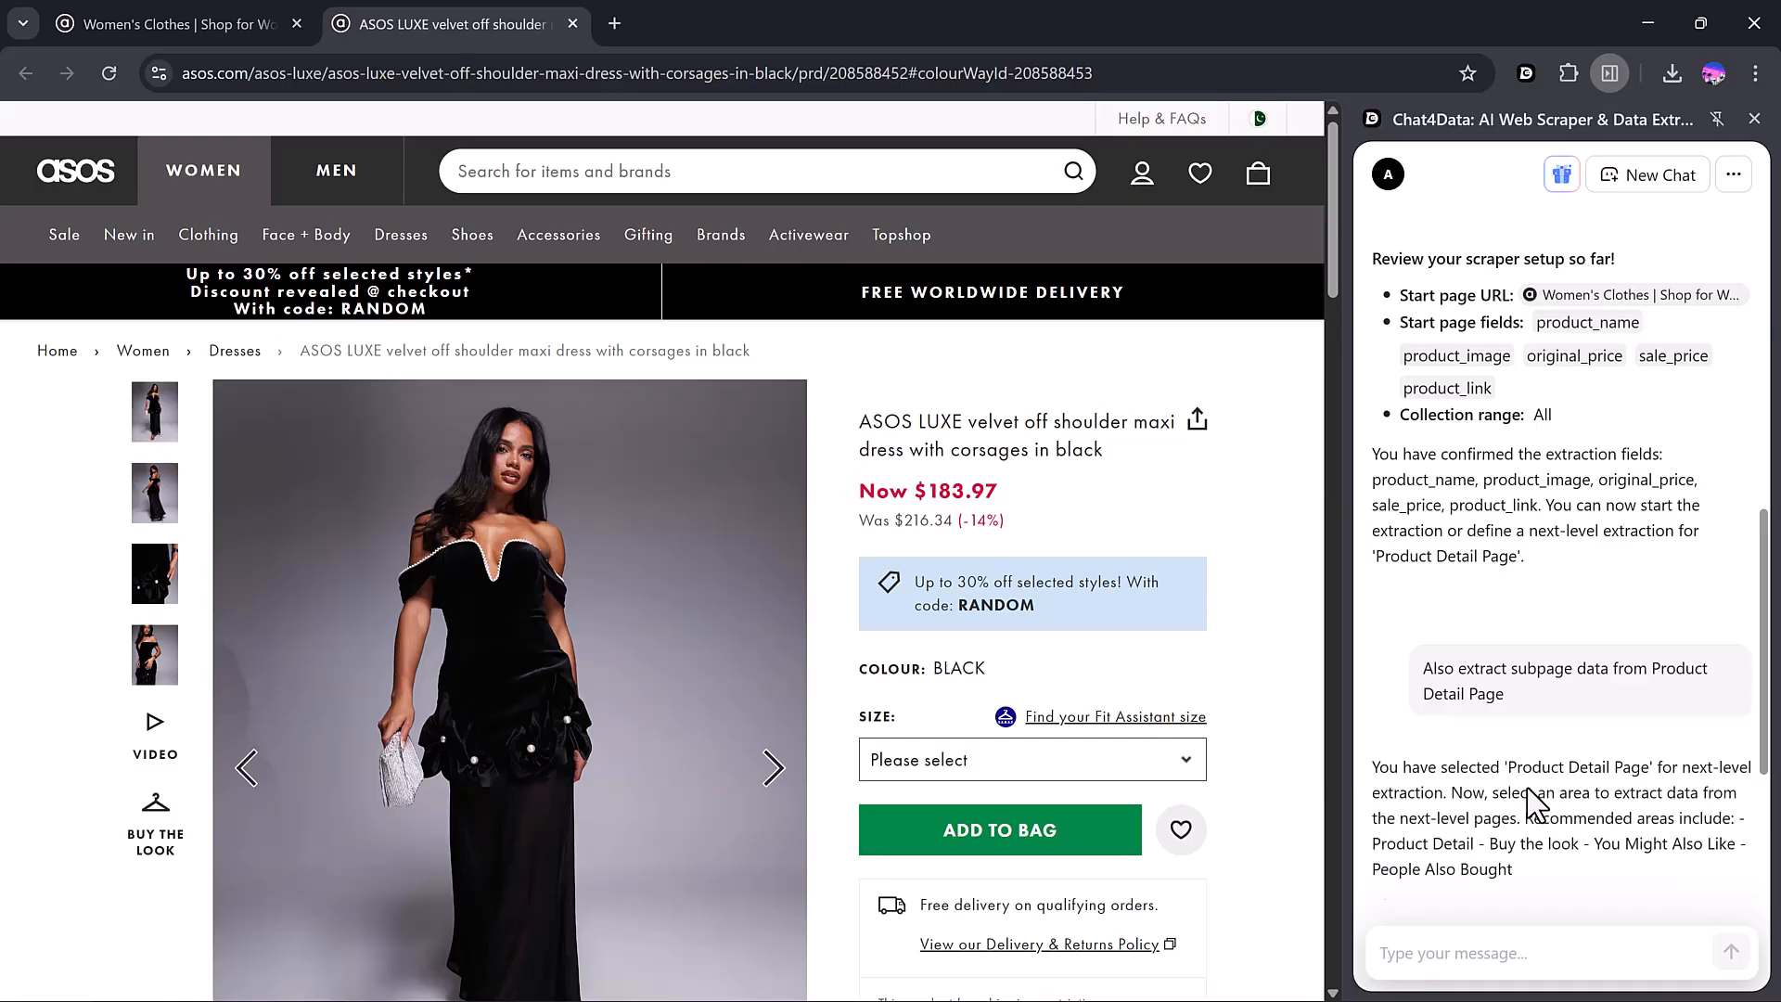
# - Add Product Detail subpage extraction and confirm its fields like current price, colour, size and delivery policy
pyautogui.scroll(-3)
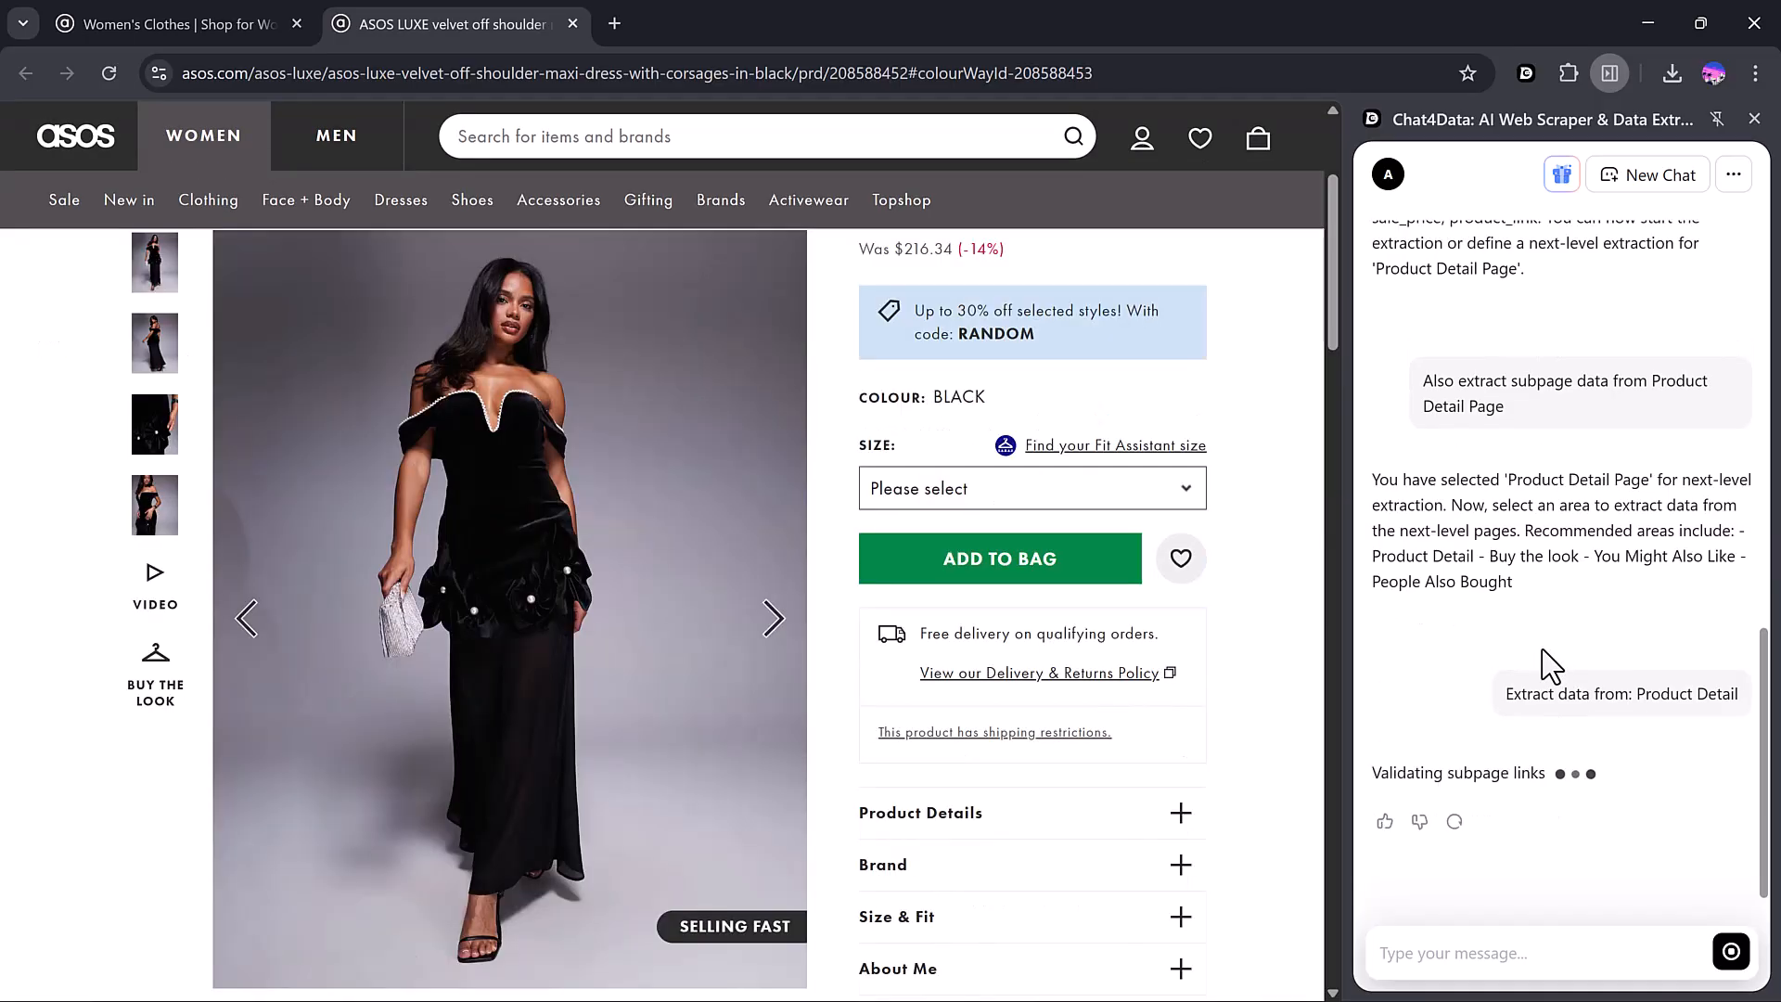
pyautogui.click(1618, 694)
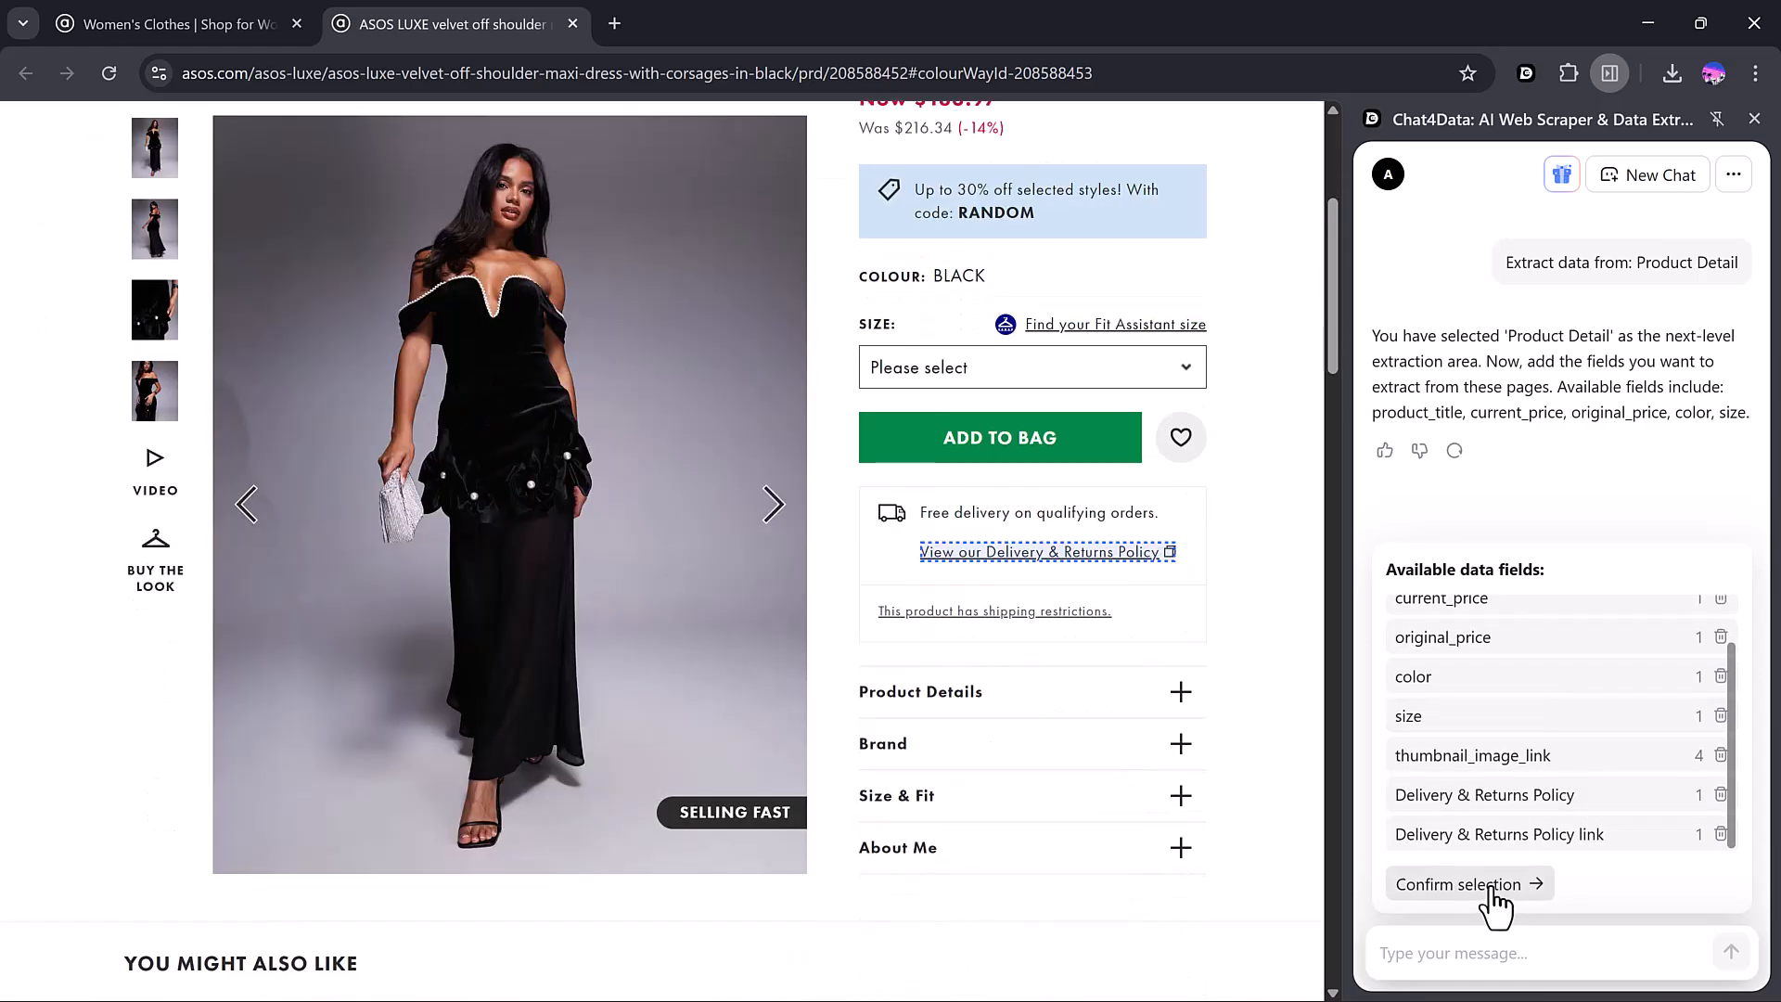
pyautogui.click(1460, 883)
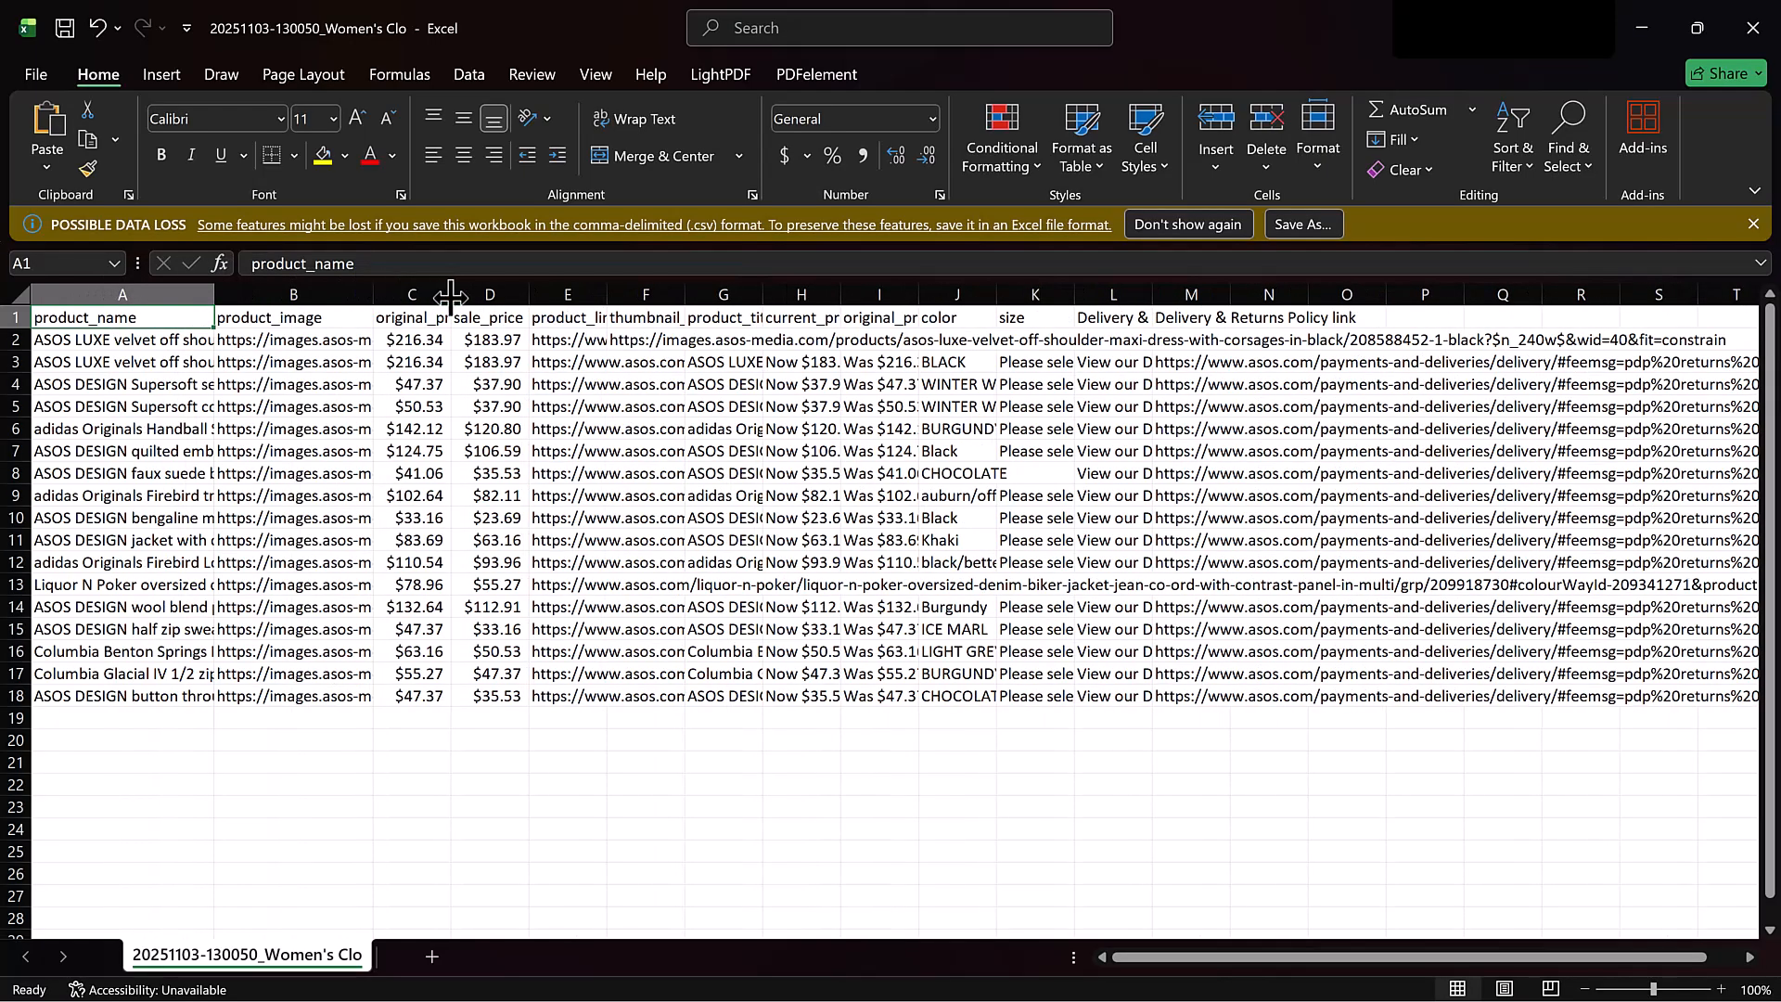
pyautogui.click(488, 295)
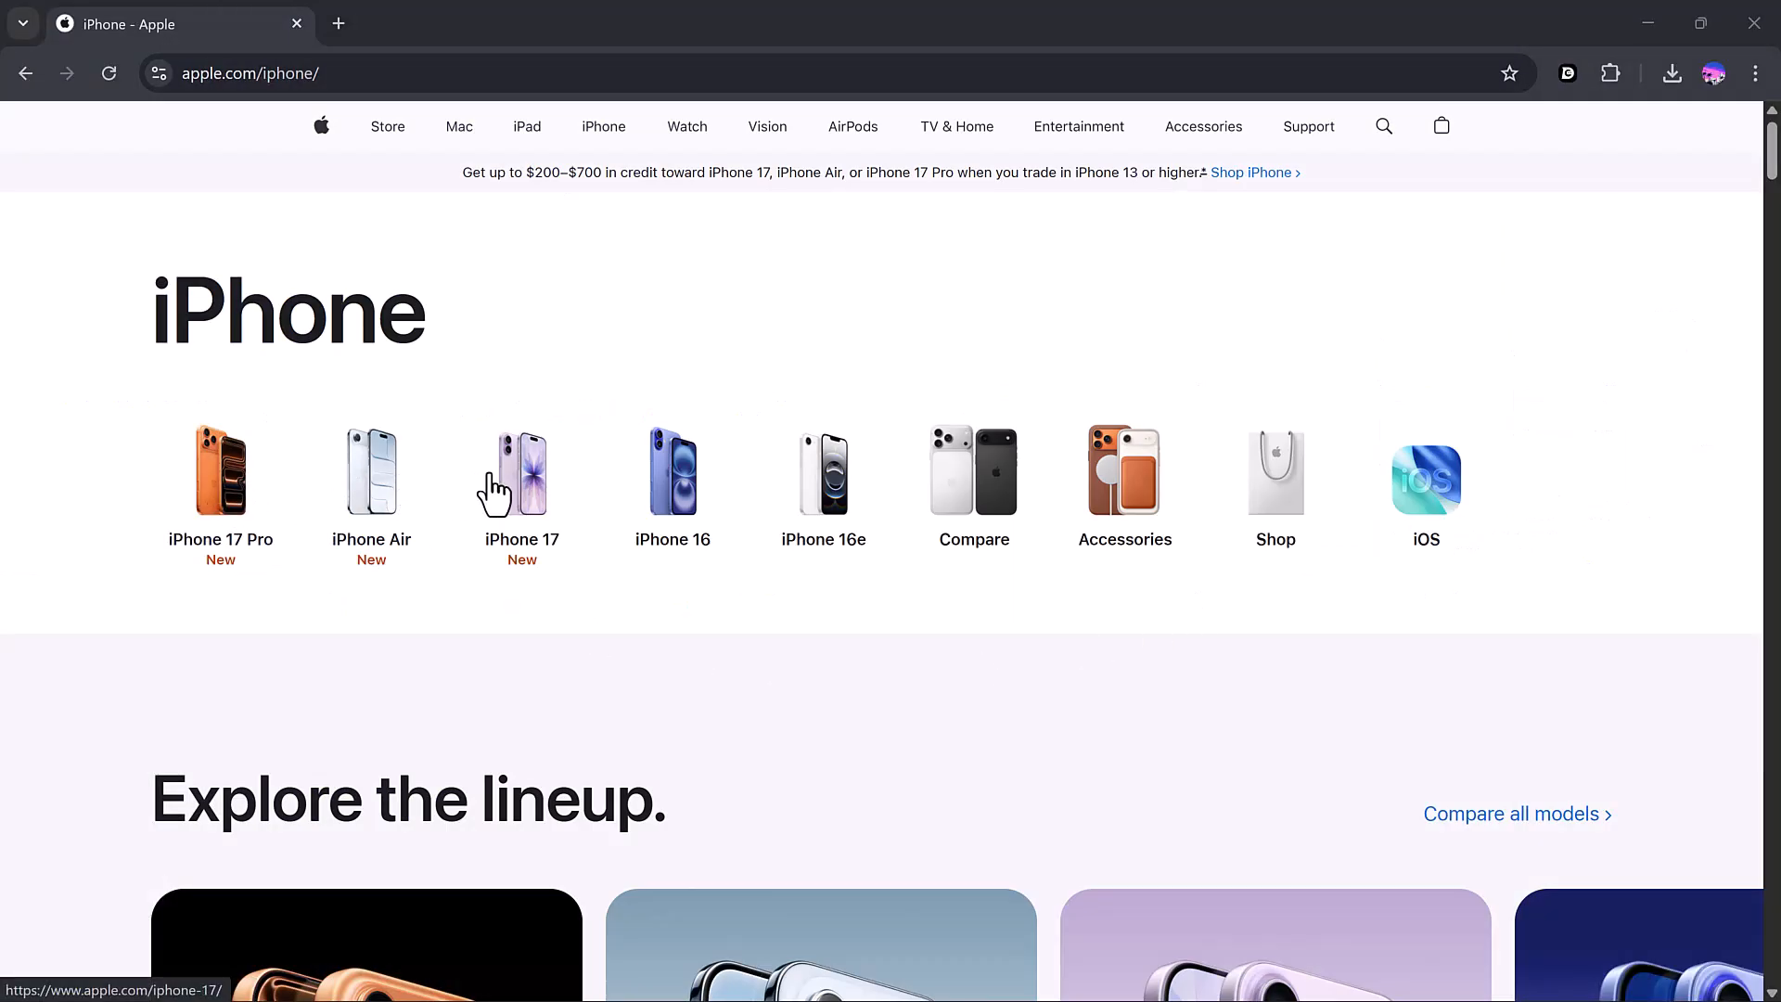
# - Scroll through the Apple iPhone page's lineup and feature sections, then bring up the Chat4Data side panel
pyautogui.scroll(-3)
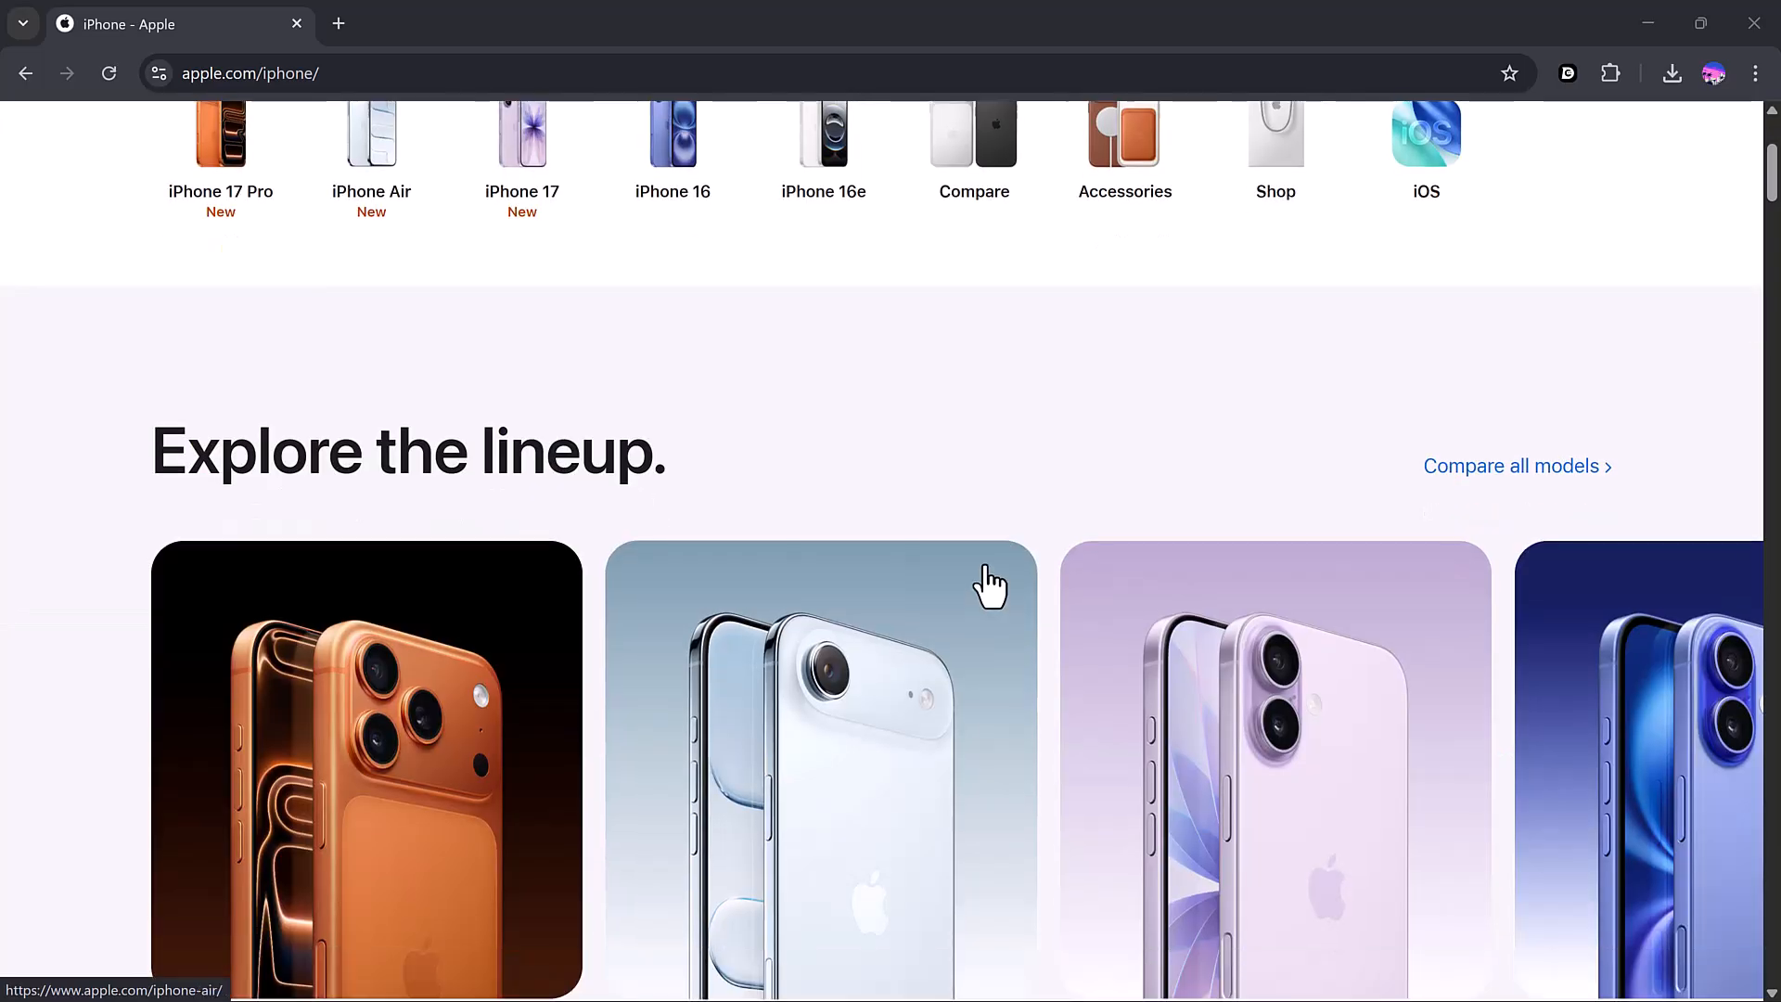
pyautogui.scroll(-3)
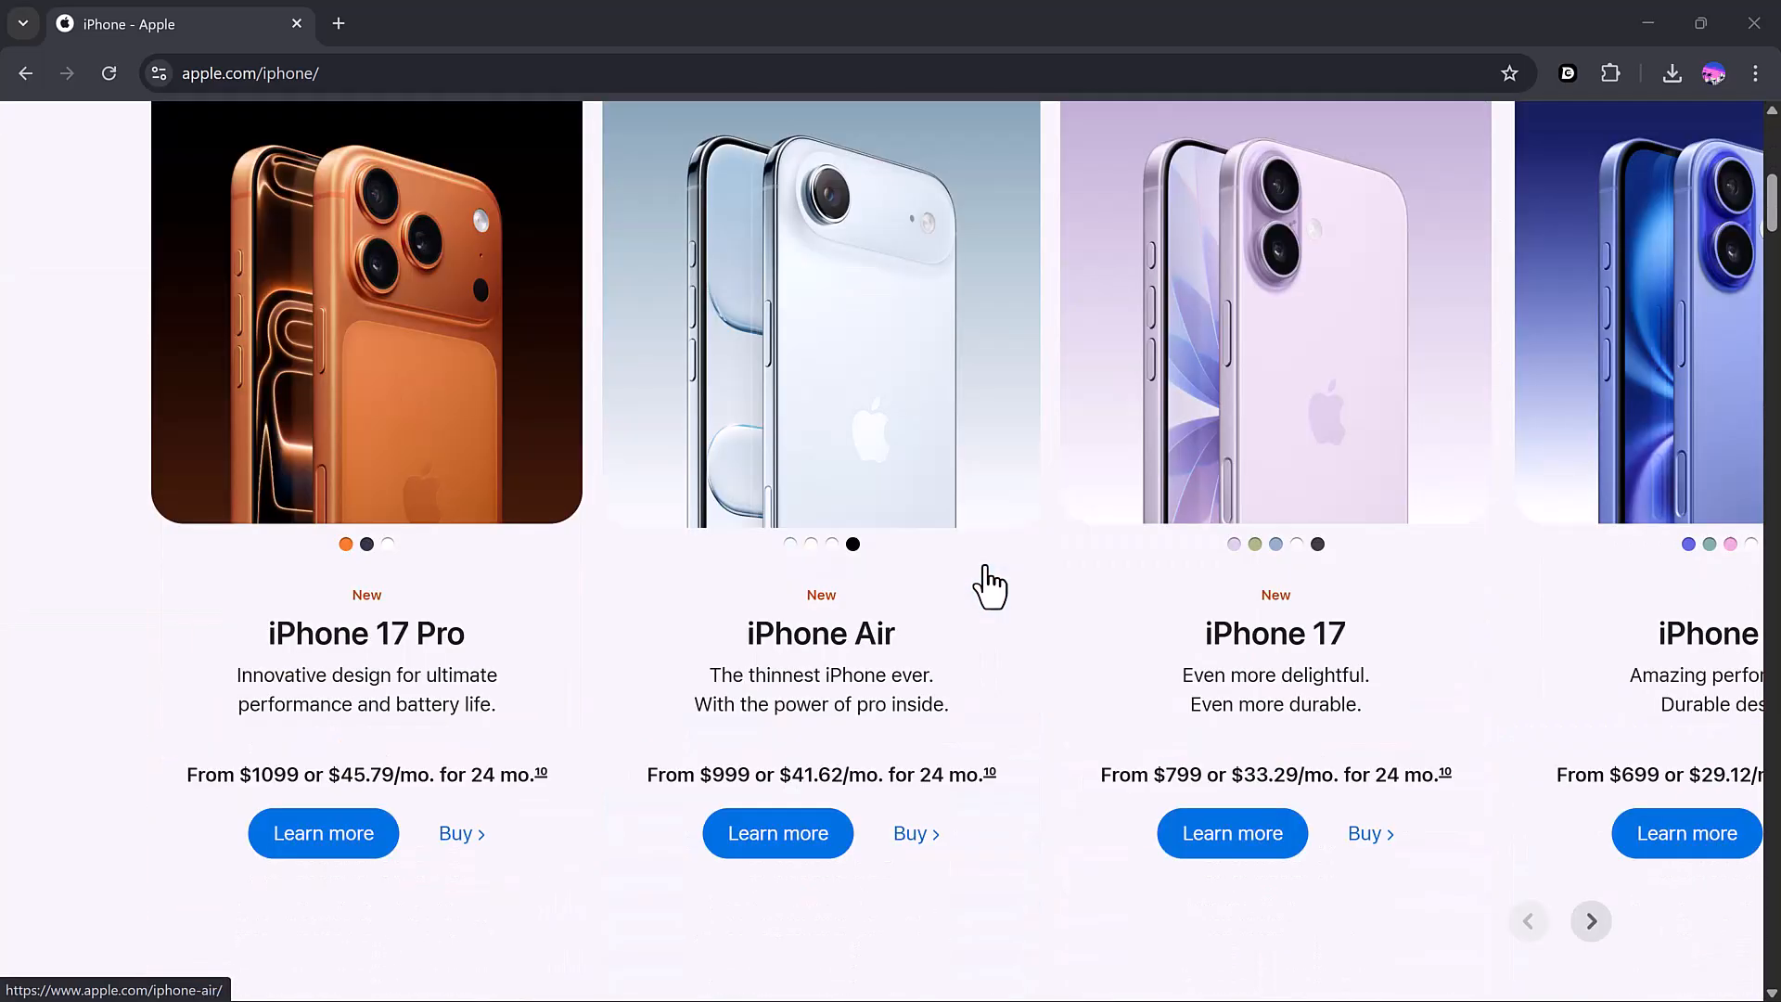
pyautogui.scroll(-3)
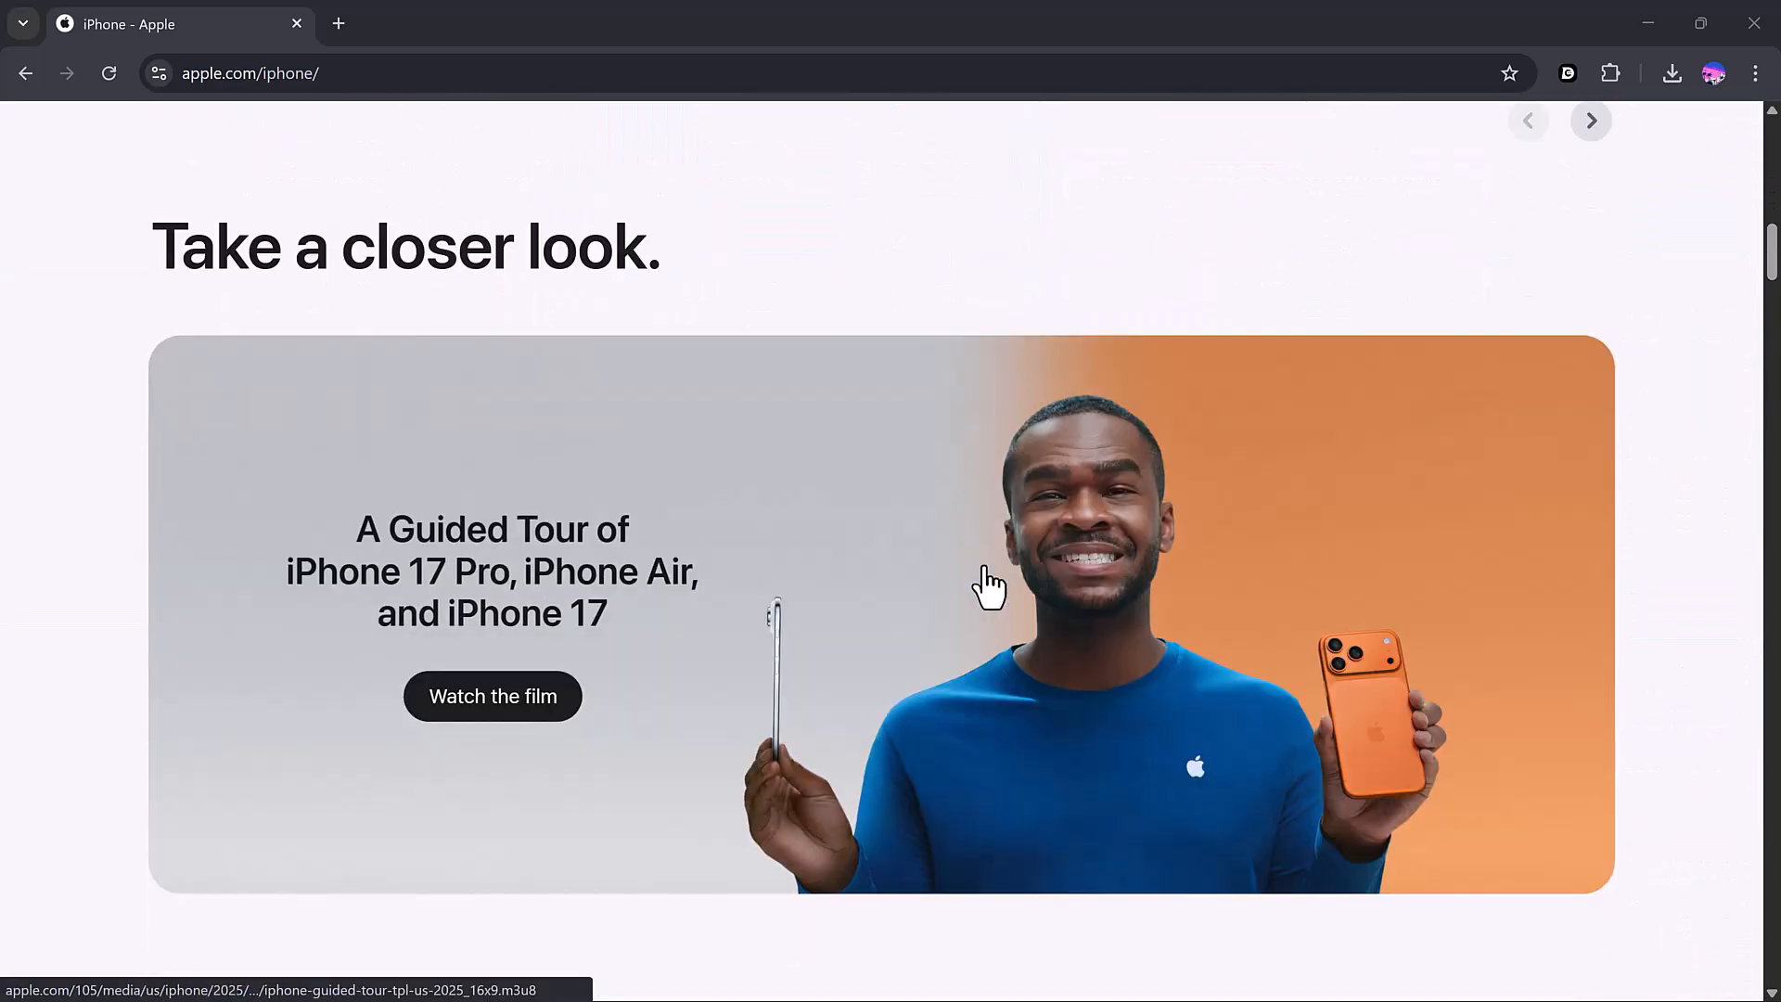
pyautogui.scroll(-3)
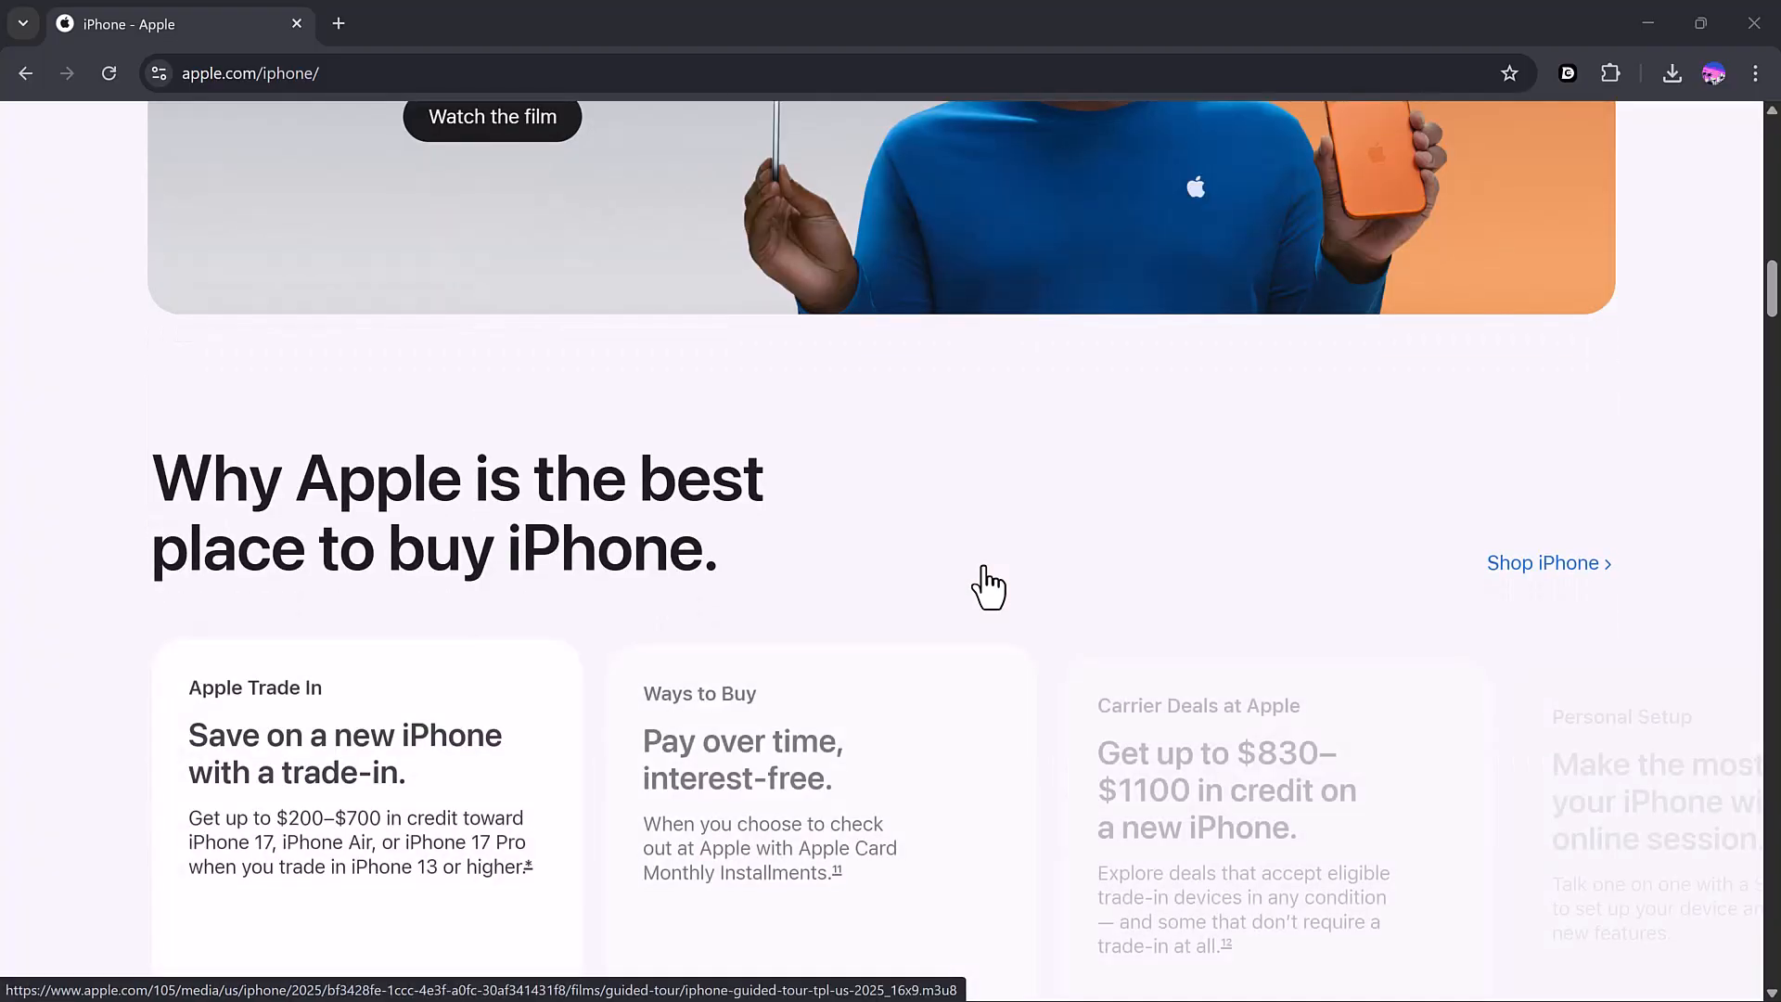
pyautogui.scroll(-3)
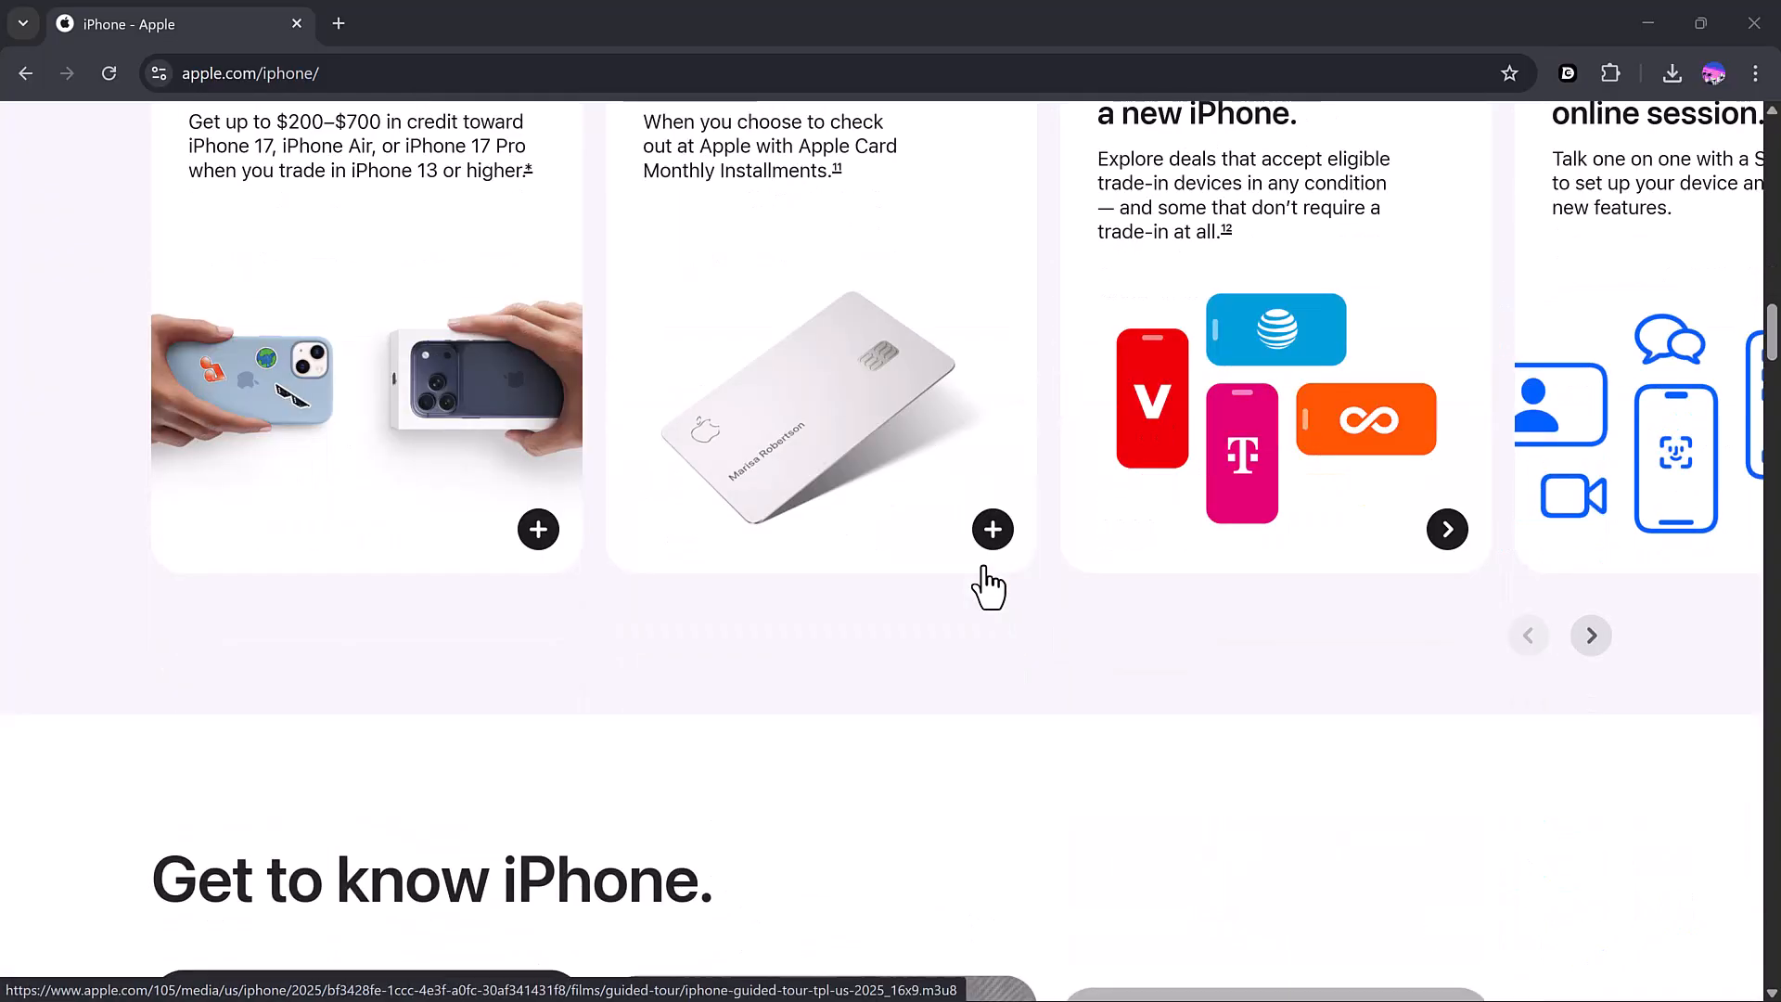
pyautogui.scroll(-3)
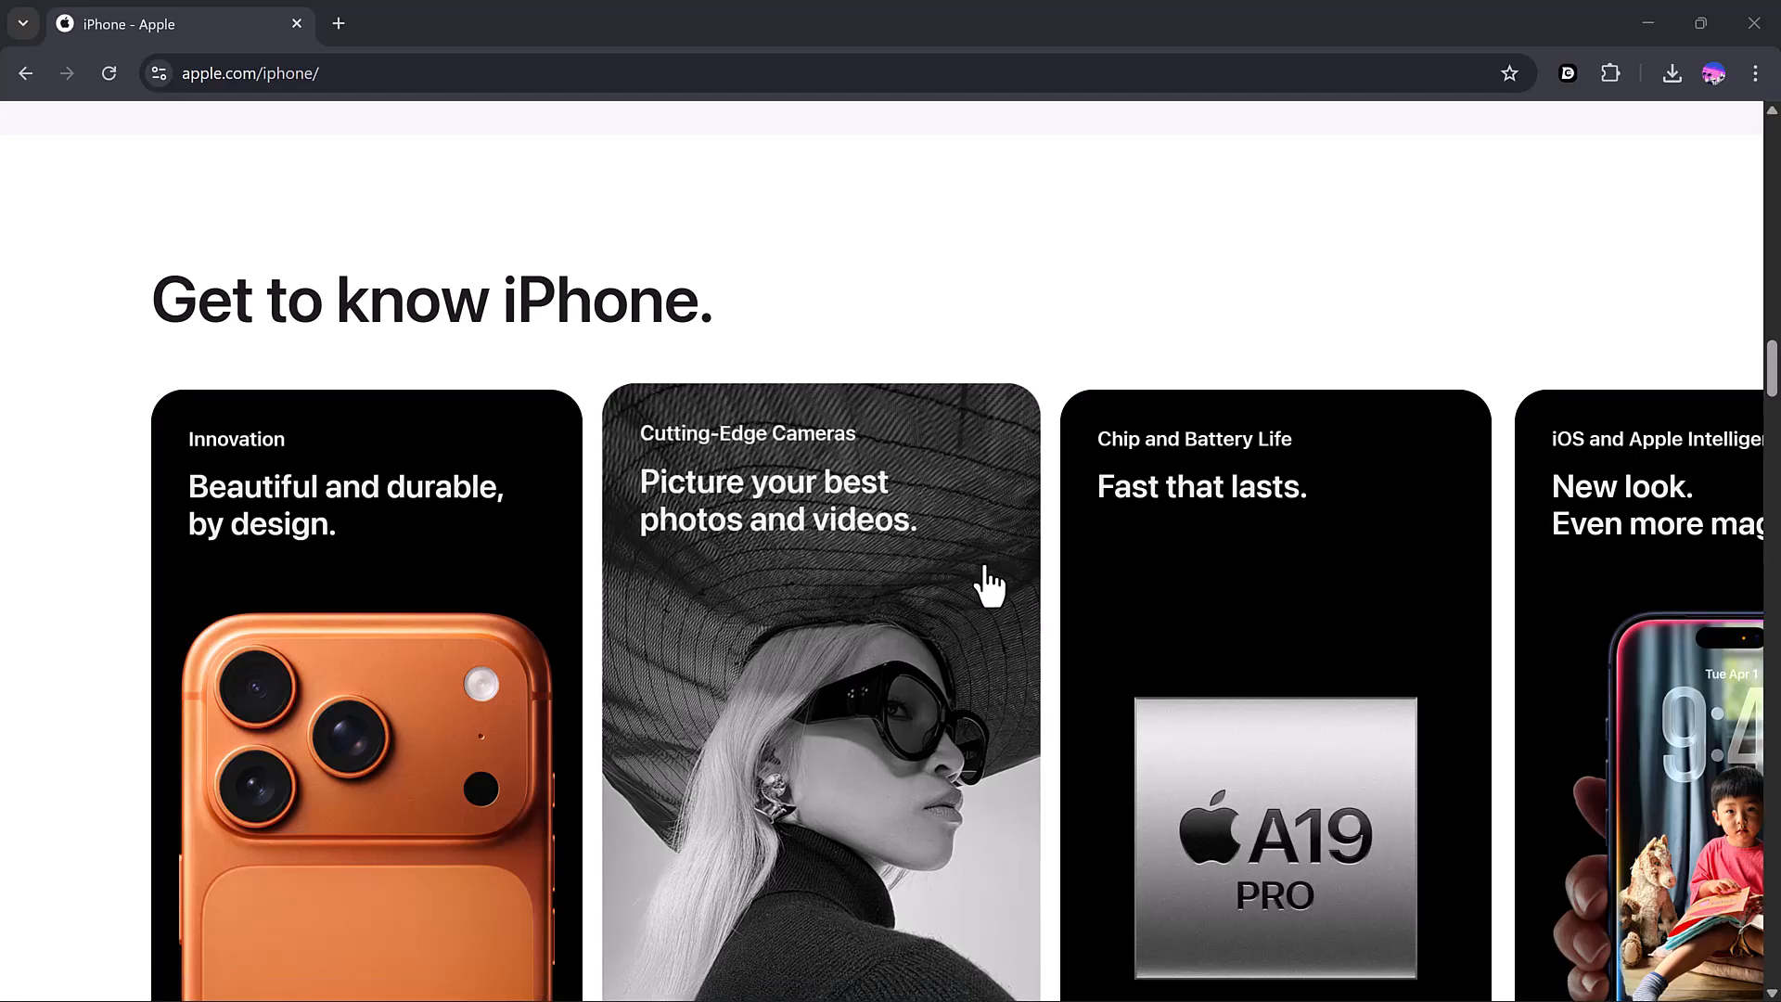
pyautogui.scroll(-3)
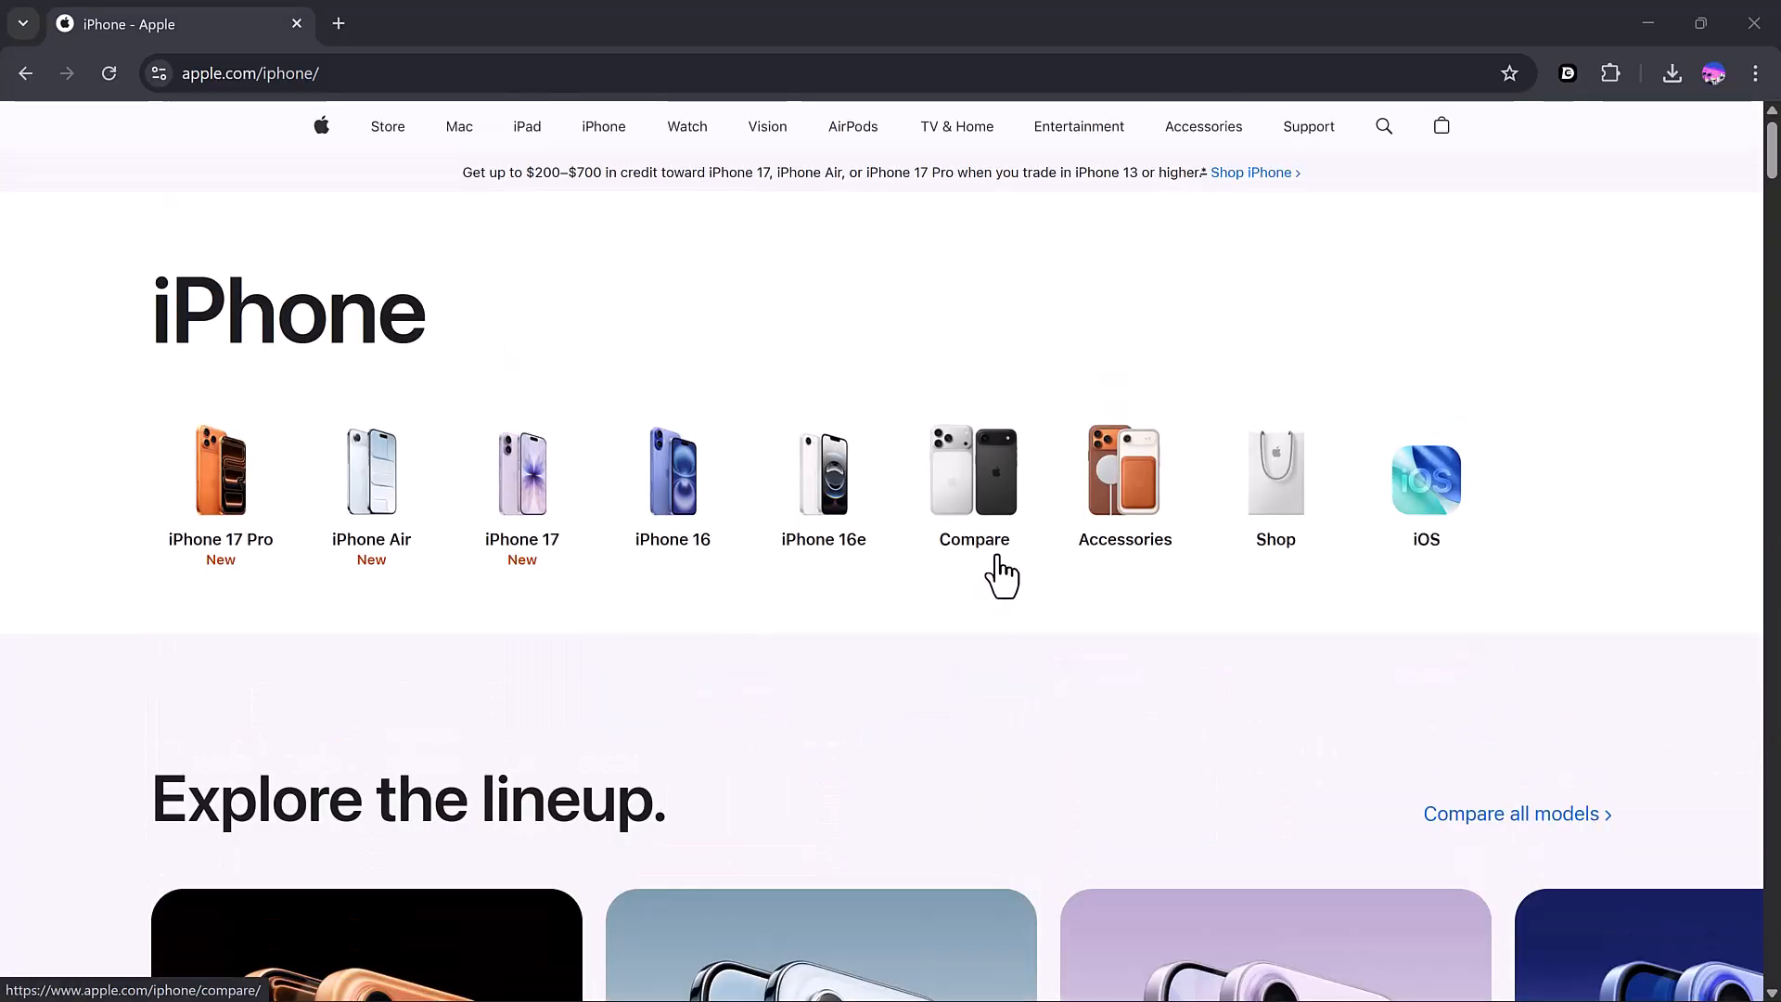
pyautogui.click(1610, 73)
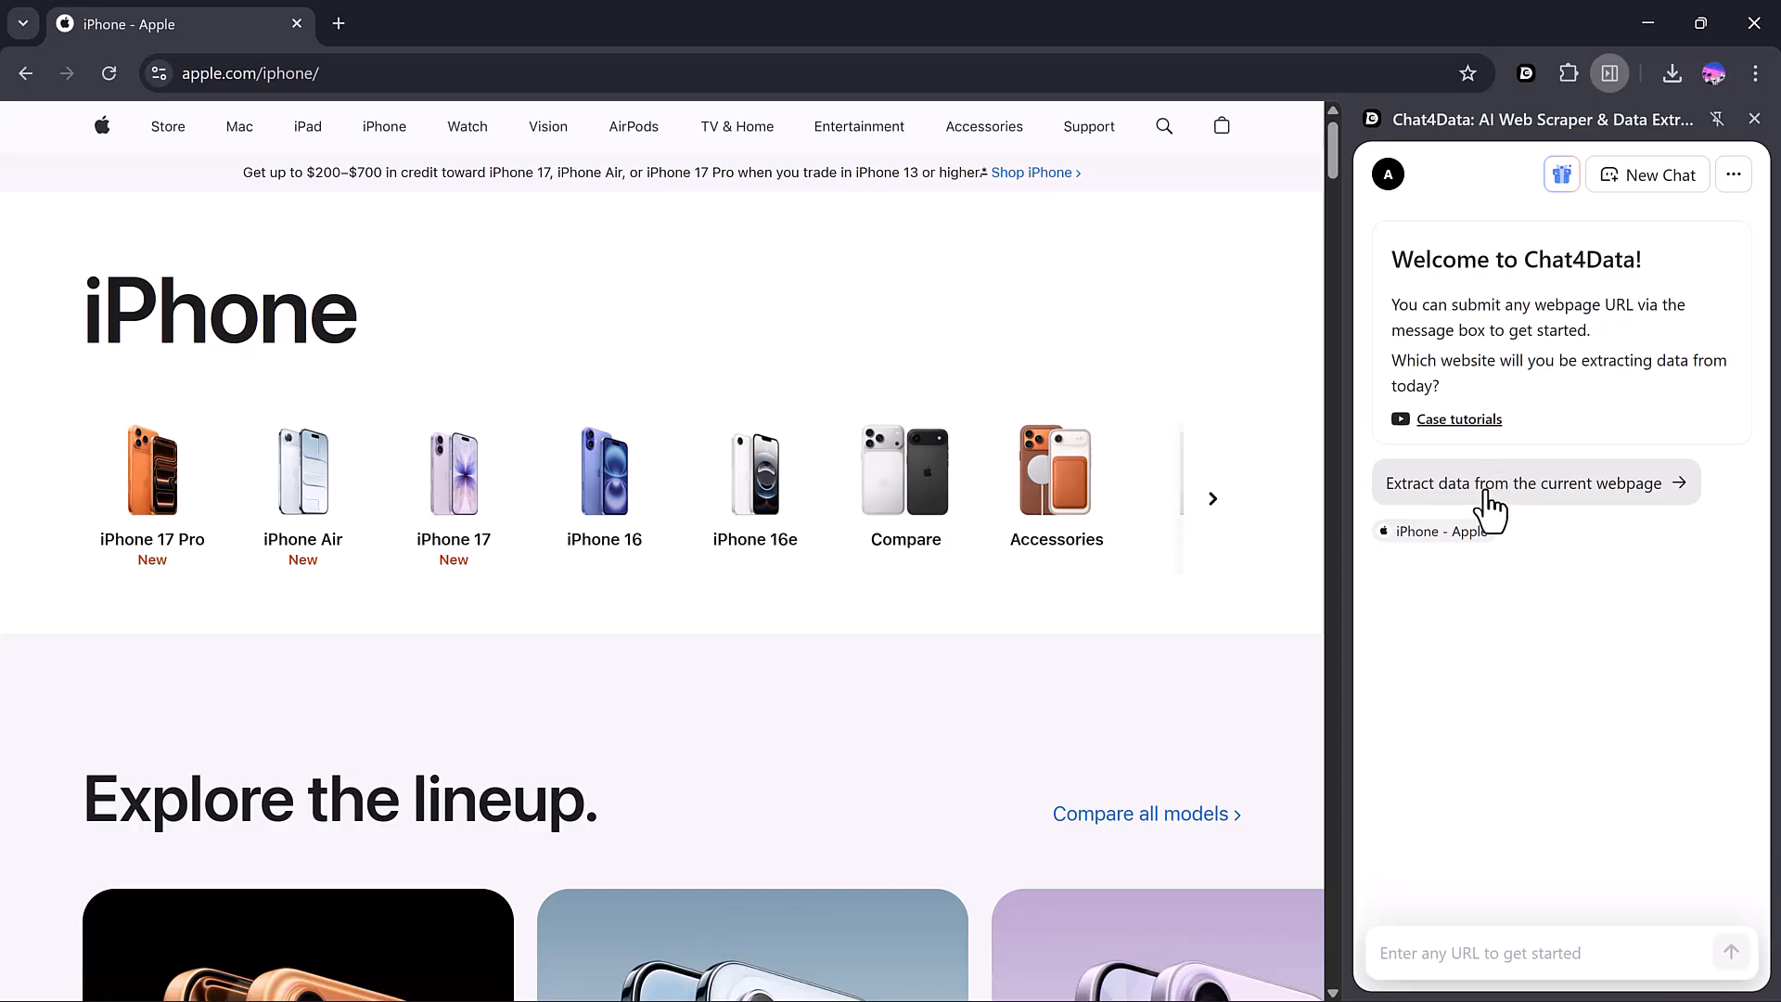
# - Extract the iPhone Model Selection area with names, images, descriptions, prices and links plus buy-page details, and start extraction
pyautogui.click(1535, 483)
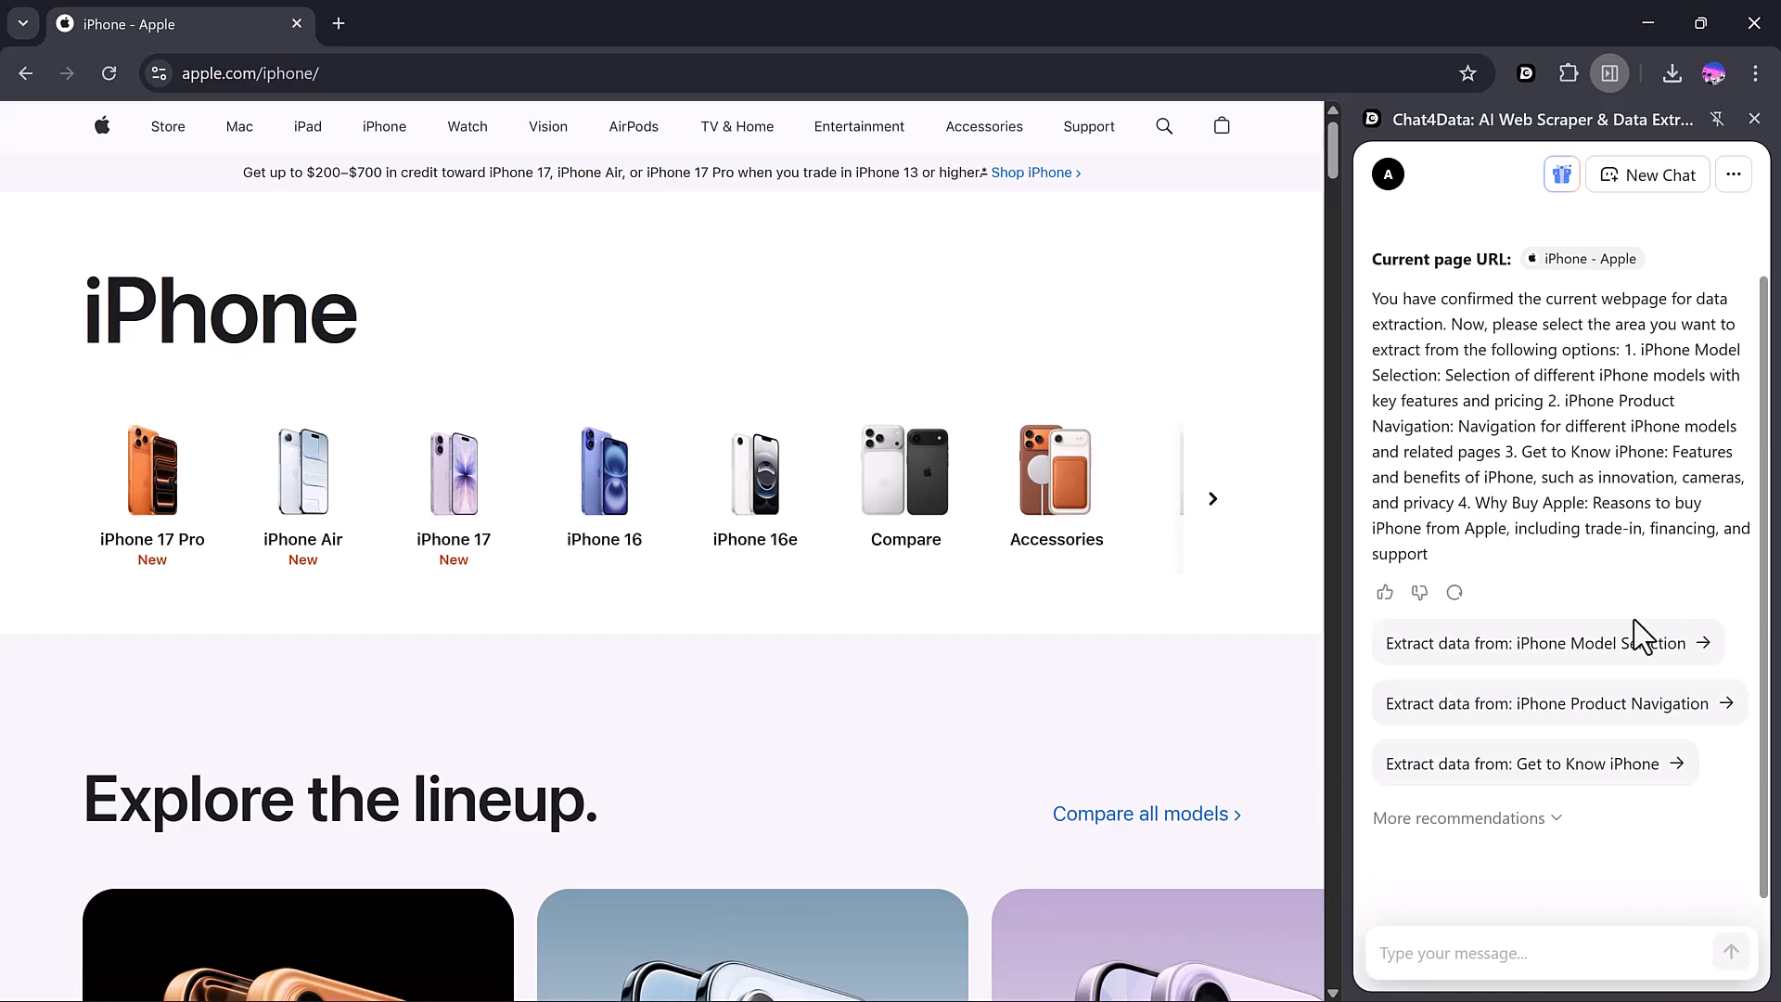
pyautogui.click(1545, 642)
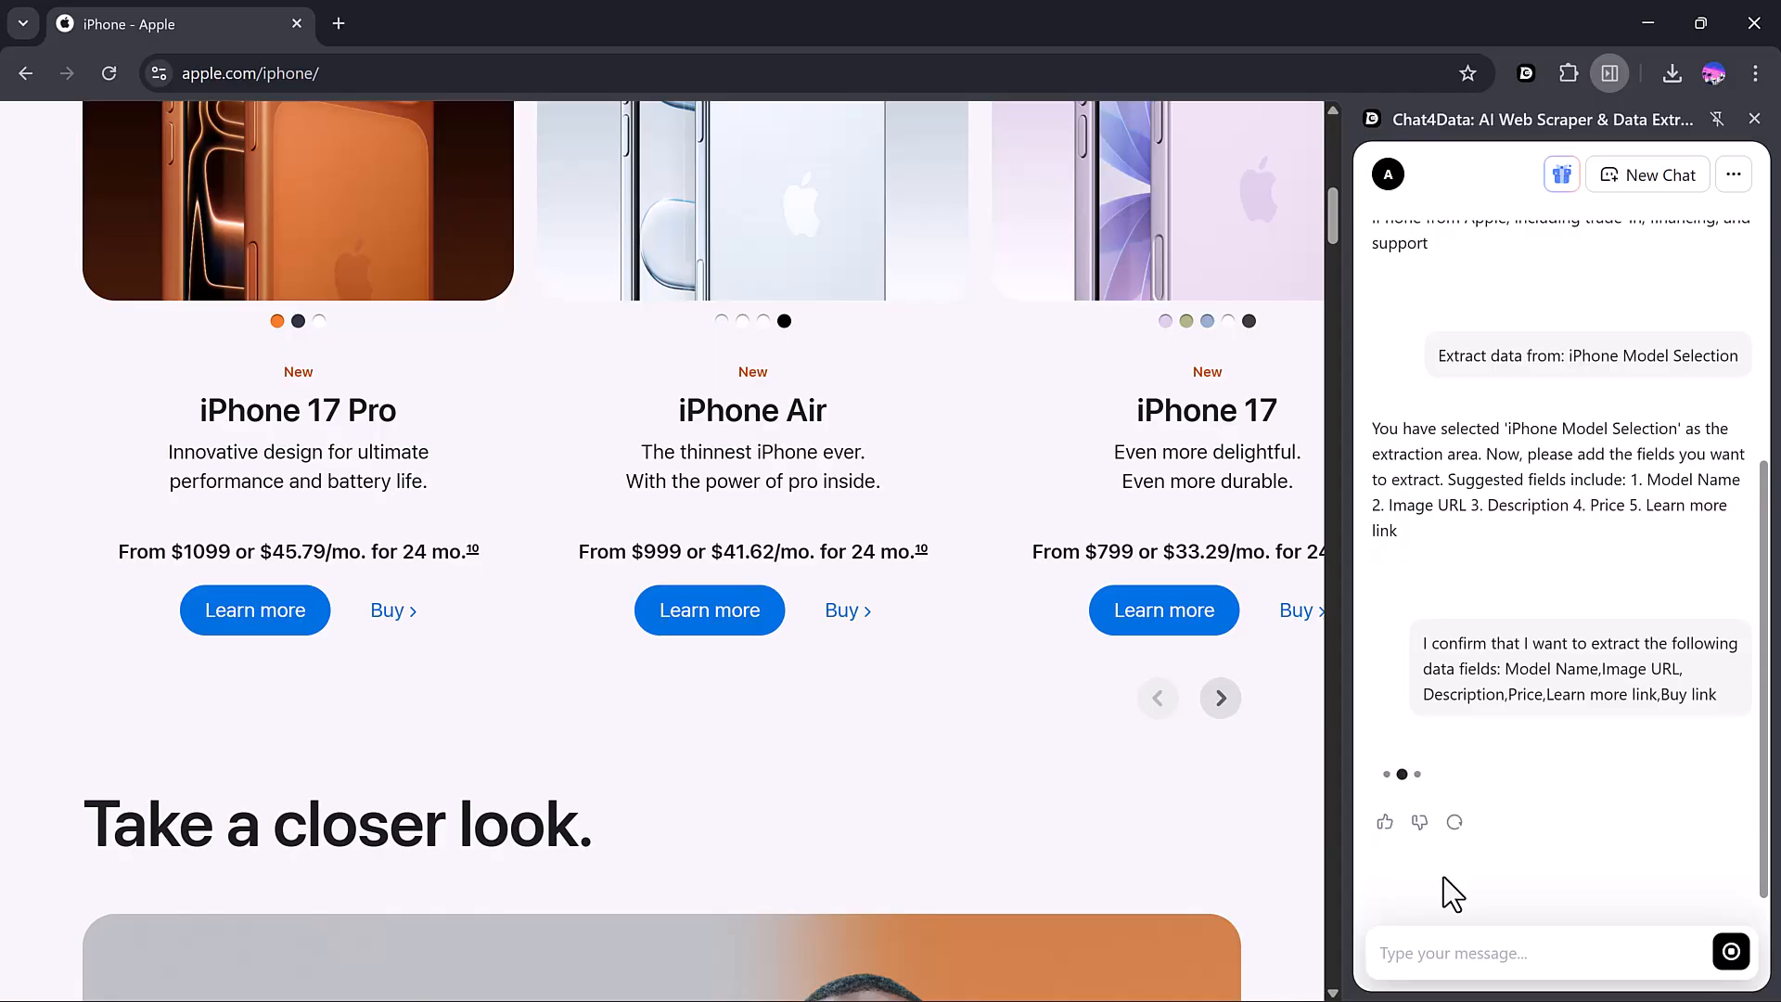
pyautogui.scroll(-3)
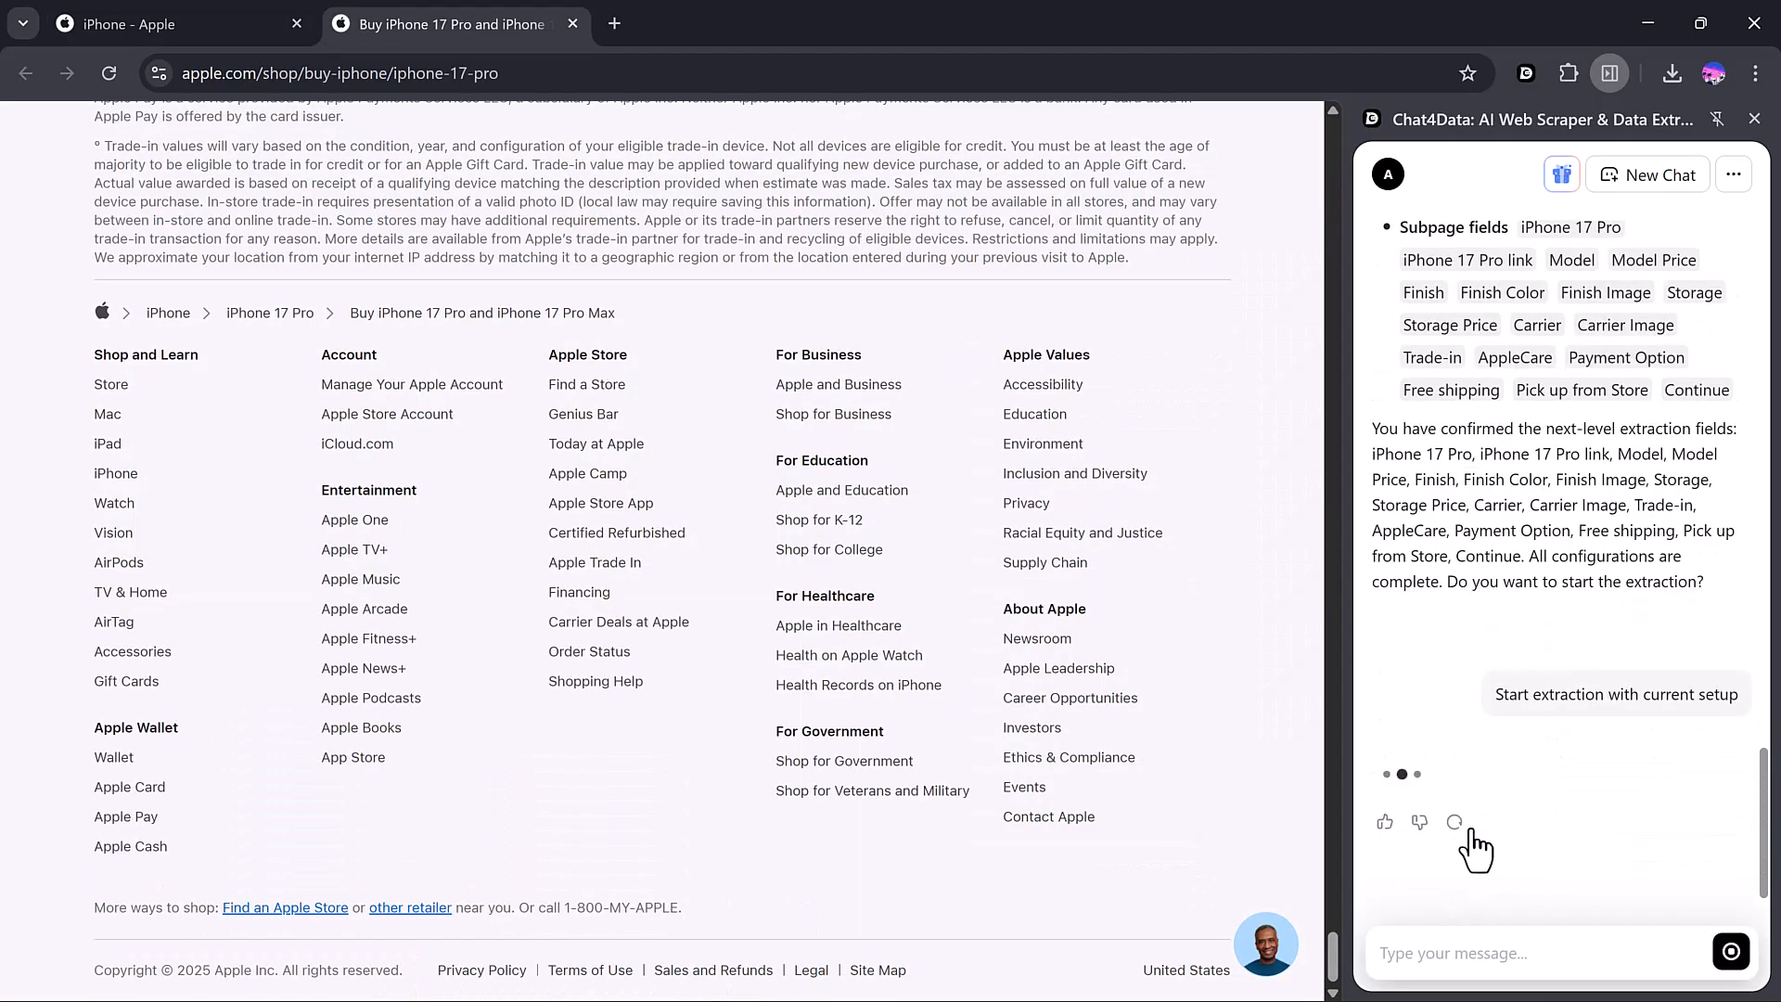
pyautogui.click(1616, 694)
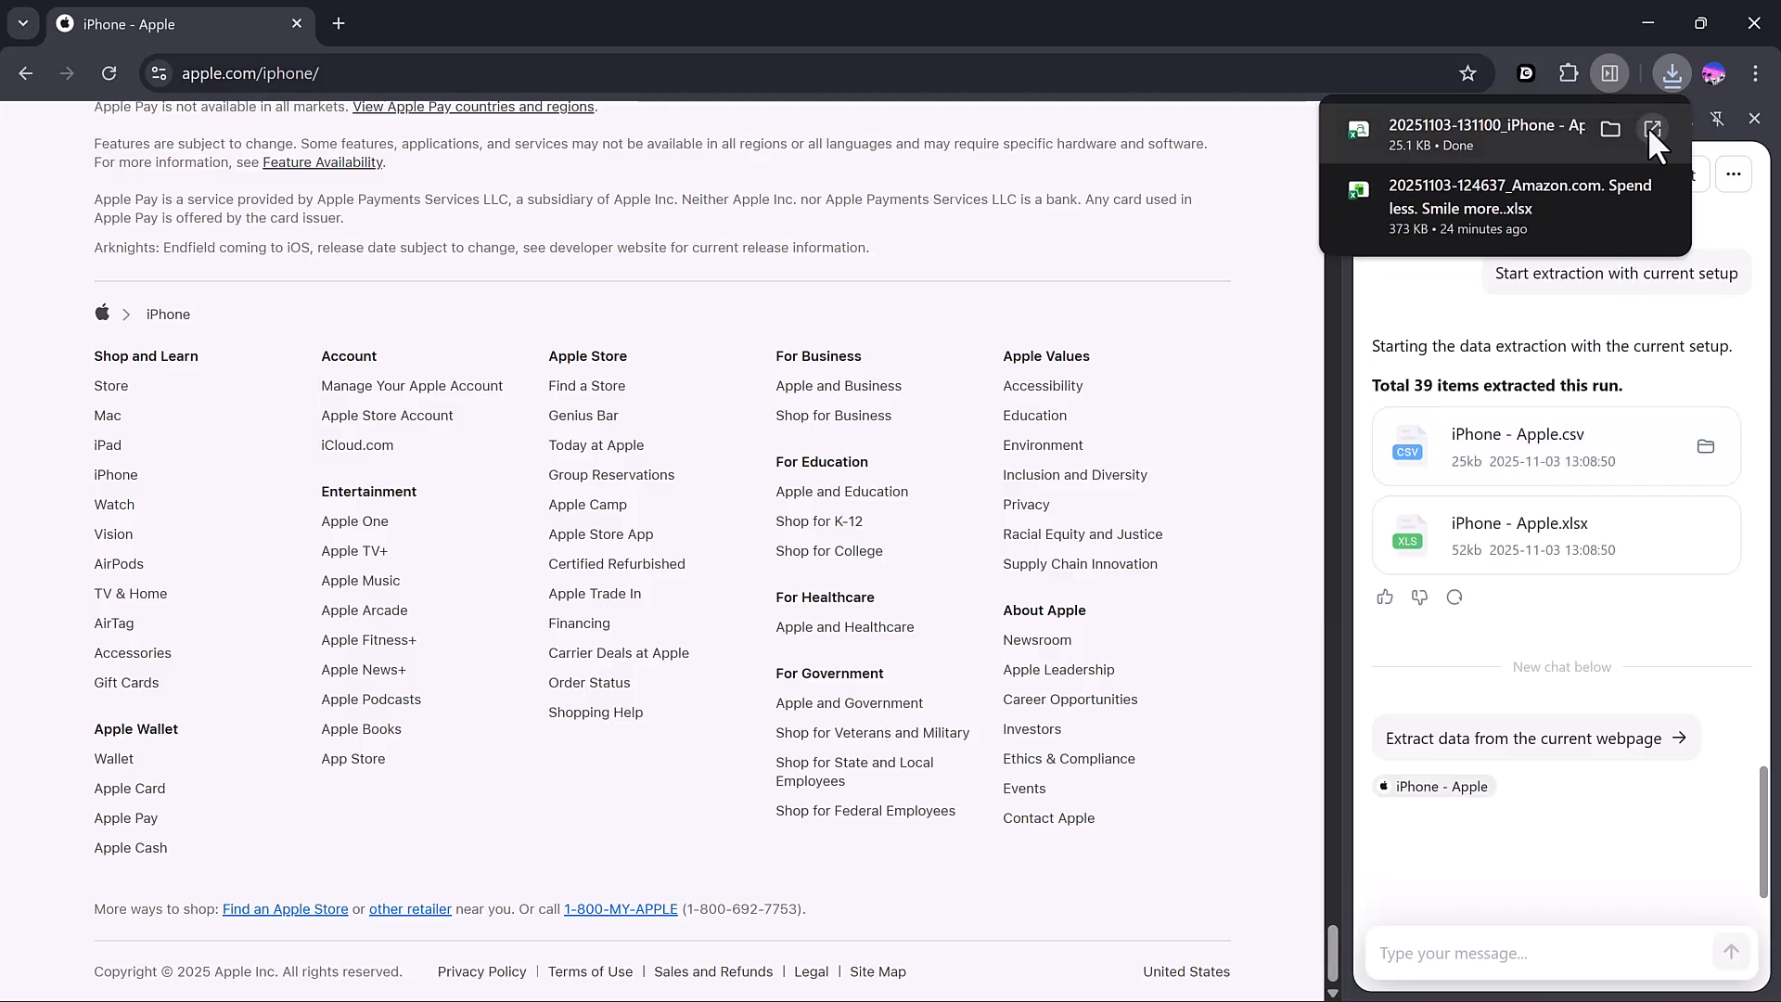
# - Open the downloaded iPhone CSV from Chrome's Downloads bubble in Excel
pyautogui.click(1653, 129)
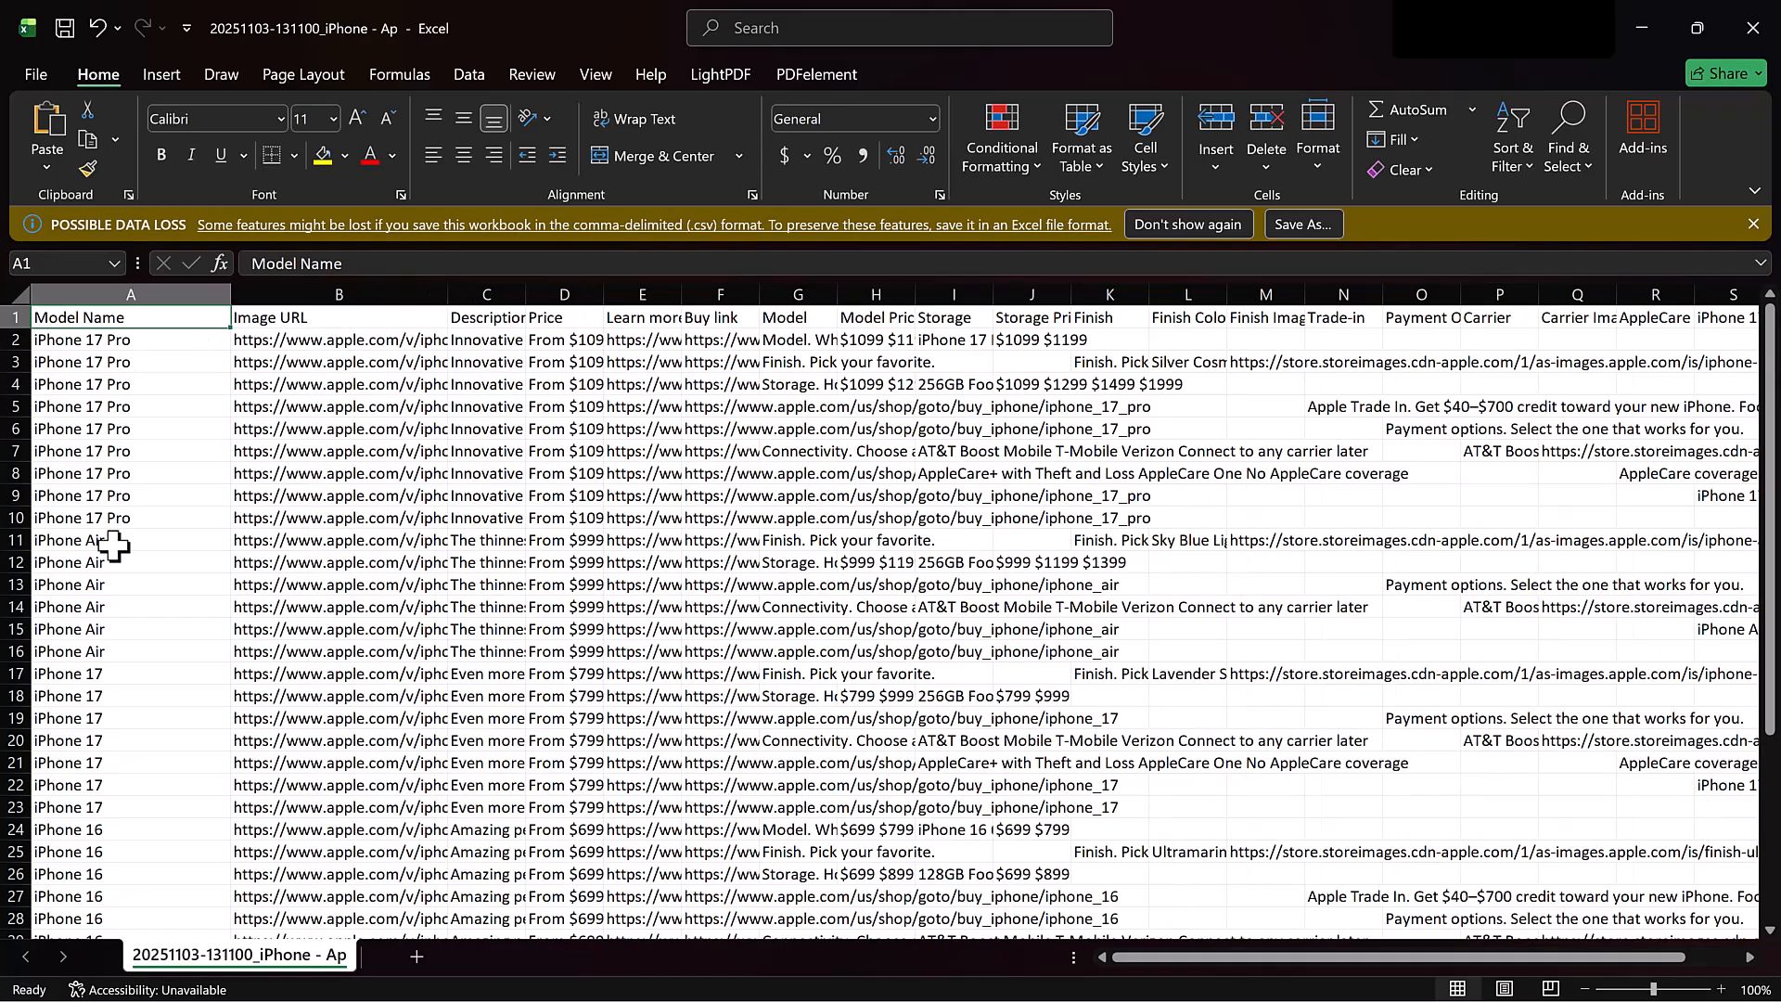
pyautogui.scroll(-3)
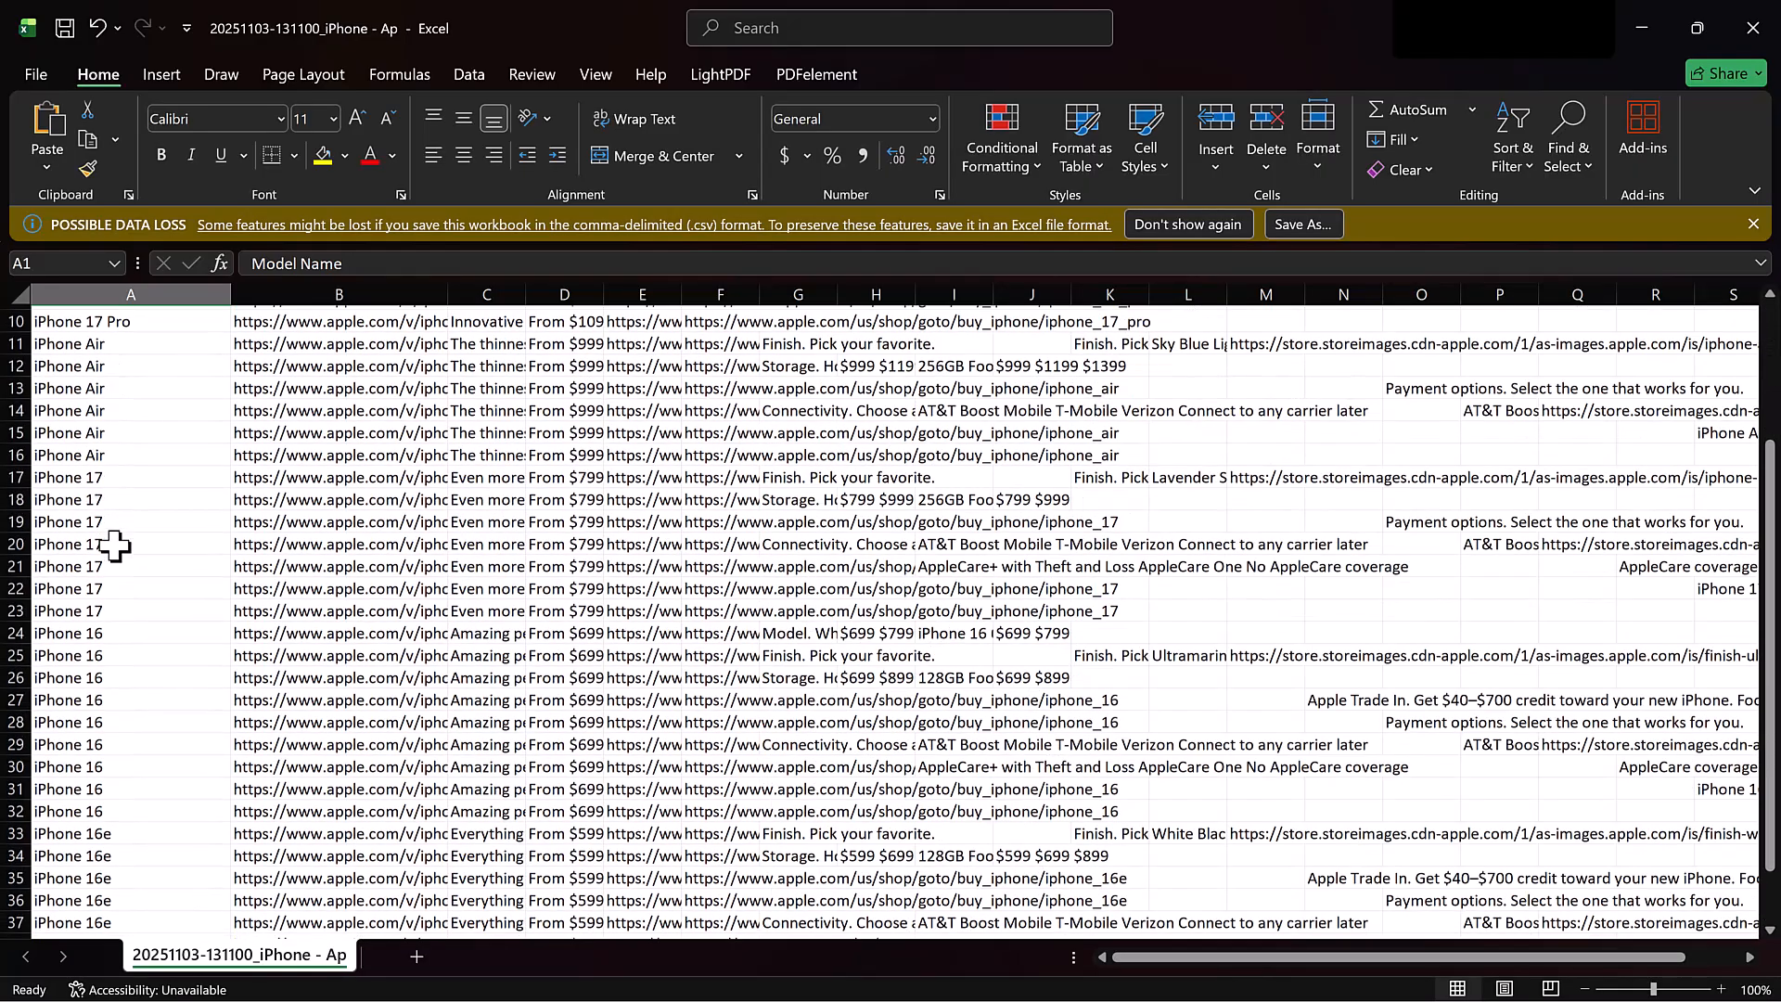
pyautogui.scroll(-3)
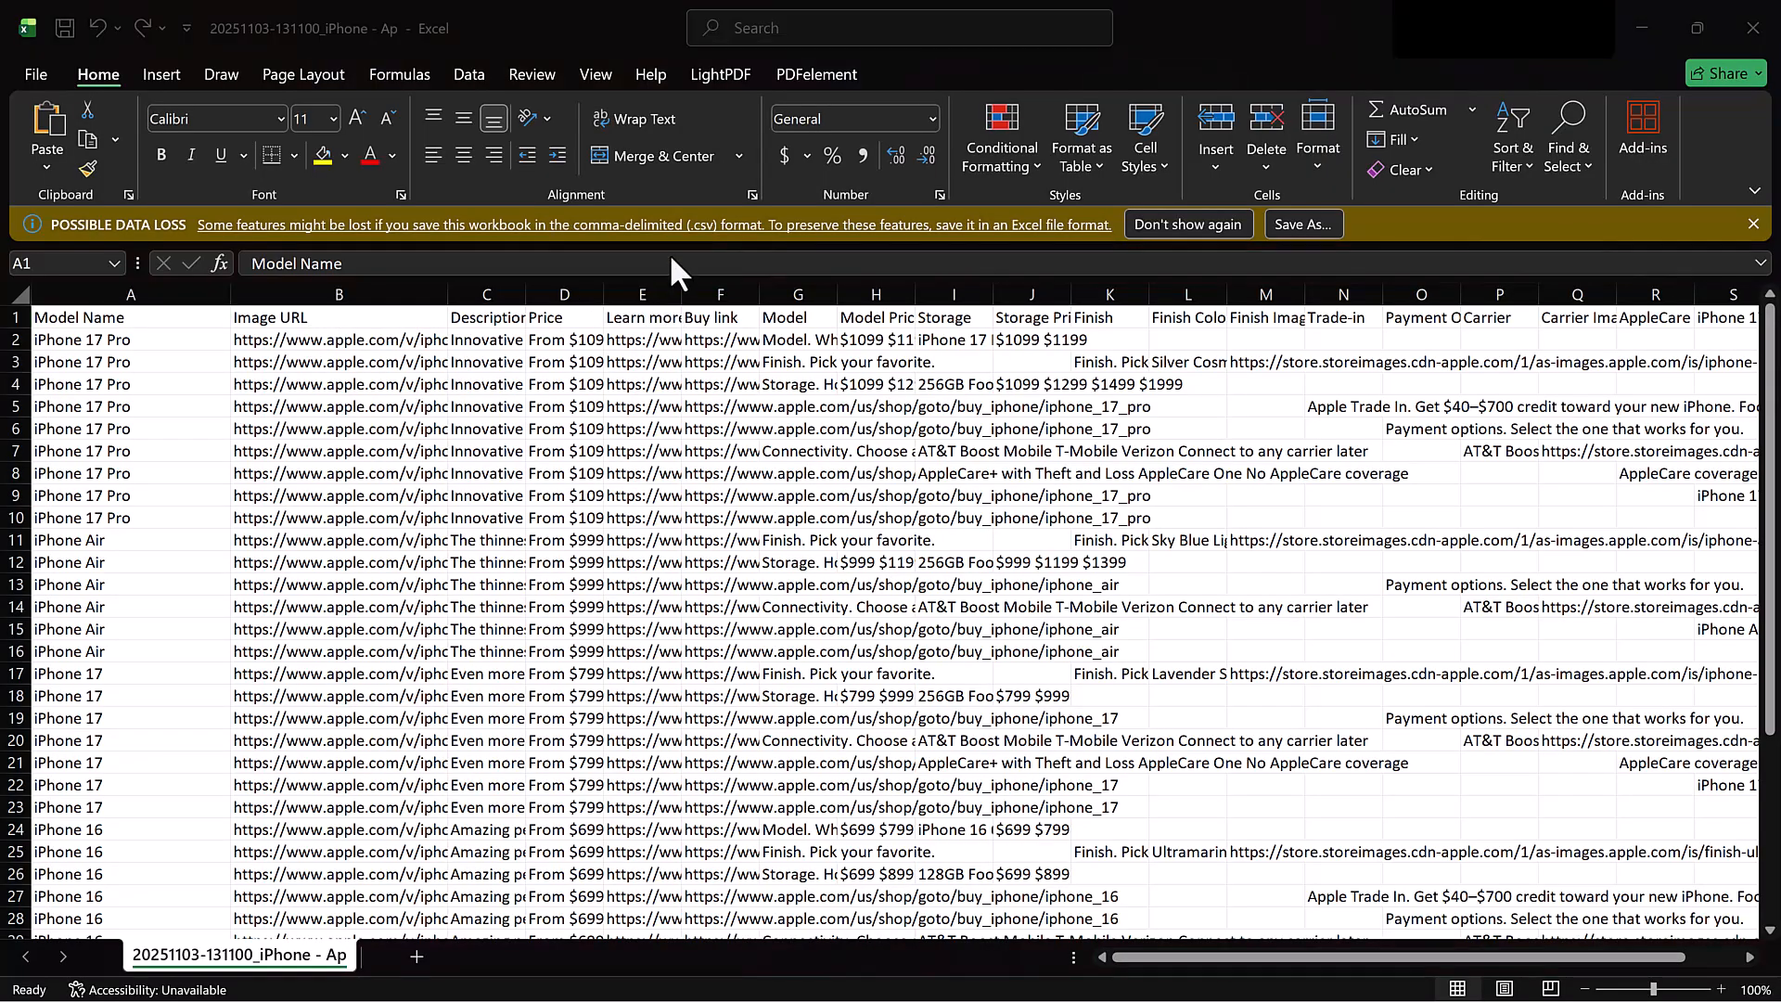
pyautogui.moveTo(830, 327)
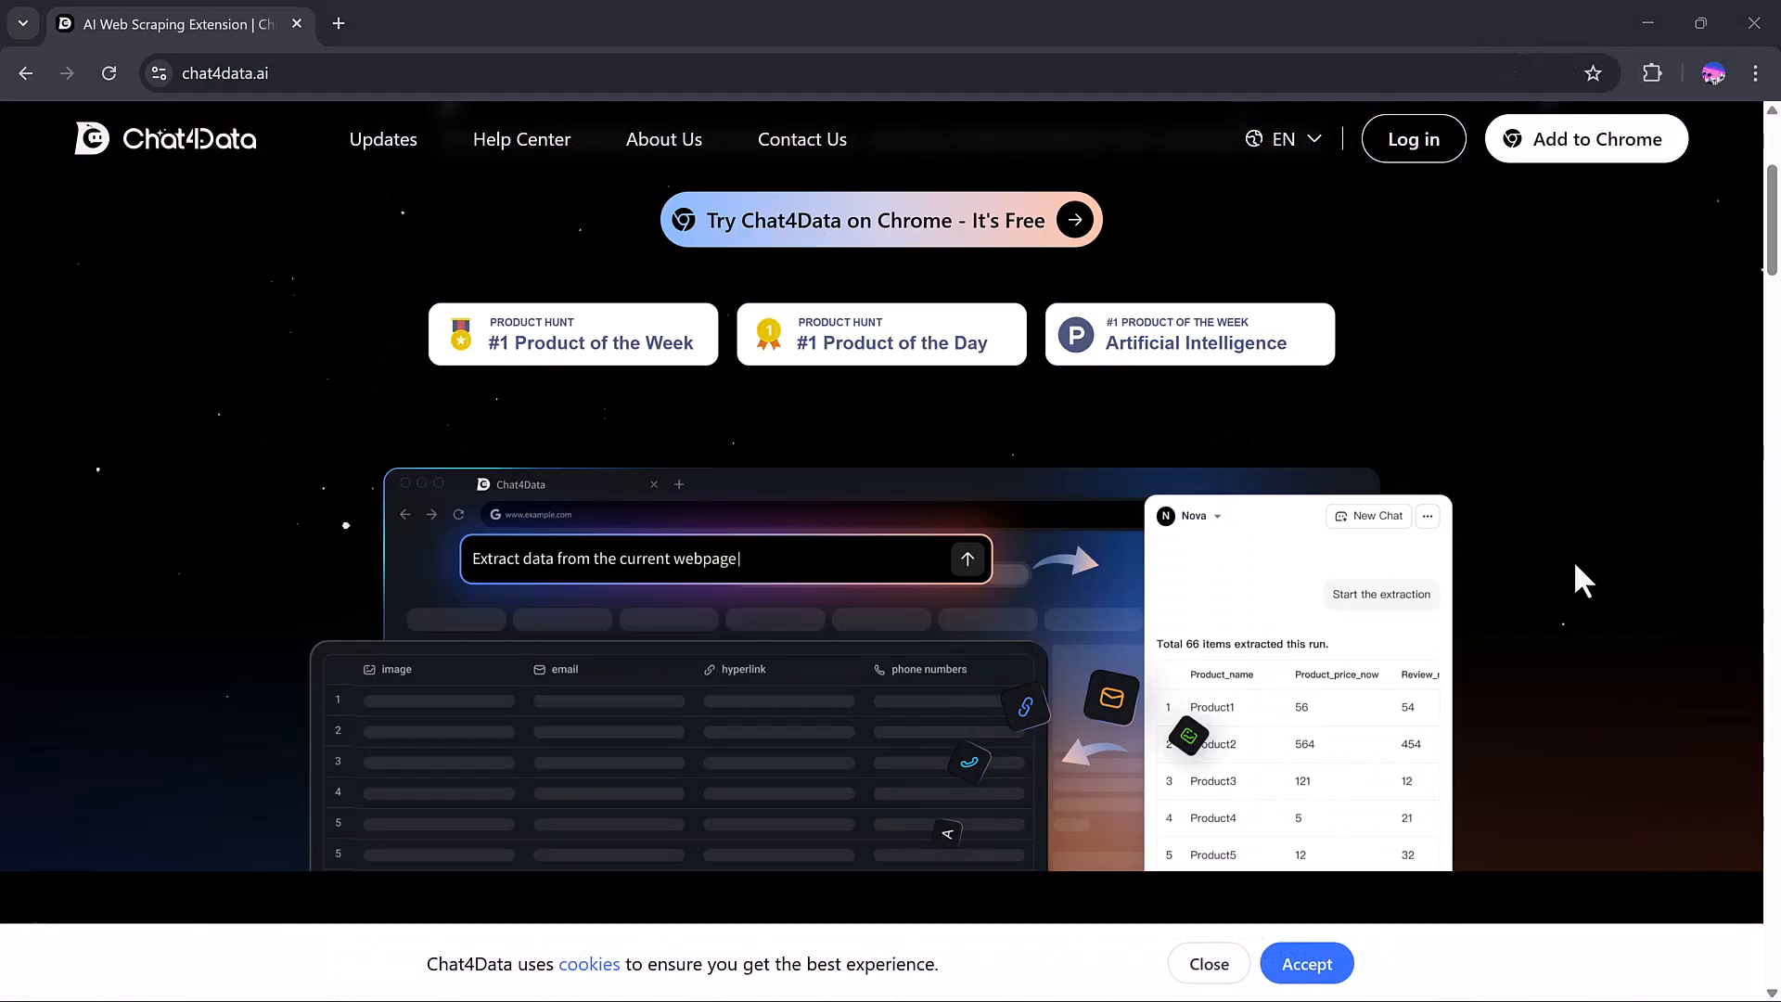
# - Scroll down the Chat4Data homepage through its rich web data and supported data types sections
pyautogui.scroll(-3)
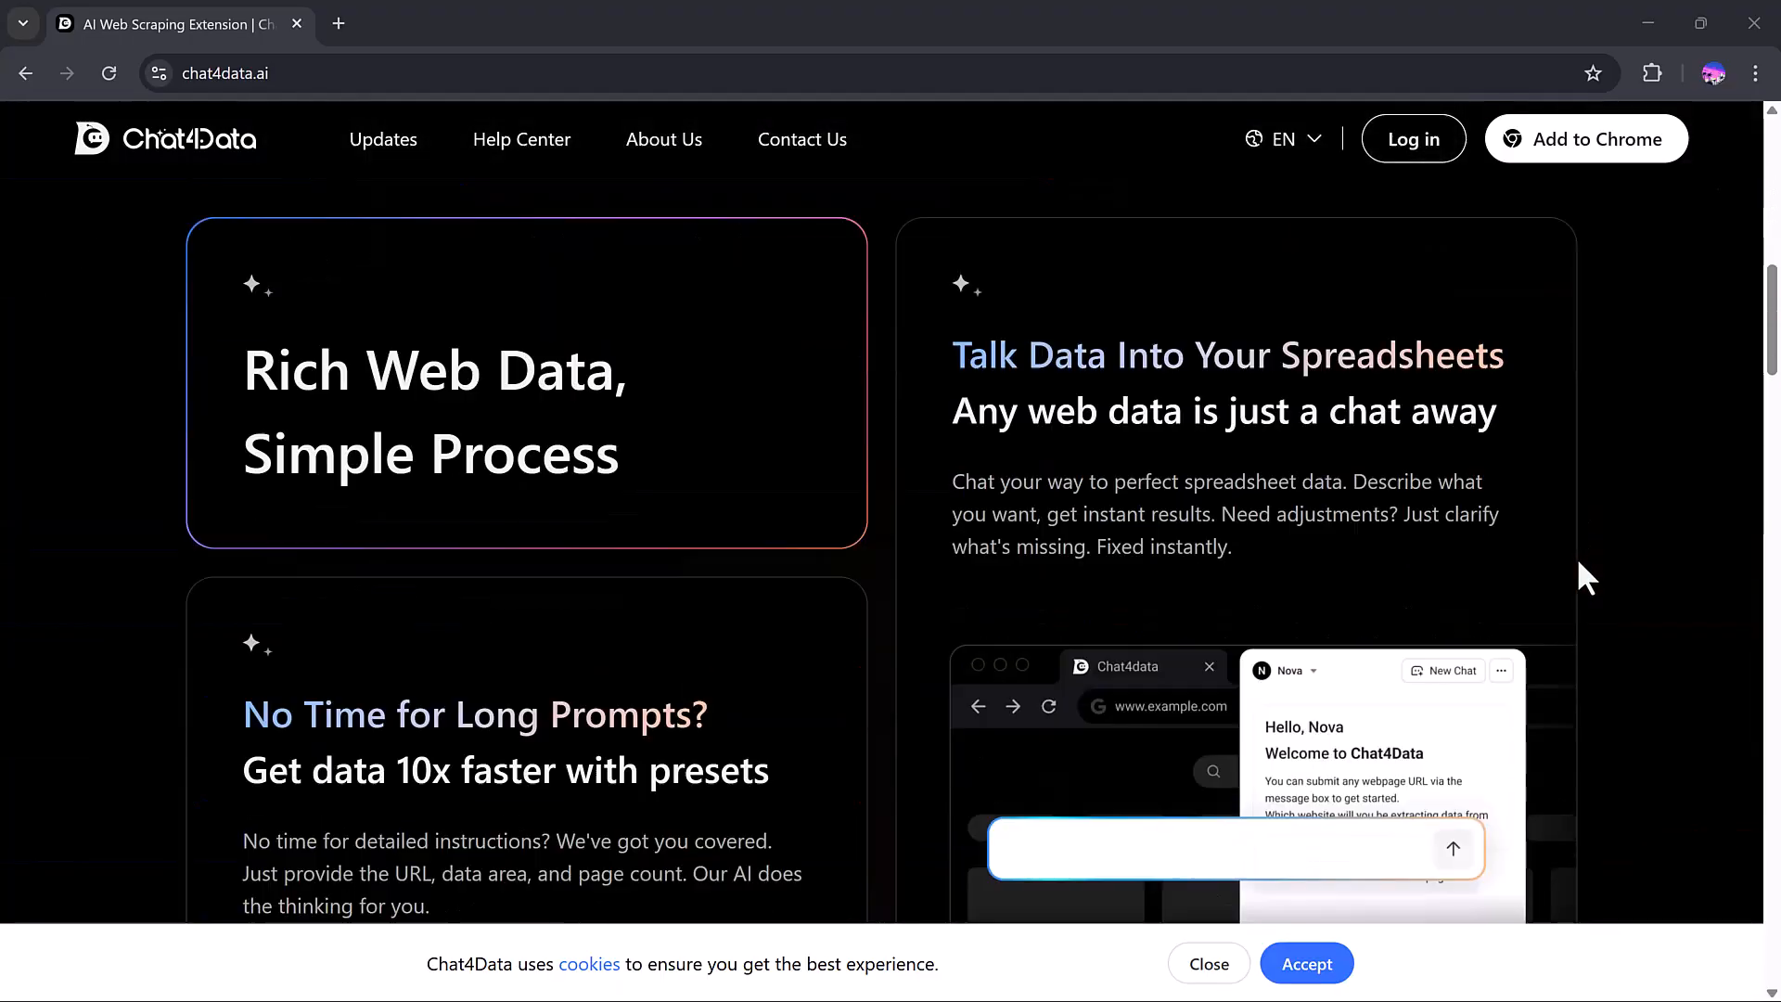
pyautogui.scroll(-3)
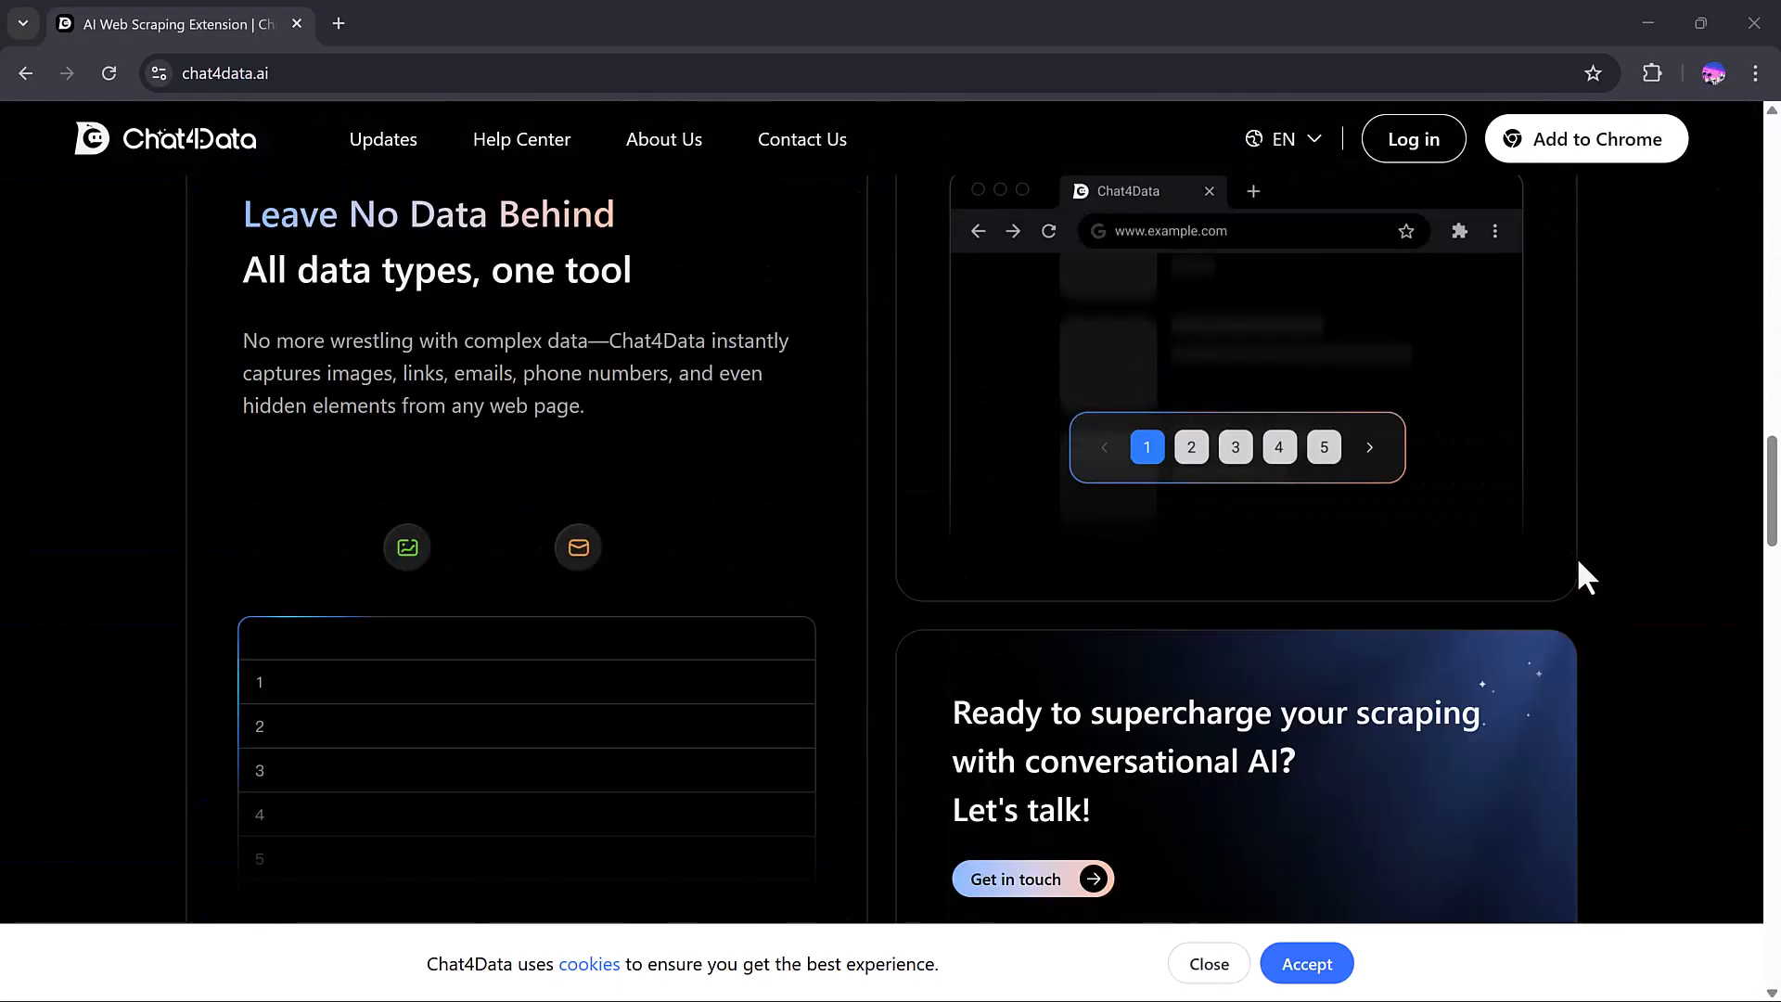